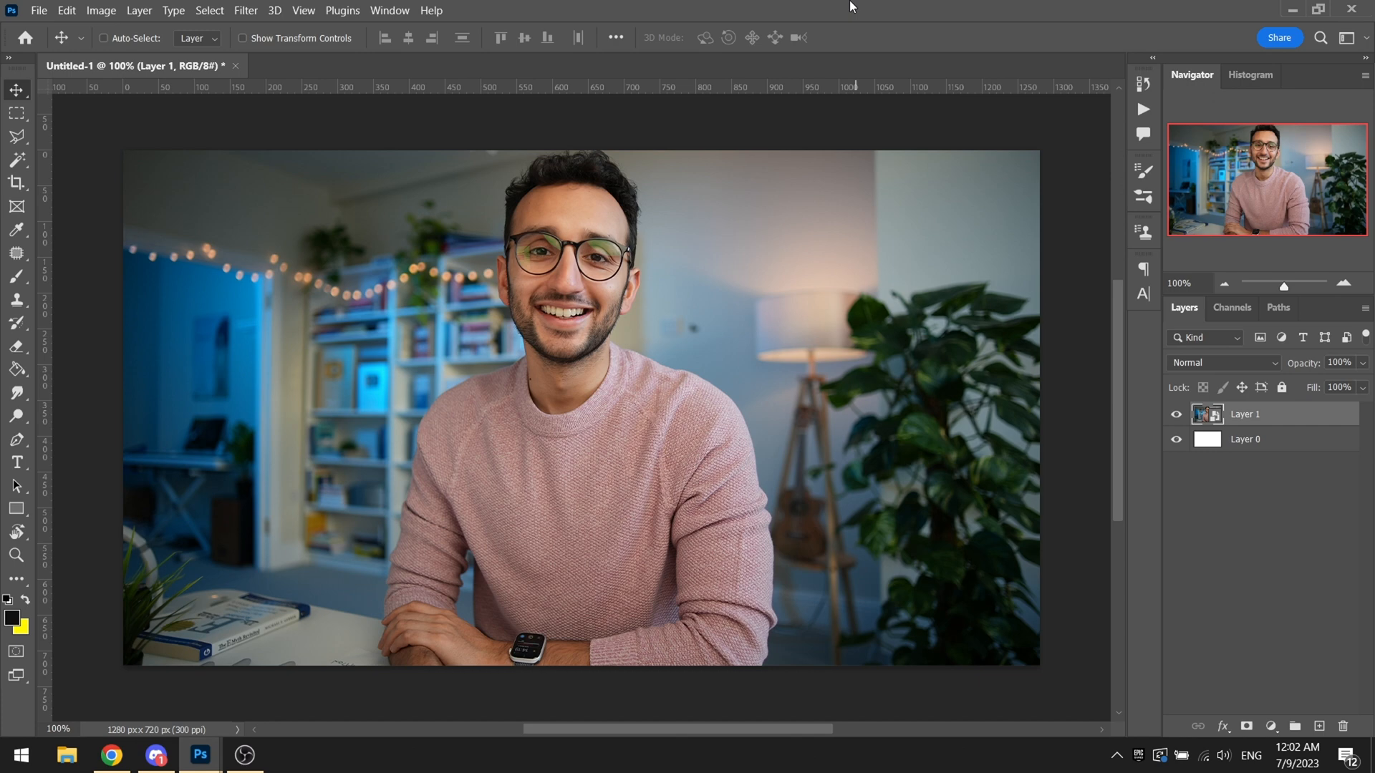
Step: Cut the man out of the office photo onto his own 'Masked Out Ali' layer
{"action": "left_click", "coordinate": [16, 159]}
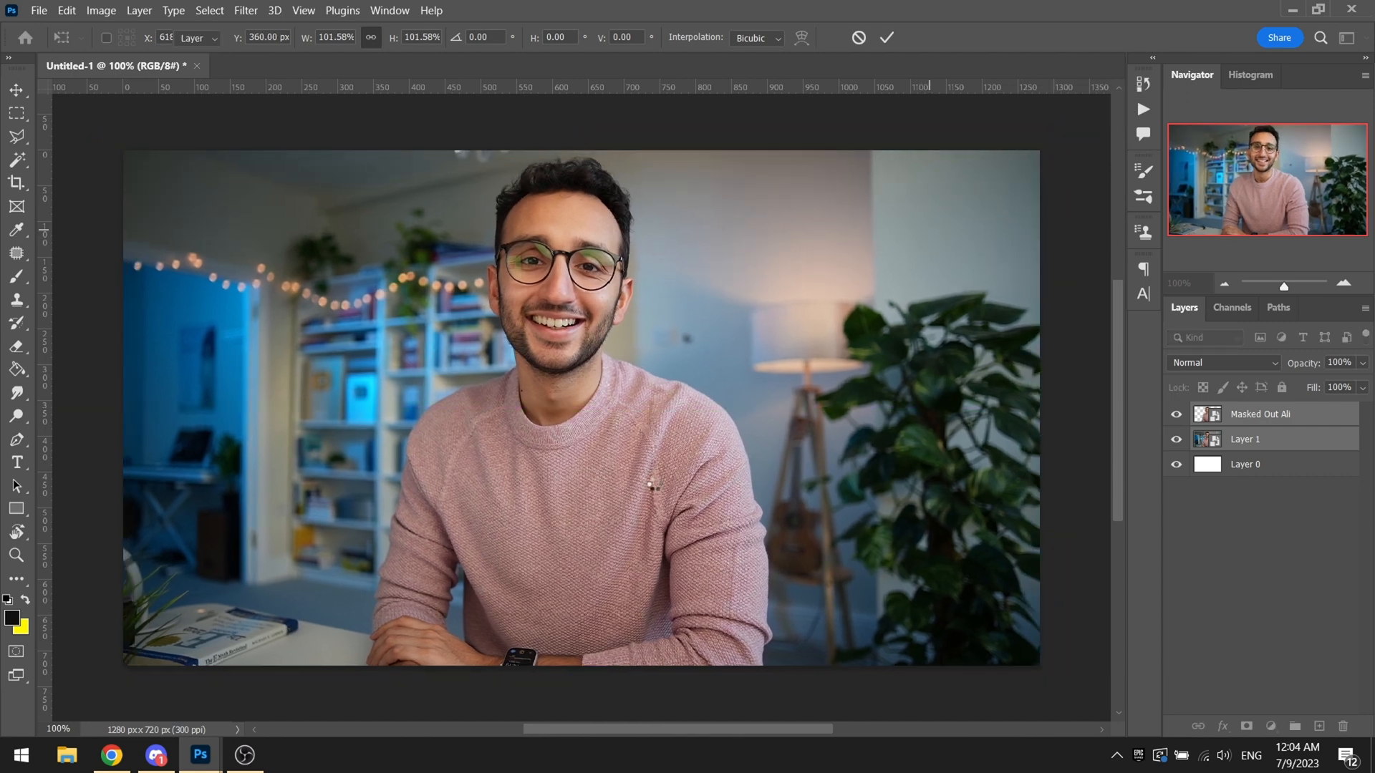
Step: Commit the ~101.6% enlargement of the cut-out man and review it against the original photo layer
{"action": "left_click", "coordinate": [887, 37]}
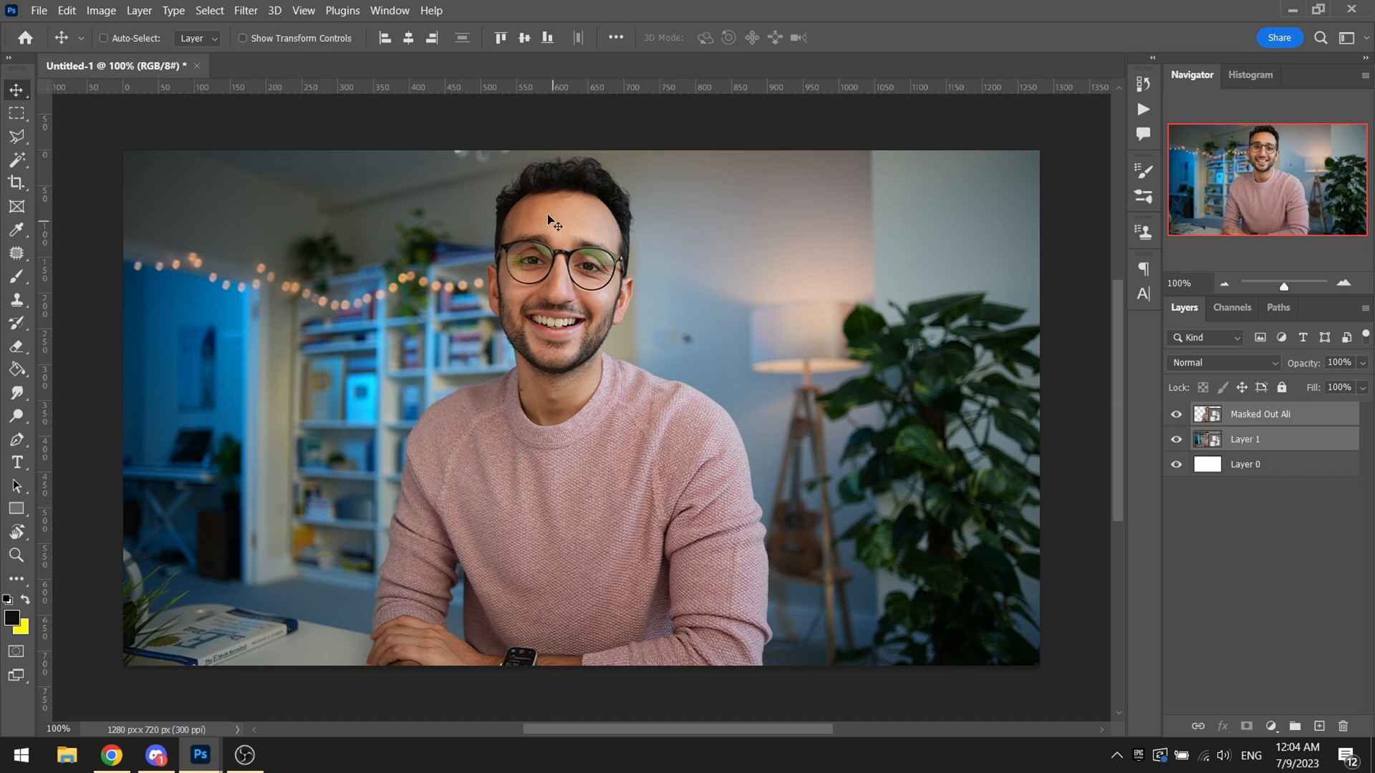
{"action": "mouse_move", "coordinate": [432, 513]}
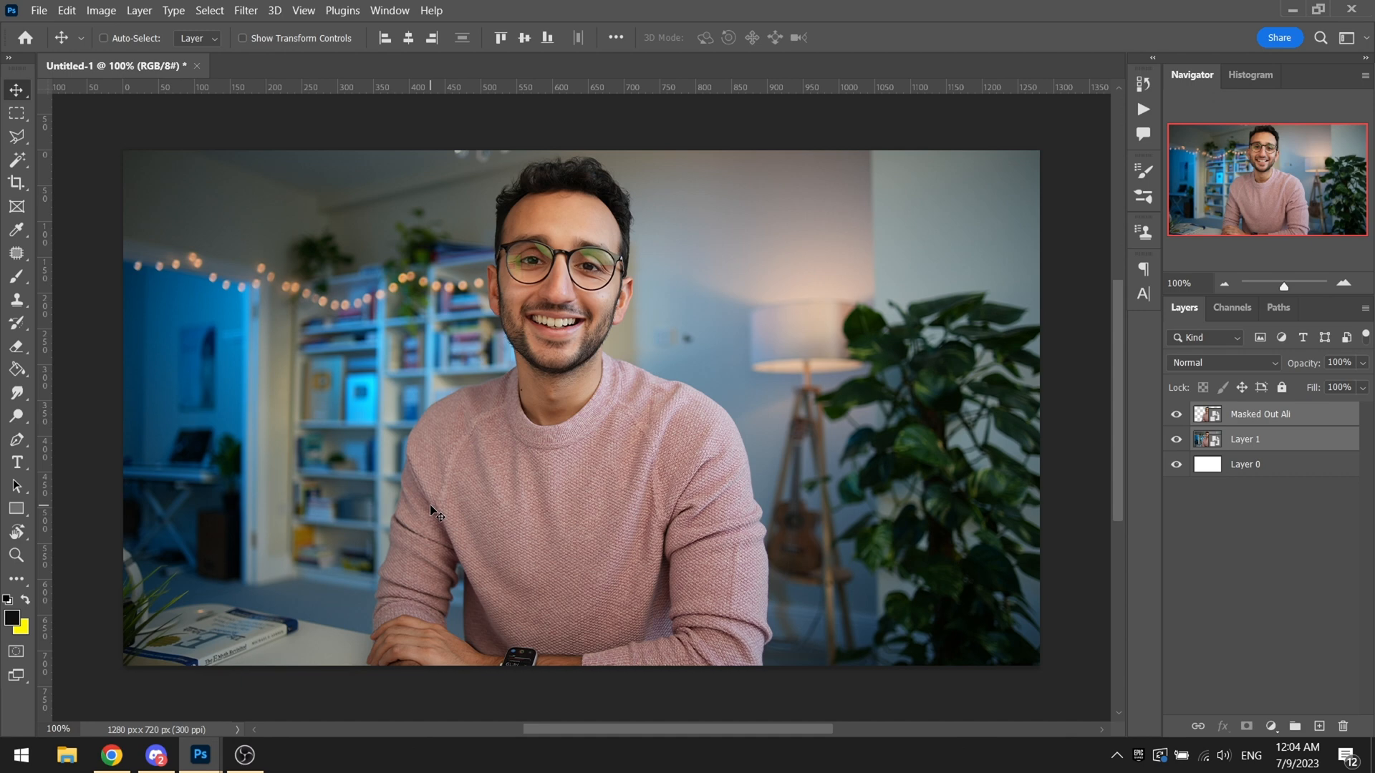
{"action": "mouse_move", "coordinate": [700, 590]}
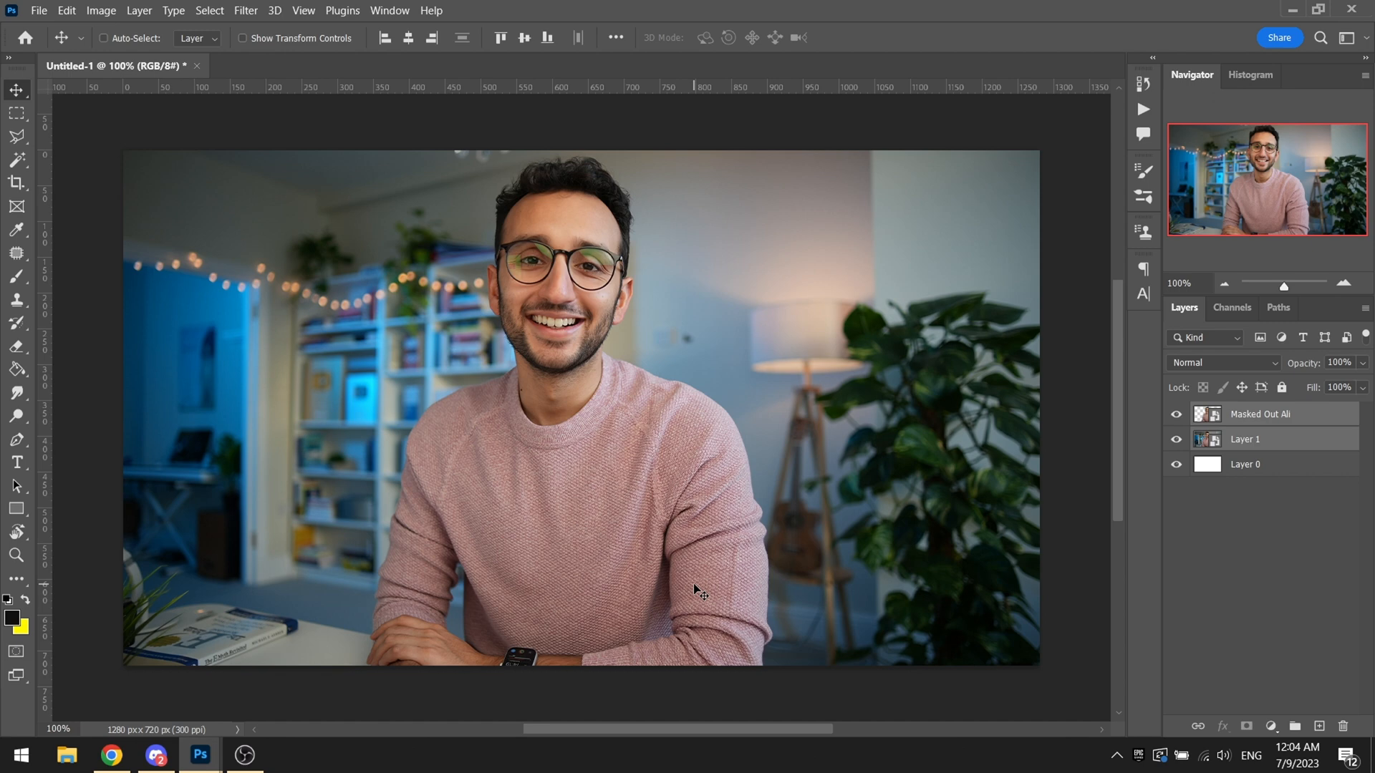
{"action": "mouse_move", "coordinate": [859, 514]}
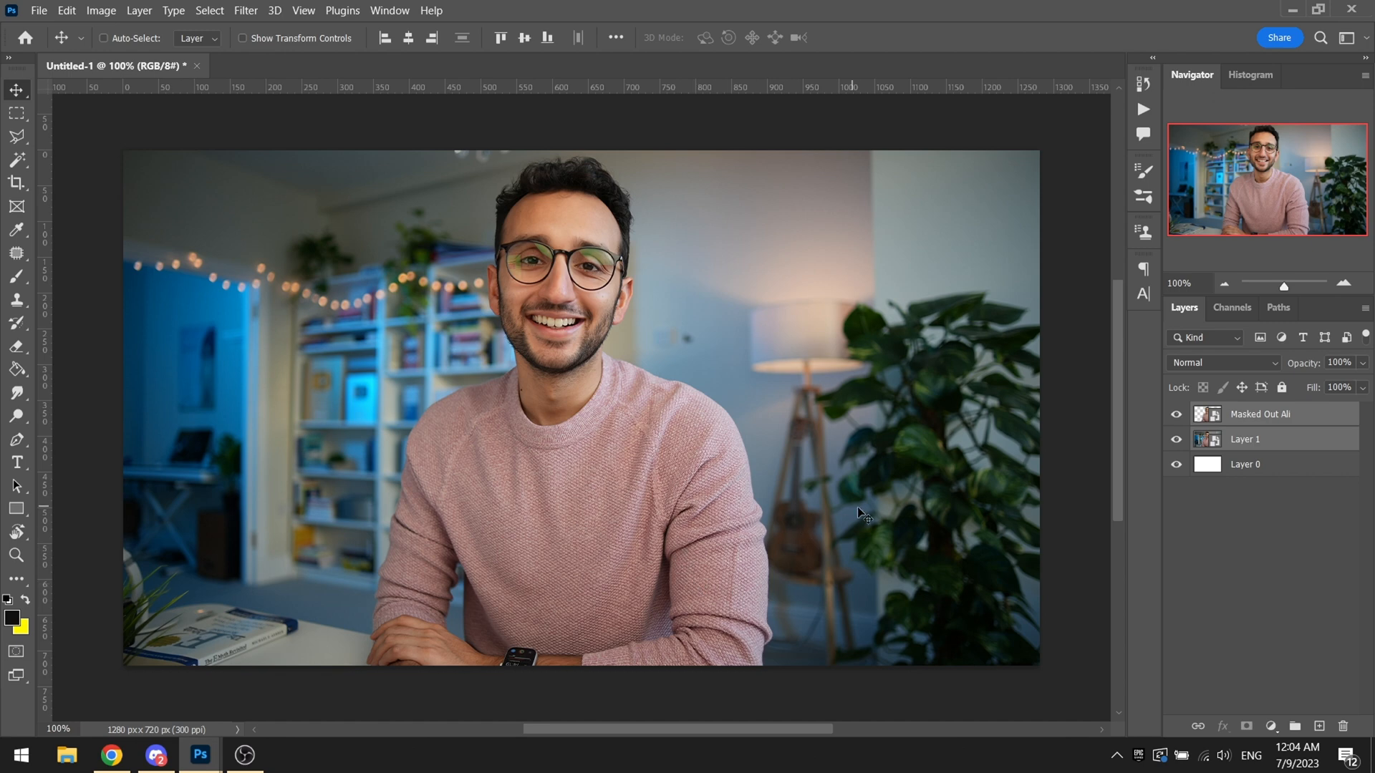
{"action": "left_click", "coordinate": [1259, 414]}
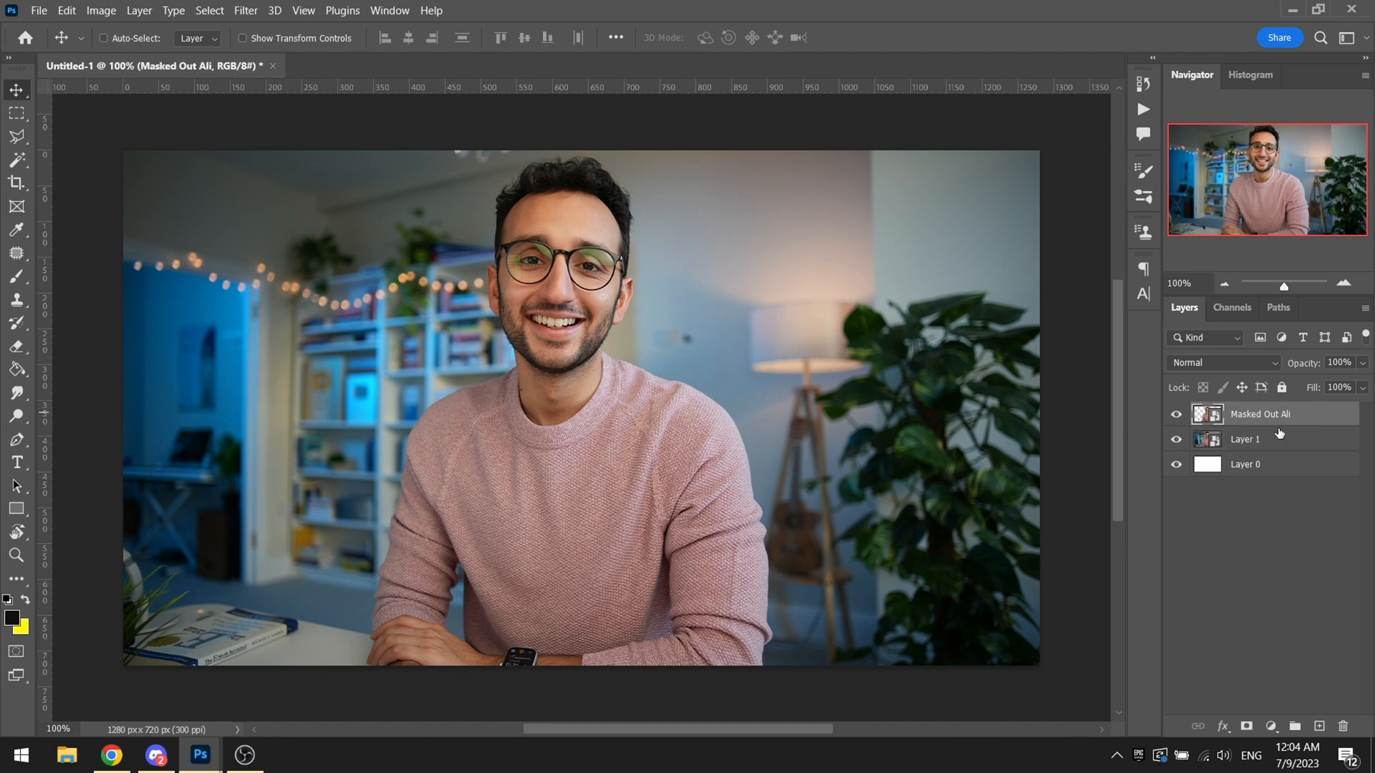
{"action": "mouse_move", "coordinate": [1265, 438]}
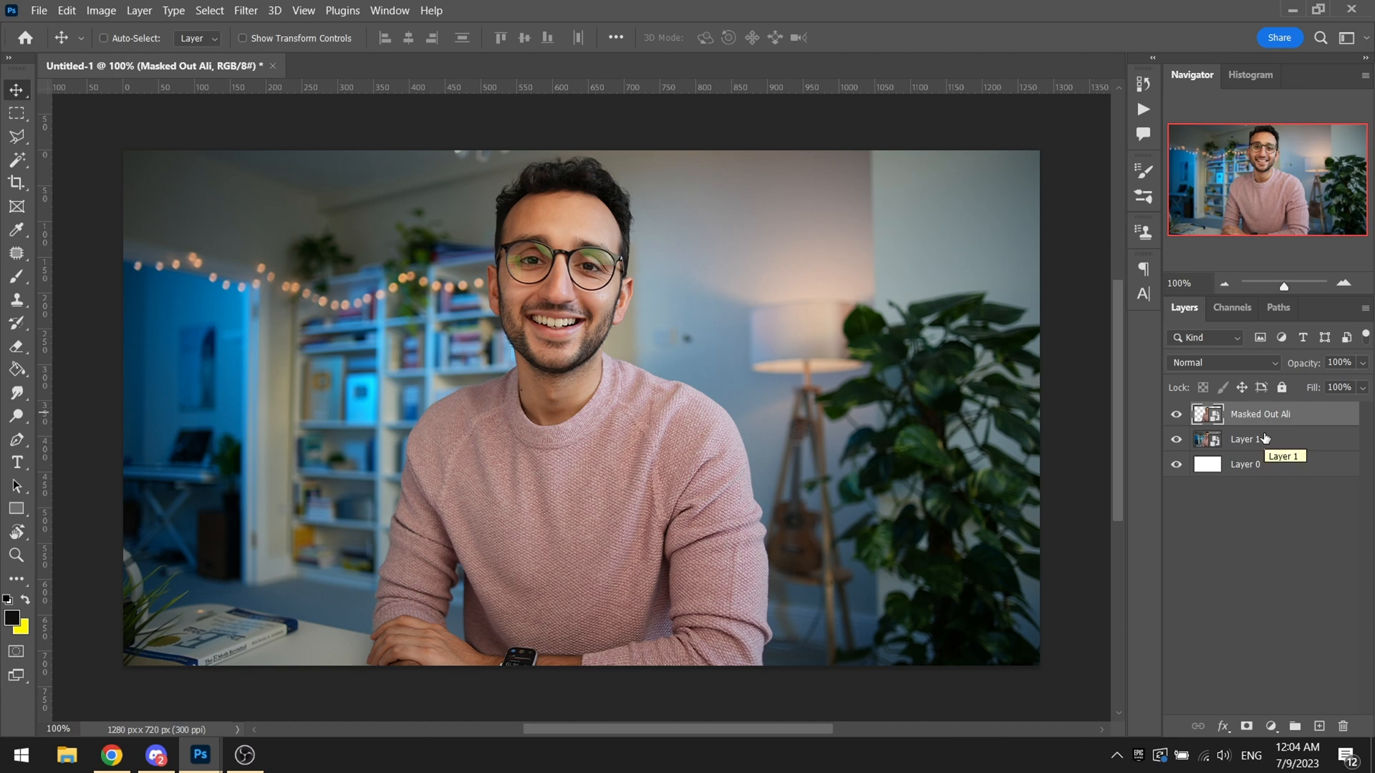
{"action": "left_click", "coordinate": [1244, 438]}
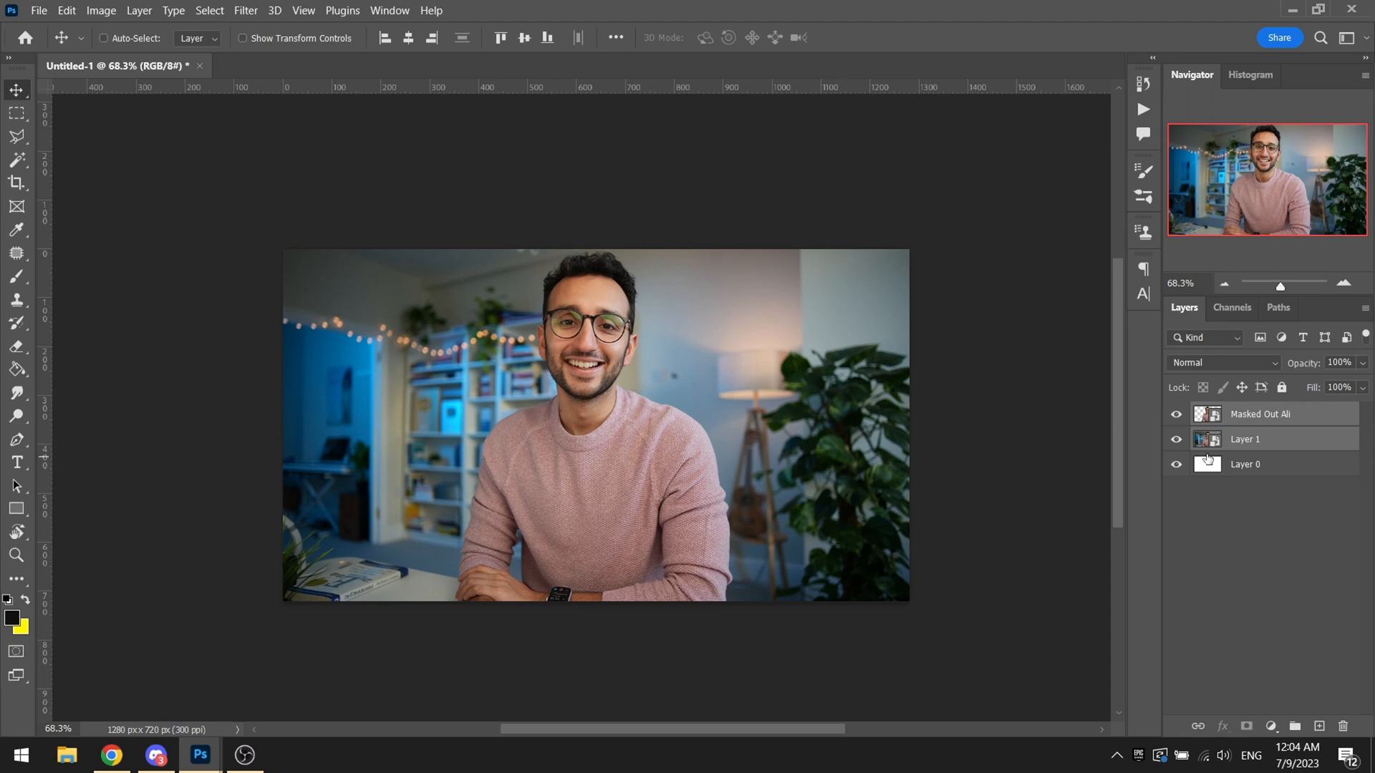
{"action": "left_click", "coordinate": [1260, 414]}
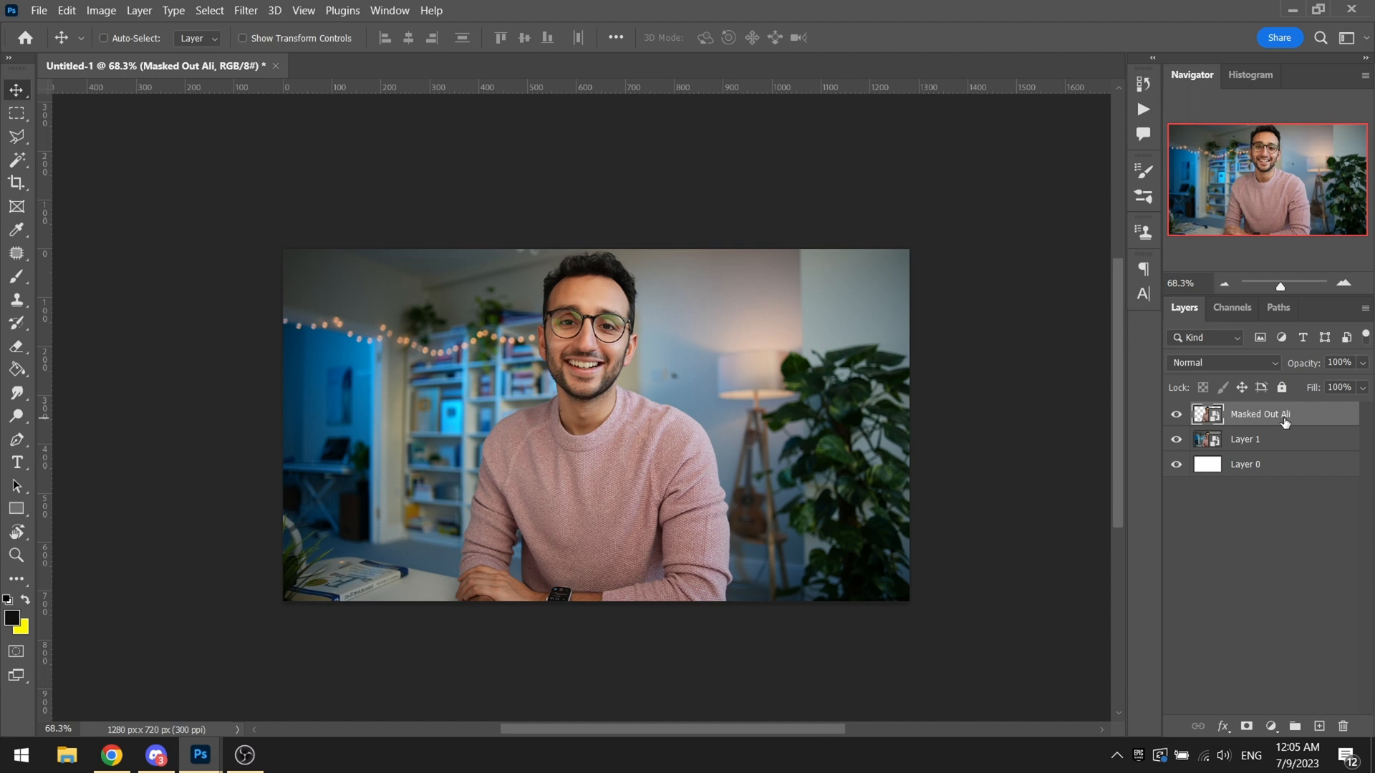
{"action": "mouse_move", "coordinate": [16, 517]}
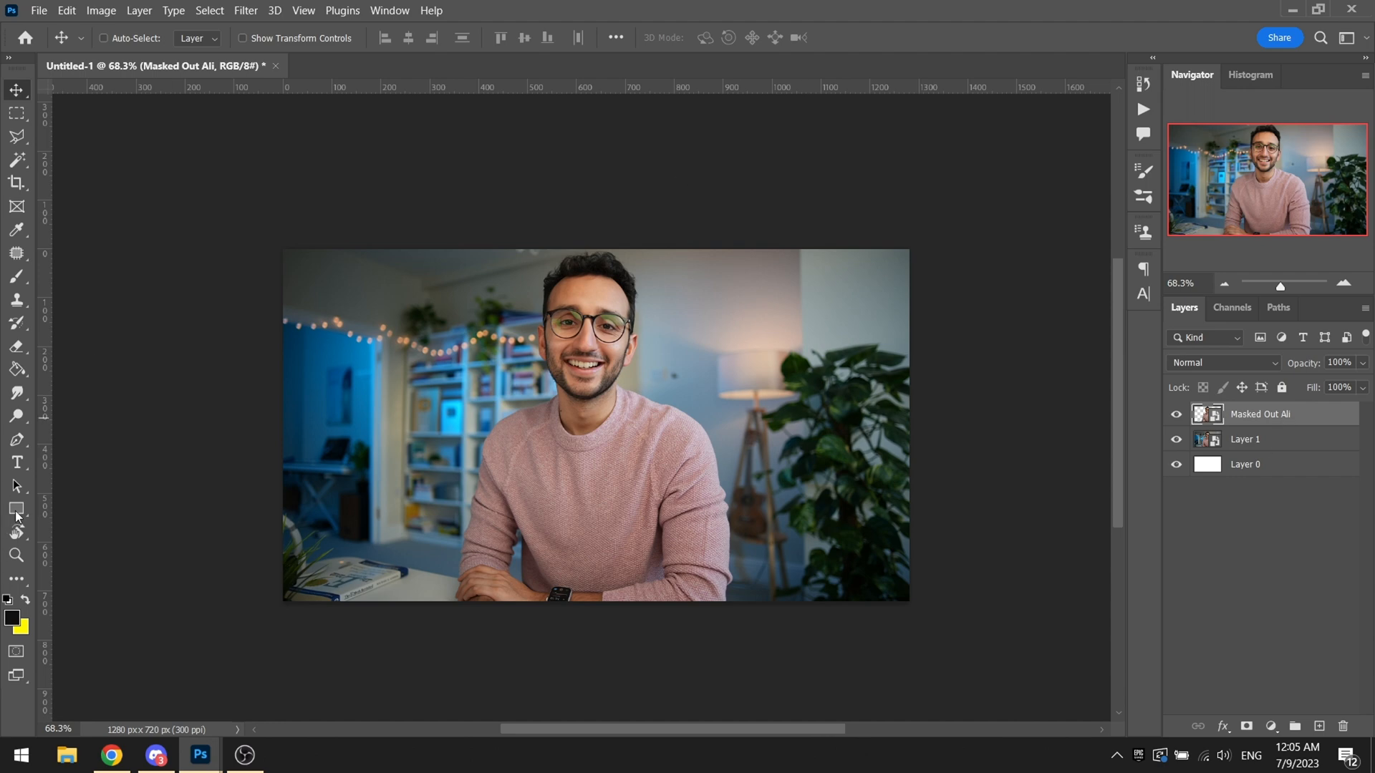
Step: Draw a white circle beside the man's head and duplicate it into three more copies
{"action": "left_click", "coordinate": [16, 508]}
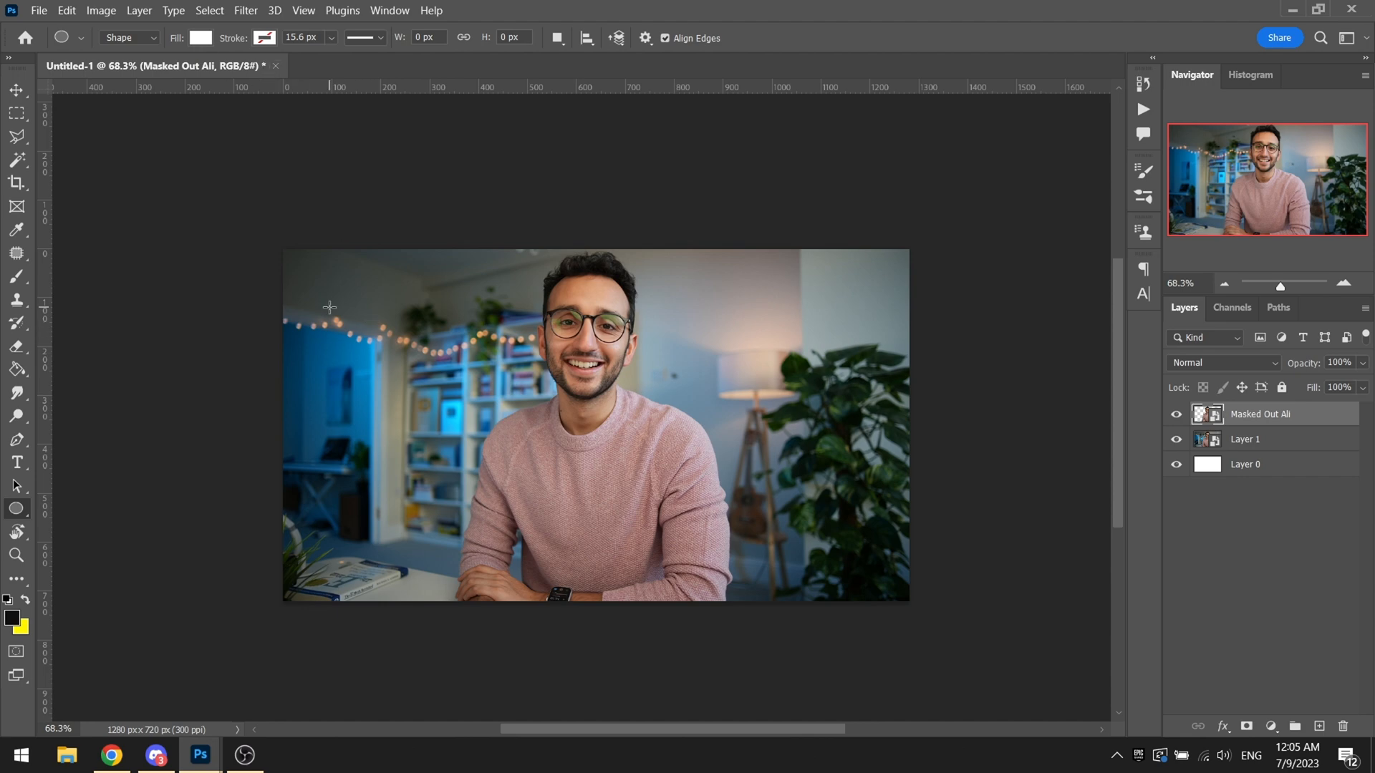
{"action": "mouse_move", "coordinate": [345, 318]}
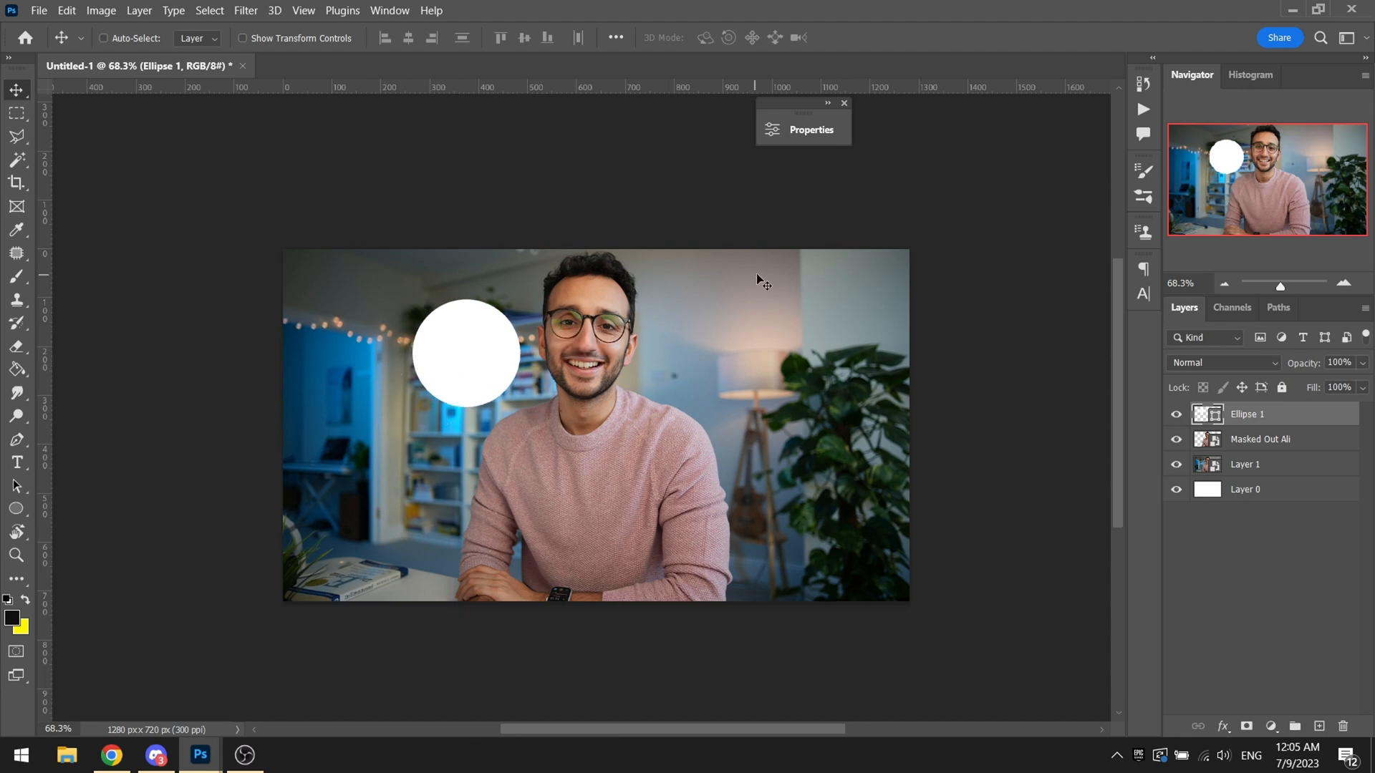
{"action": "mouse_move", "coordinate": [638, 408]}
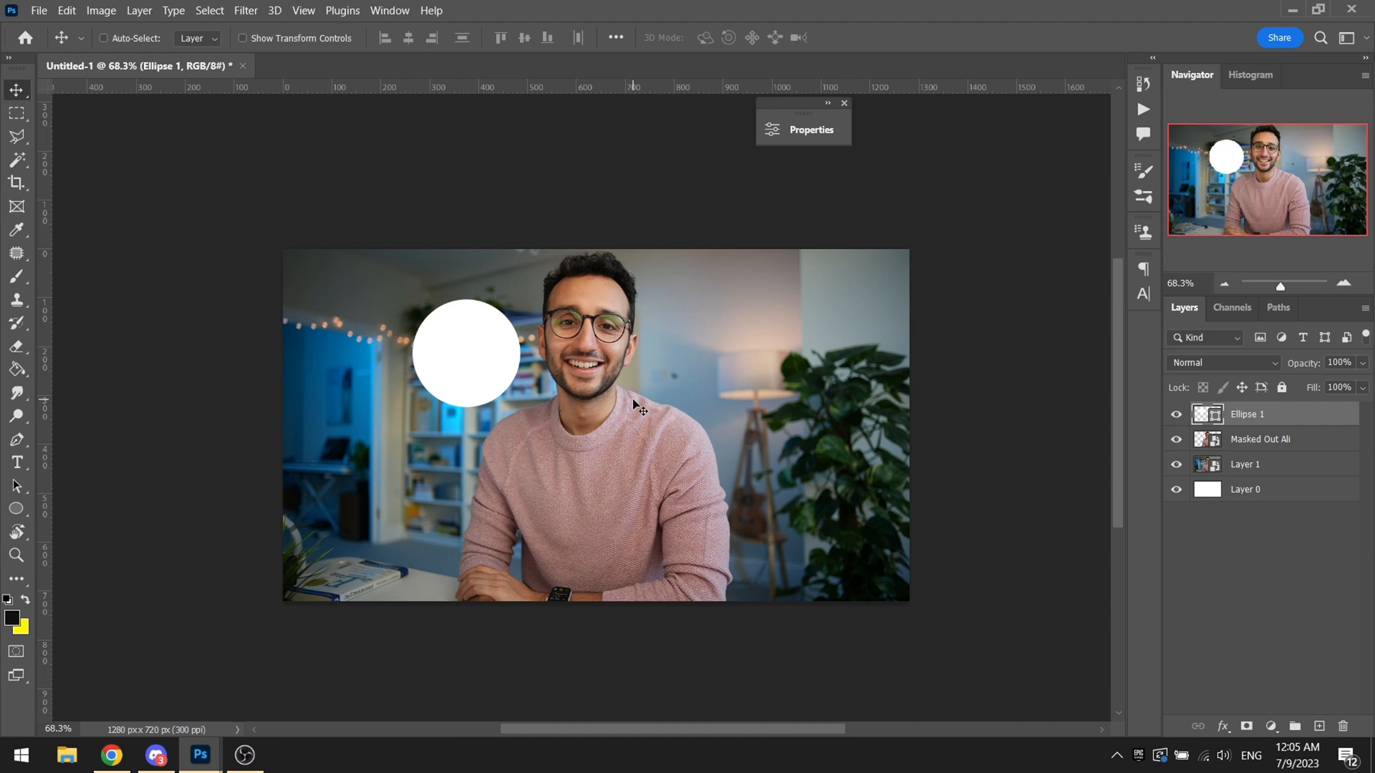
{"action": "mouse_move", "coordinate": [653, 430]}
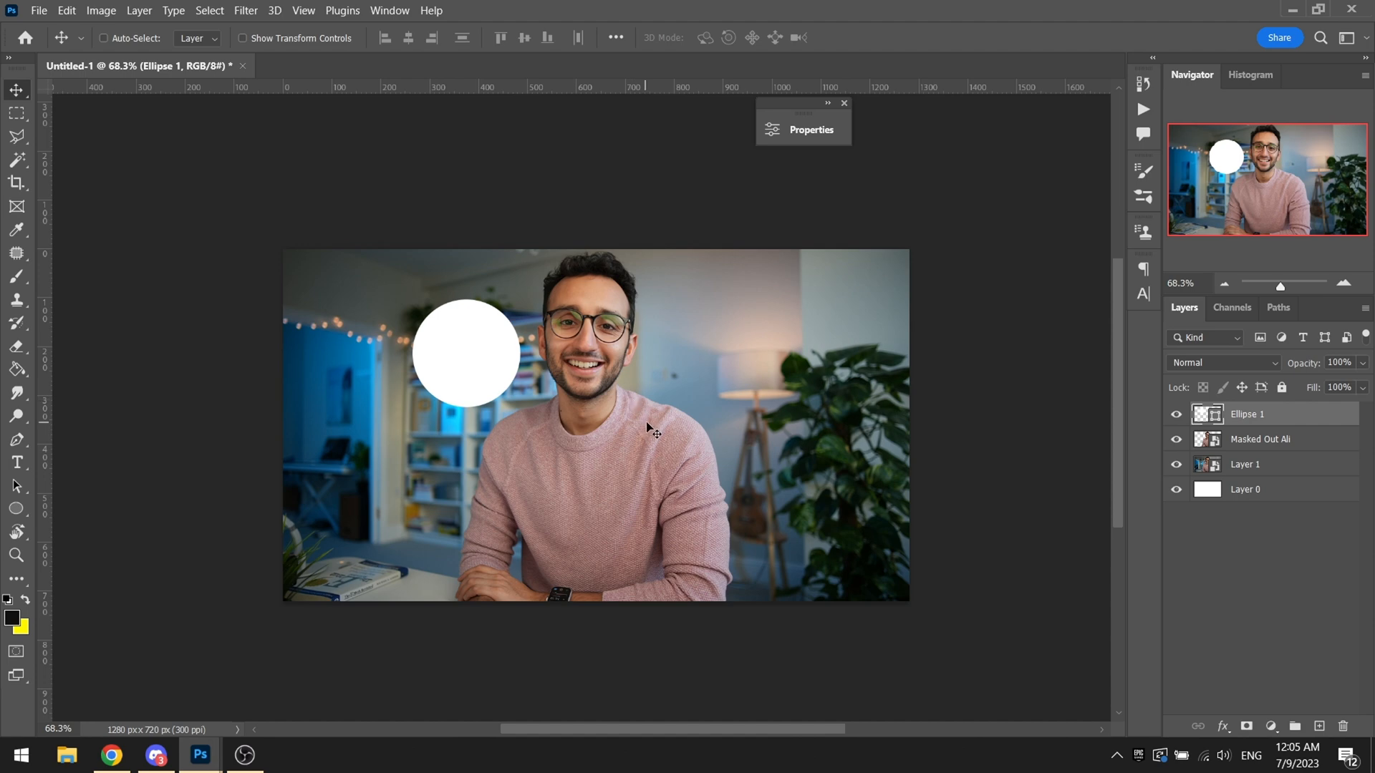
{"action": "mouse_move", "coordinate": [384, 397]}
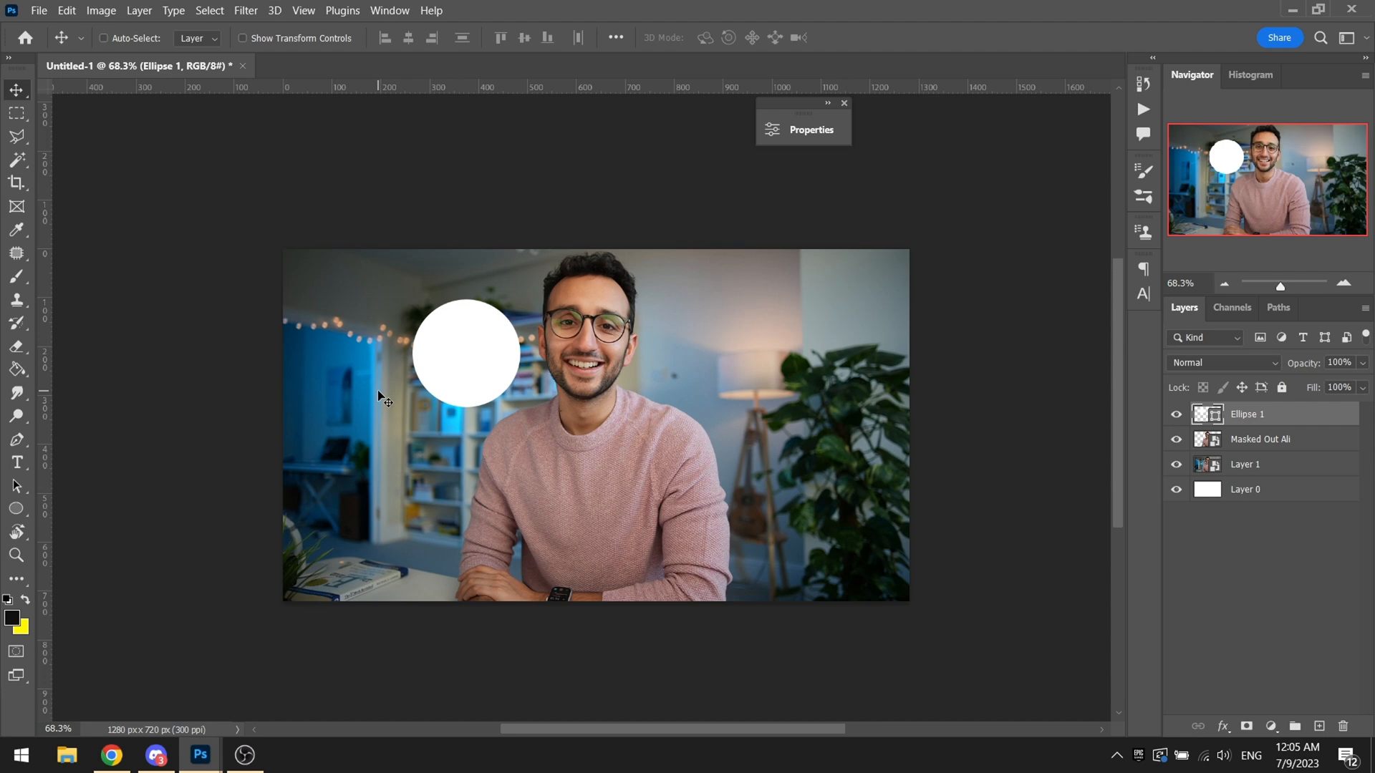
{"action": "key", "text": "ctrl+j"}
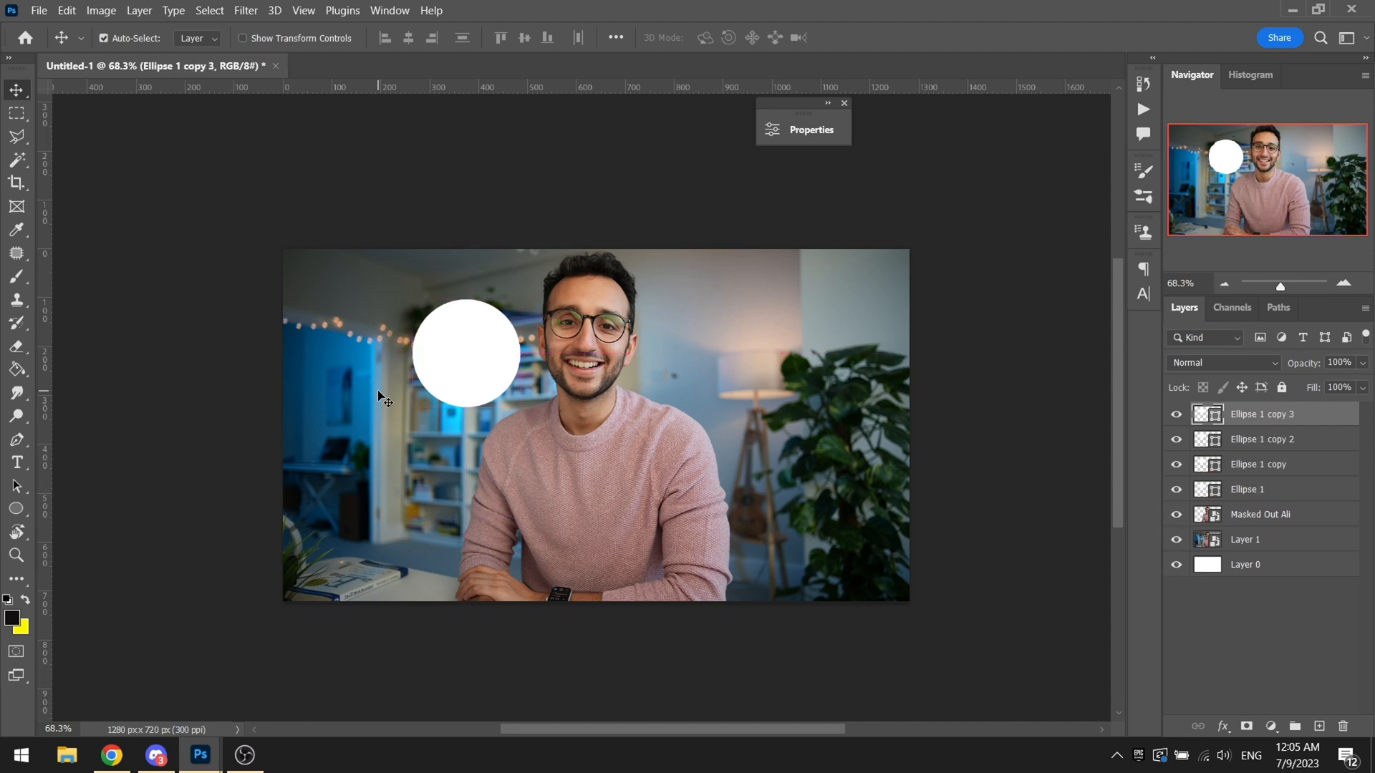
{"action": "mouse_move", "coordinate": [374, 427]}
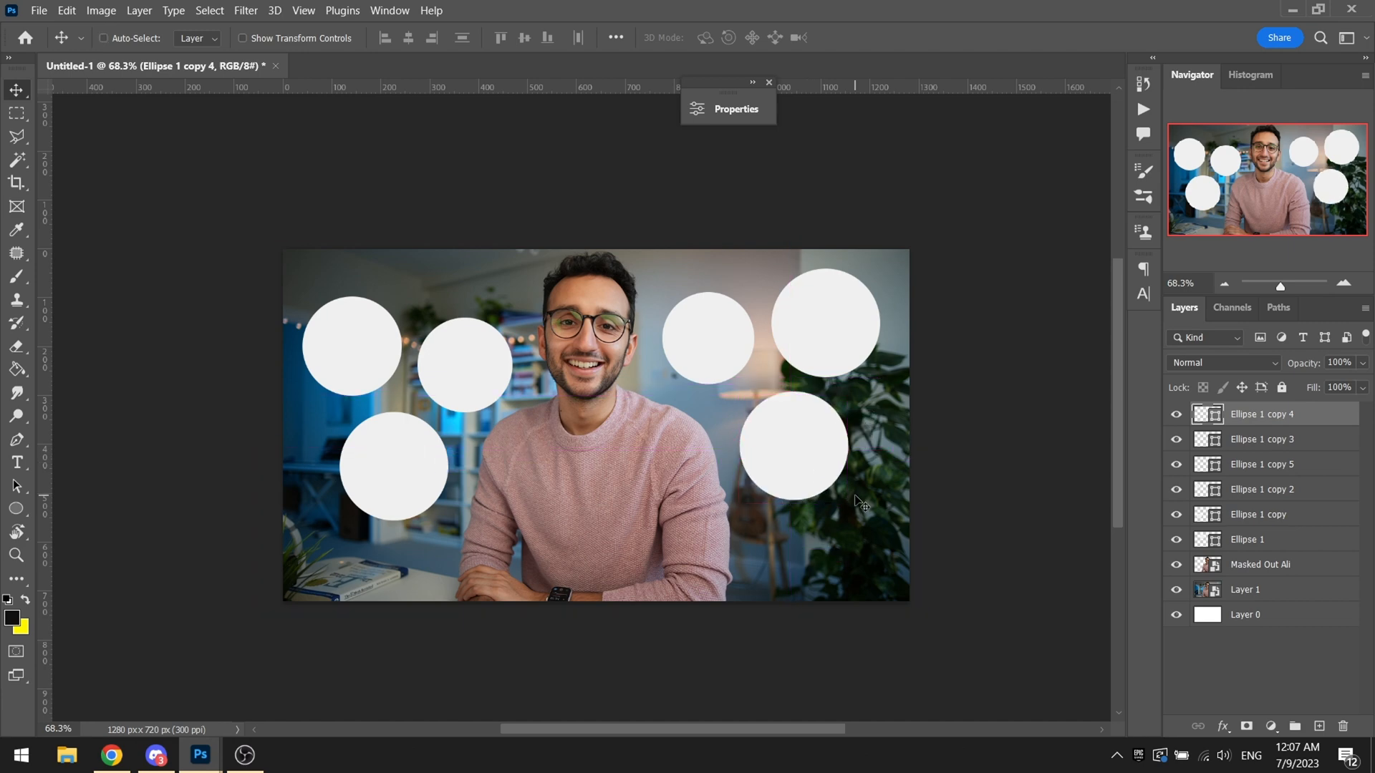
{"action": "mouse_move", "coordinate": [1048, 401]}
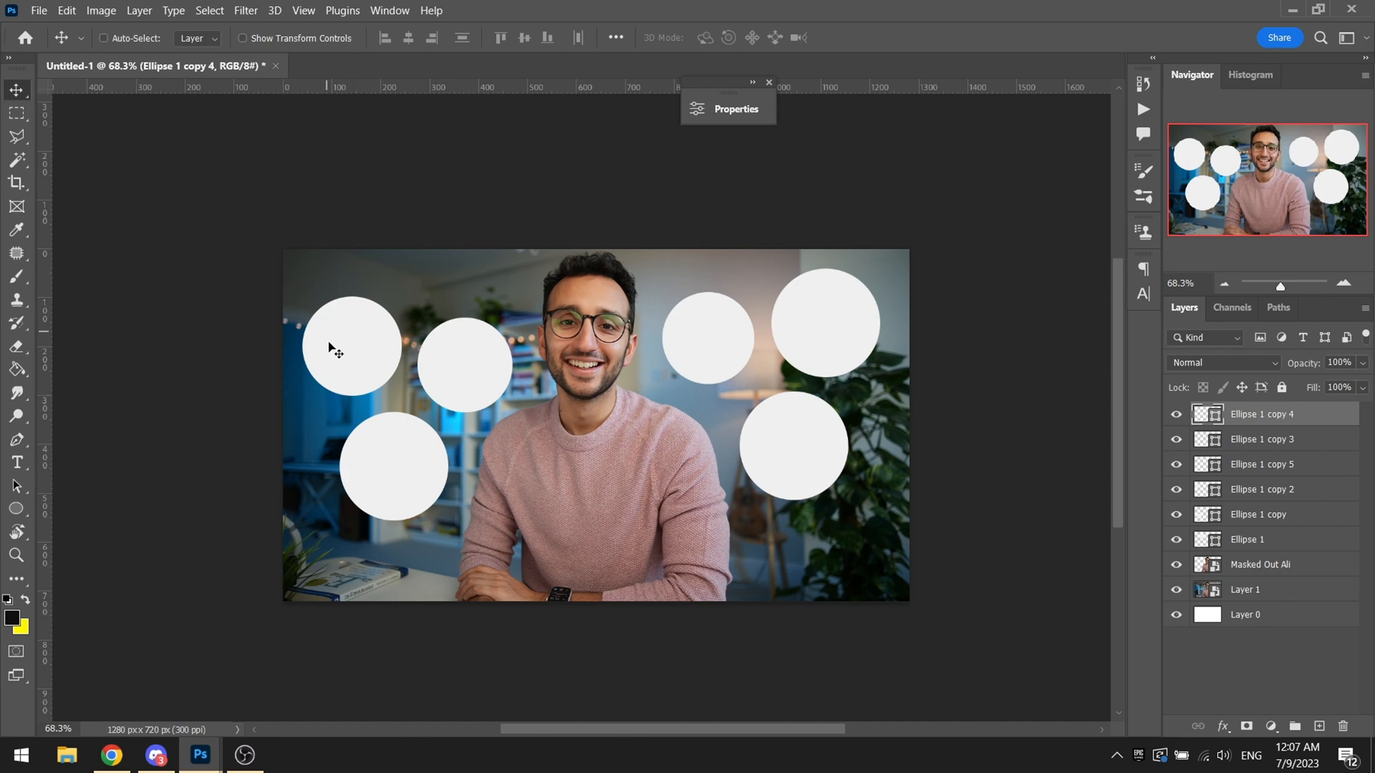
{"action": "mouse_move", "coordinate": [777, 467]}
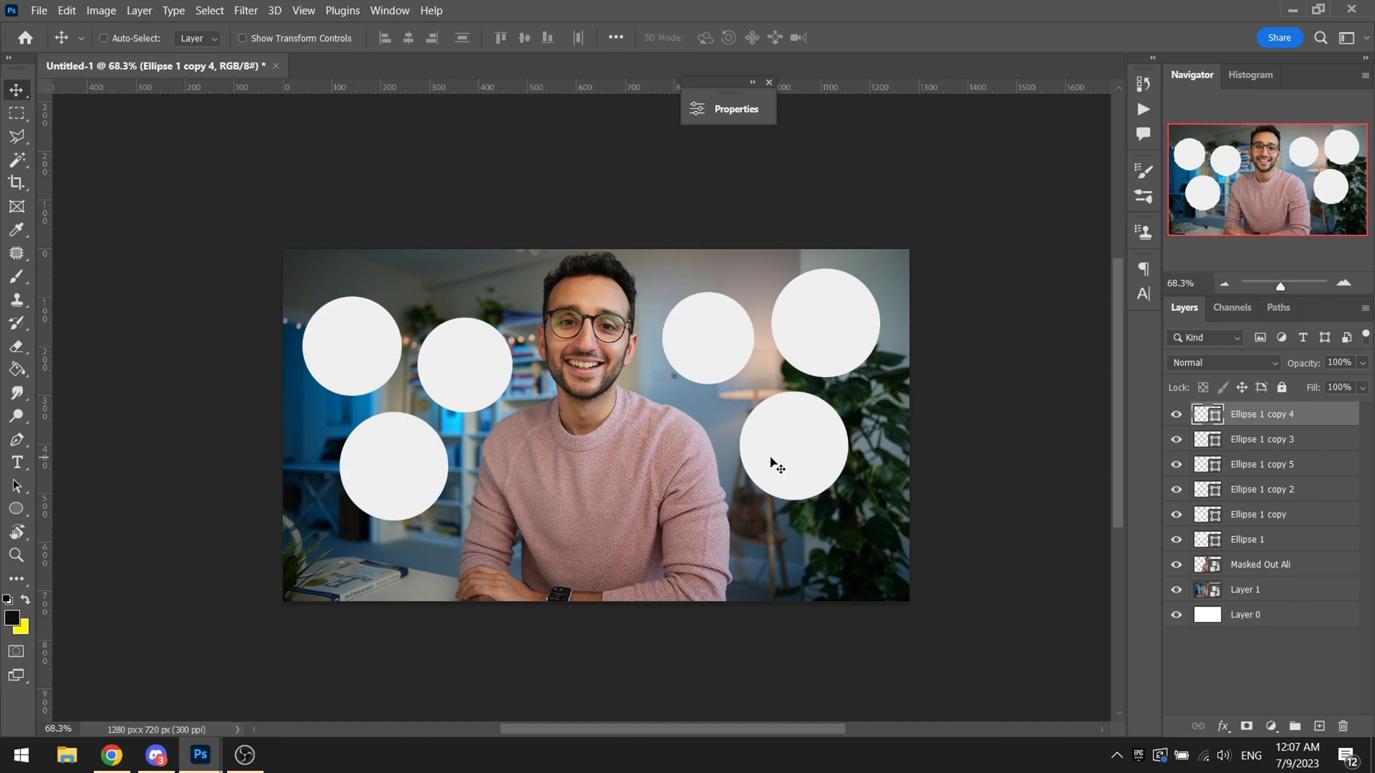
{"action": "mouse_move", "coordinate": [741, 373]}
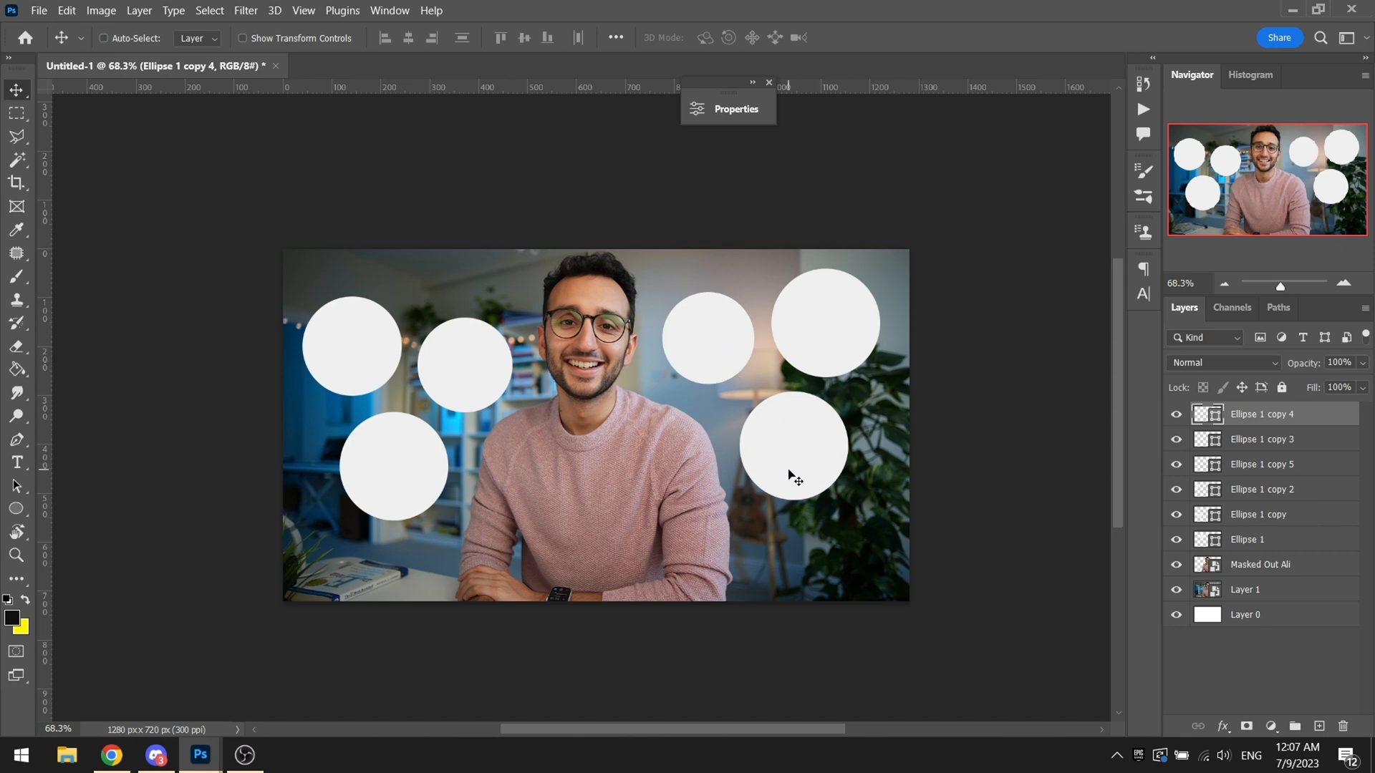
{"action": "mouse_move", "coordinate": [760, 488]}
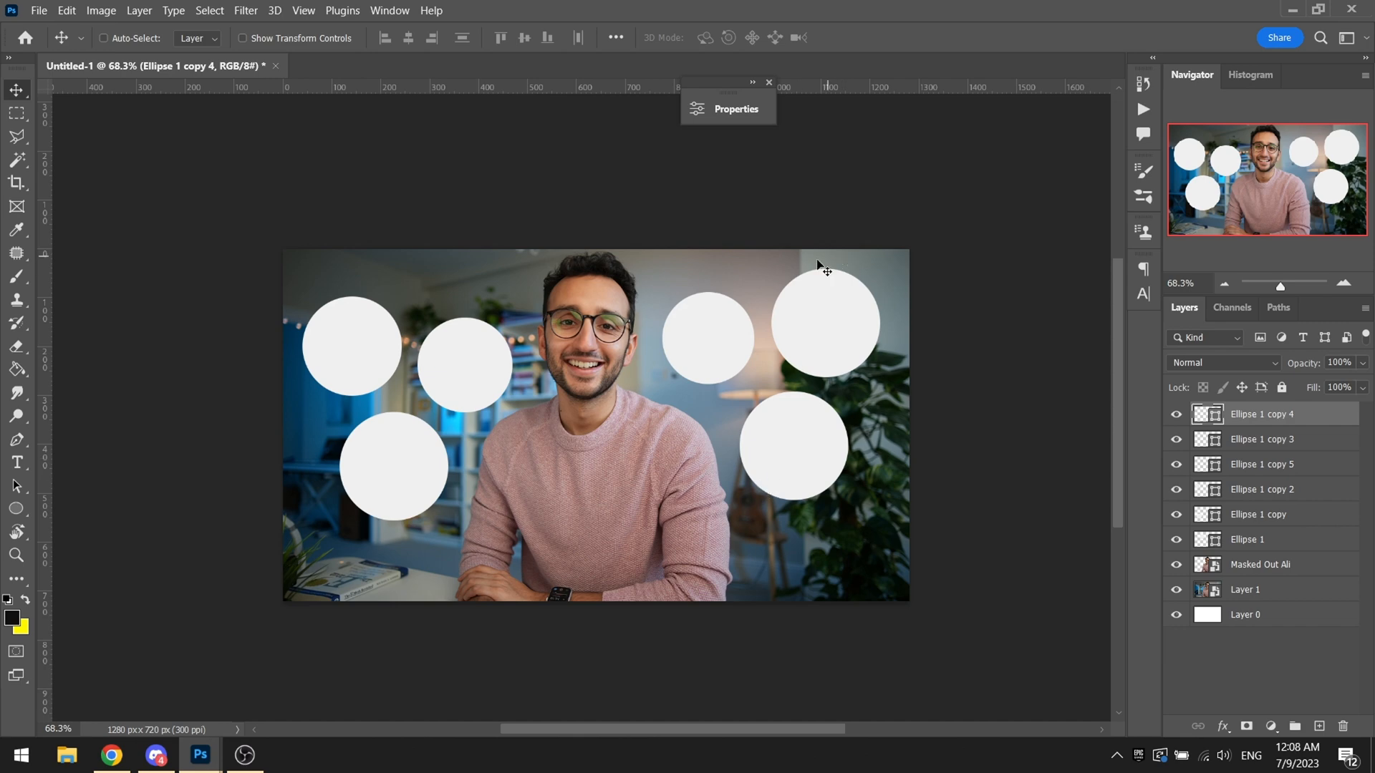
{"action": "mouse_move", "coordinate": [1034, 482]}
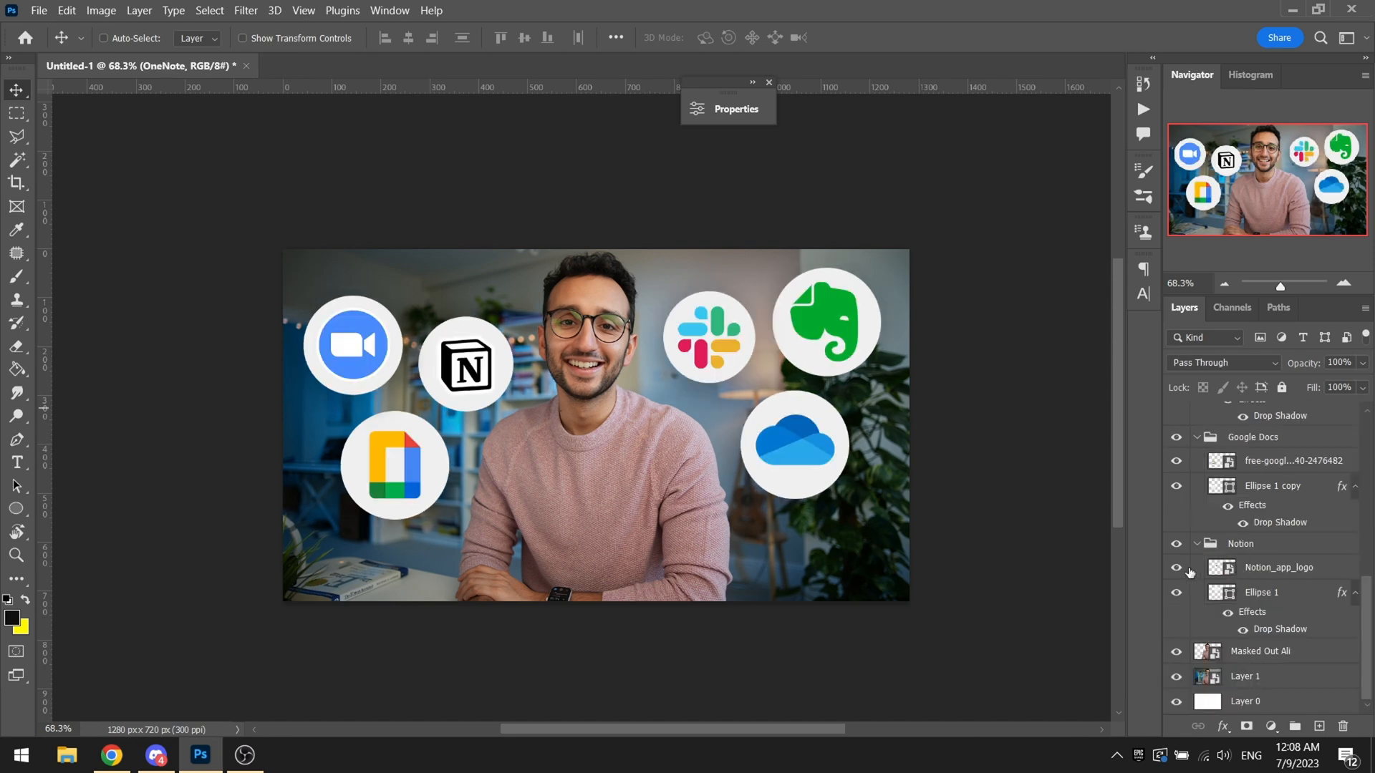
{"action": "scroll", "scroll_direction": "down", "scroll_amount": 3}
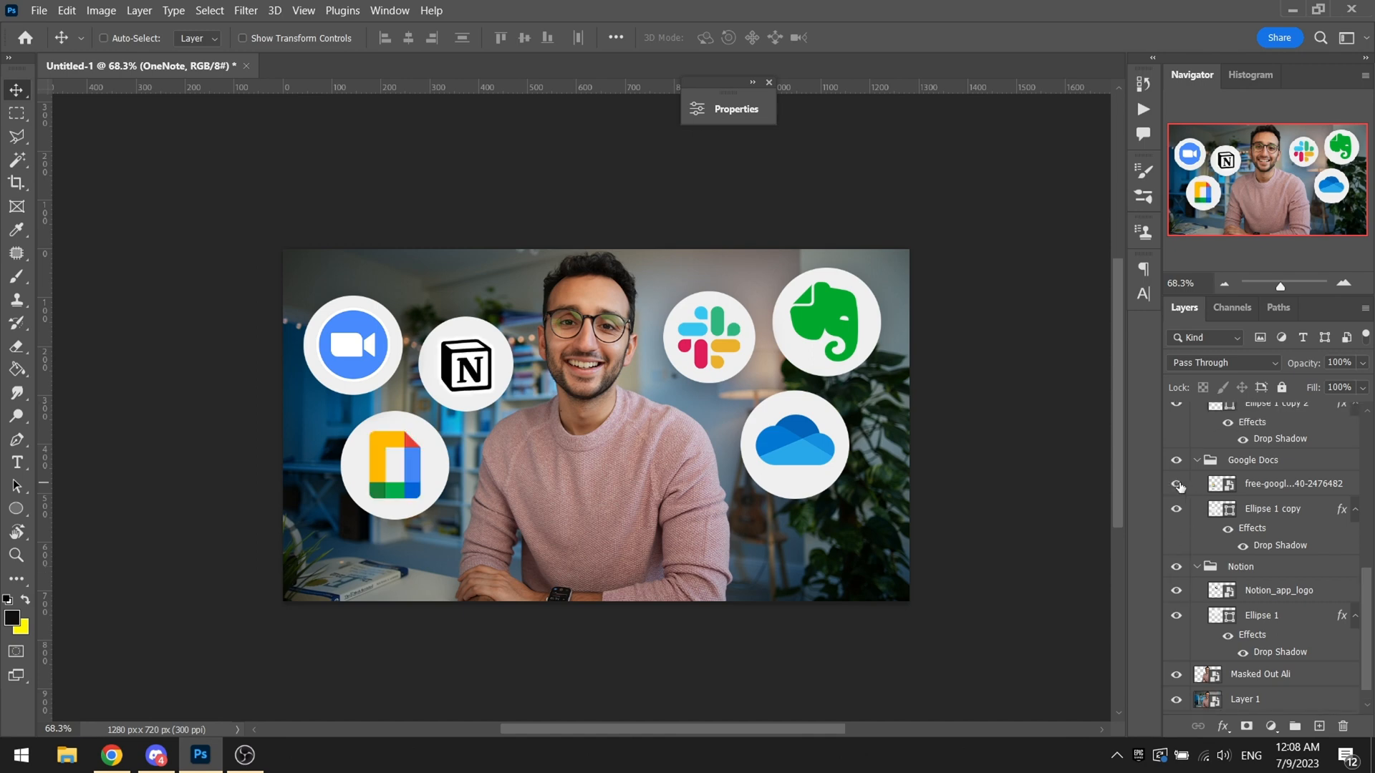
{"action": "scroll", "scroll_direction": "up", "scroll_amount": 3}
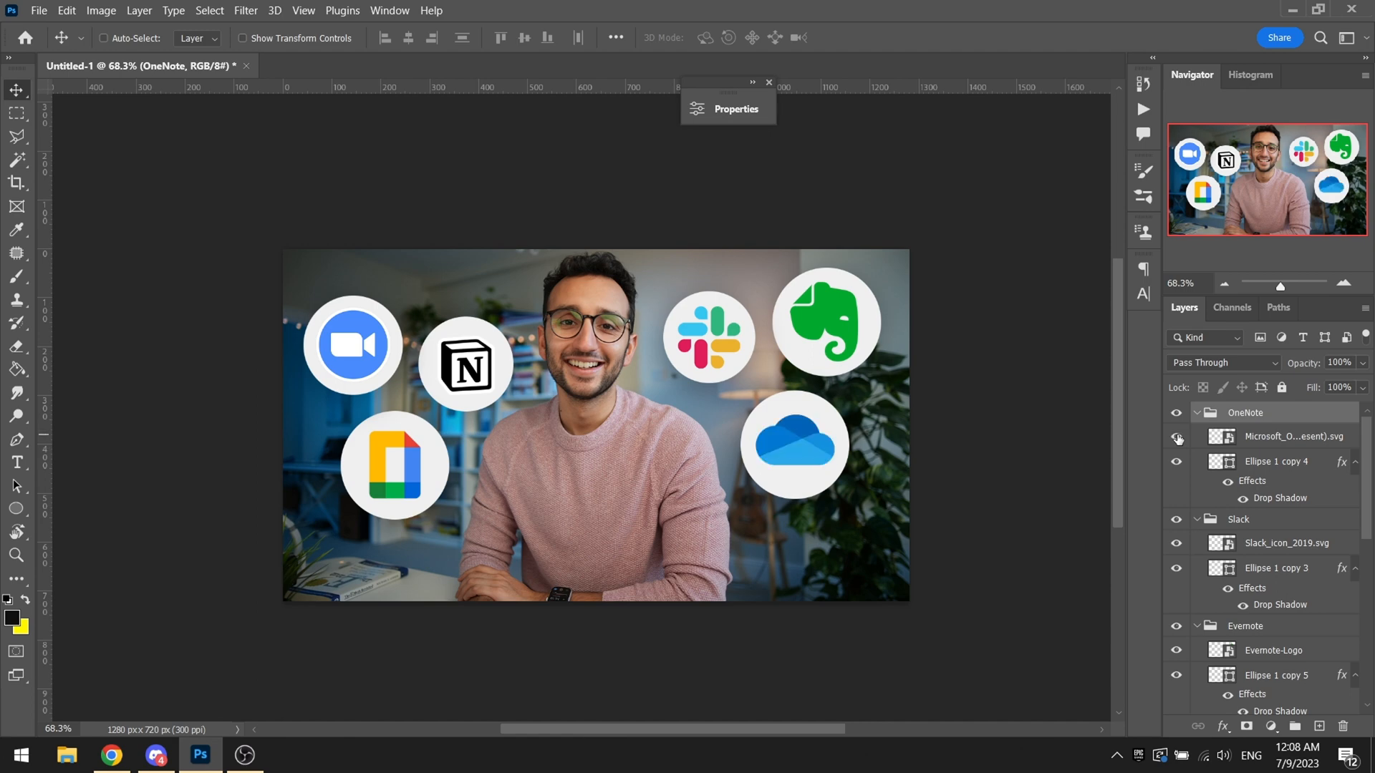
{"action": "left_click", "coordinate": [1178, 437]}
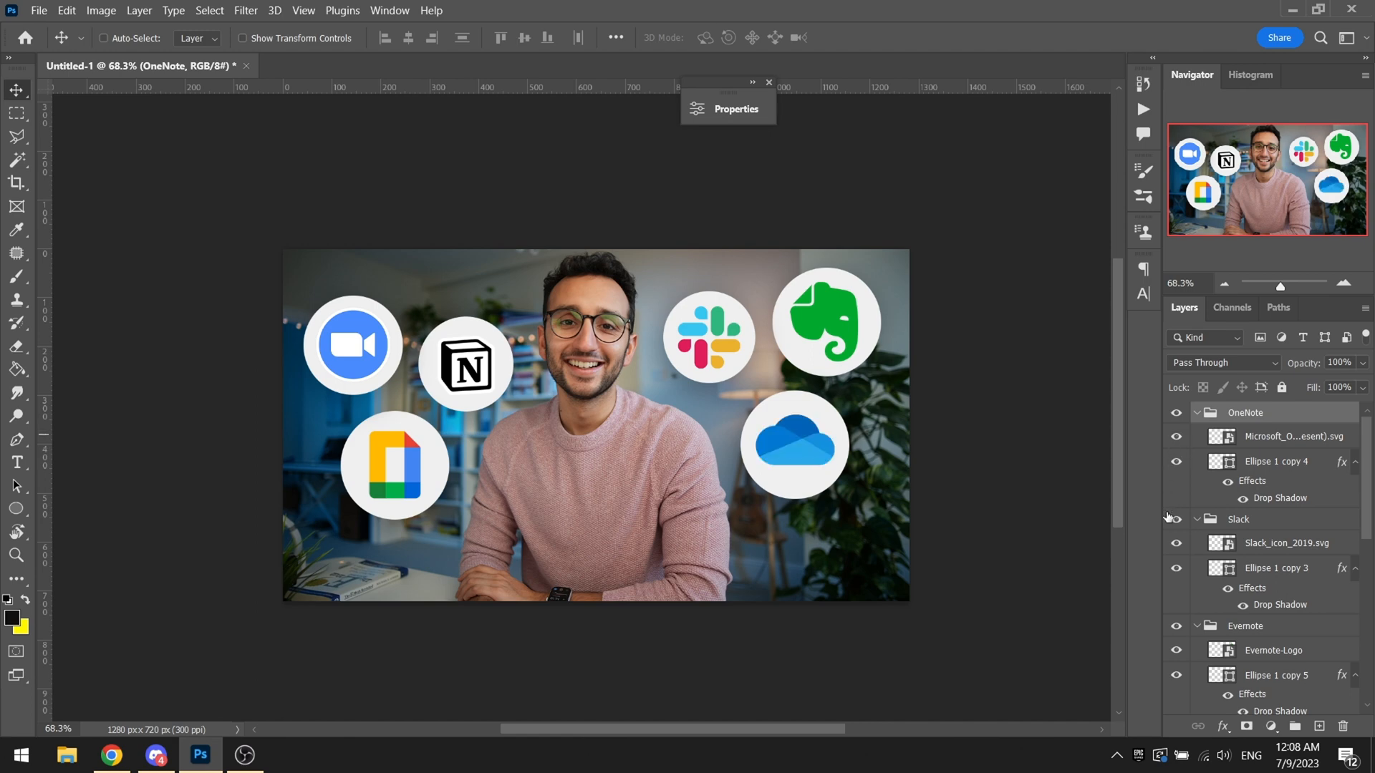
{"action": "mouse_move", "coordinate": [951, 643]}
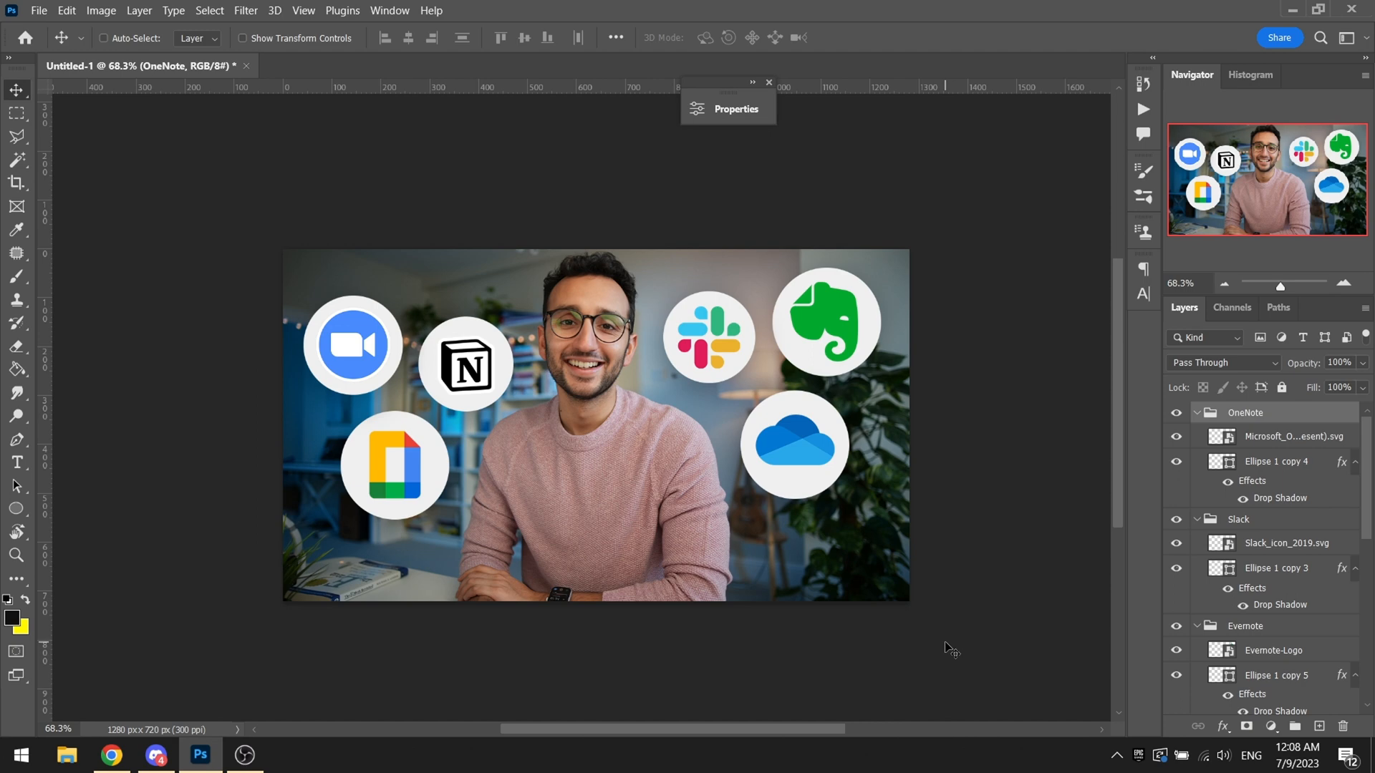
{"action": "mouse_move", "coordinate": [951, 620]}
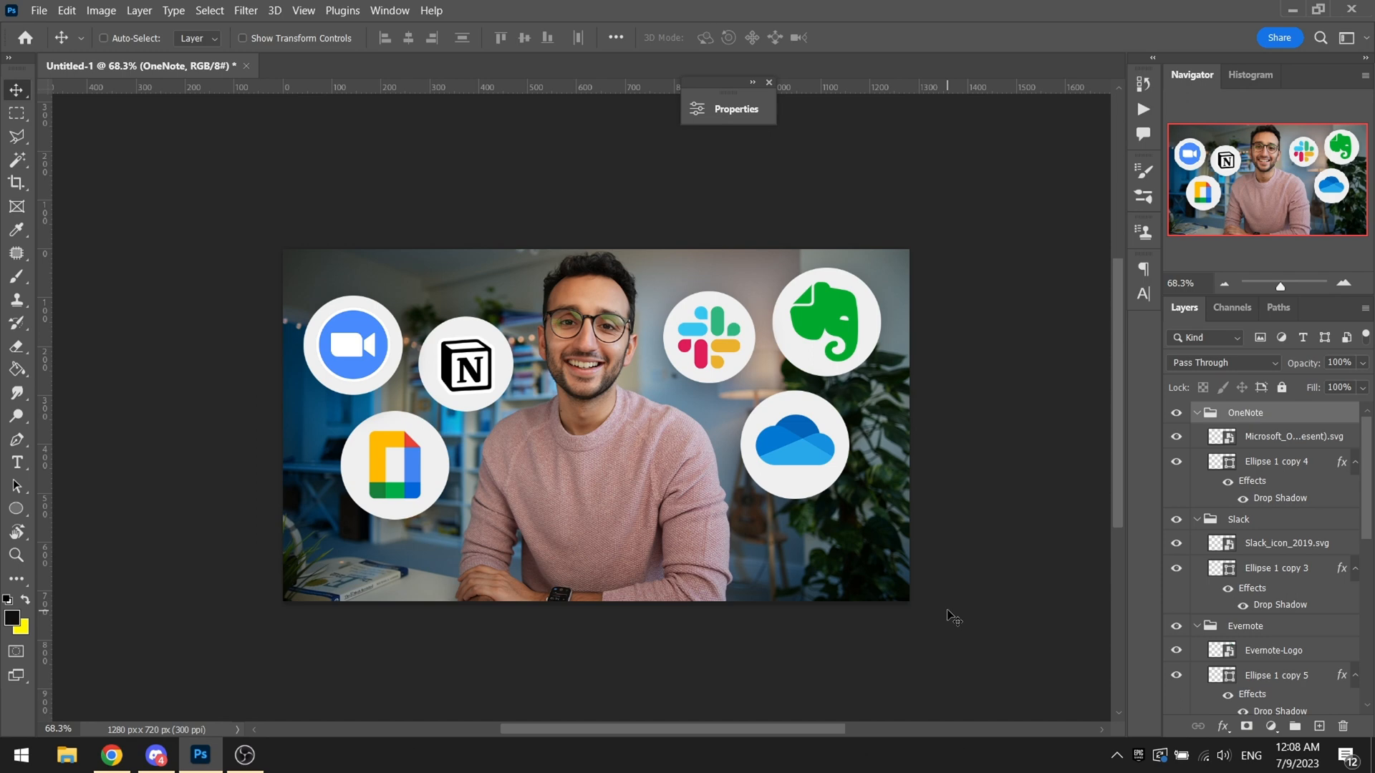
{"action": "scroll", "scroll_direction": "down", "scroll_amount": 3}
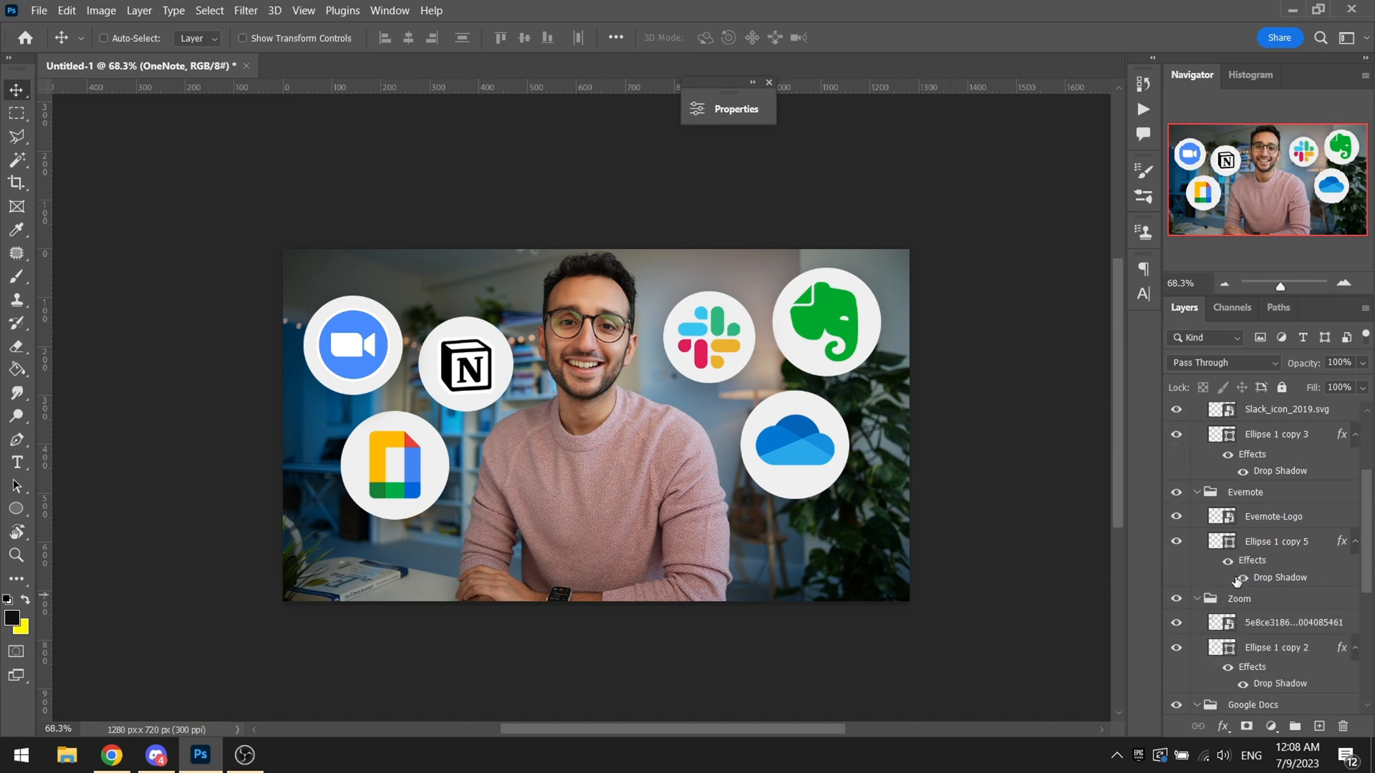
{"action": "scroll", "scroll_direction": "down", "scroll_amount": 3}
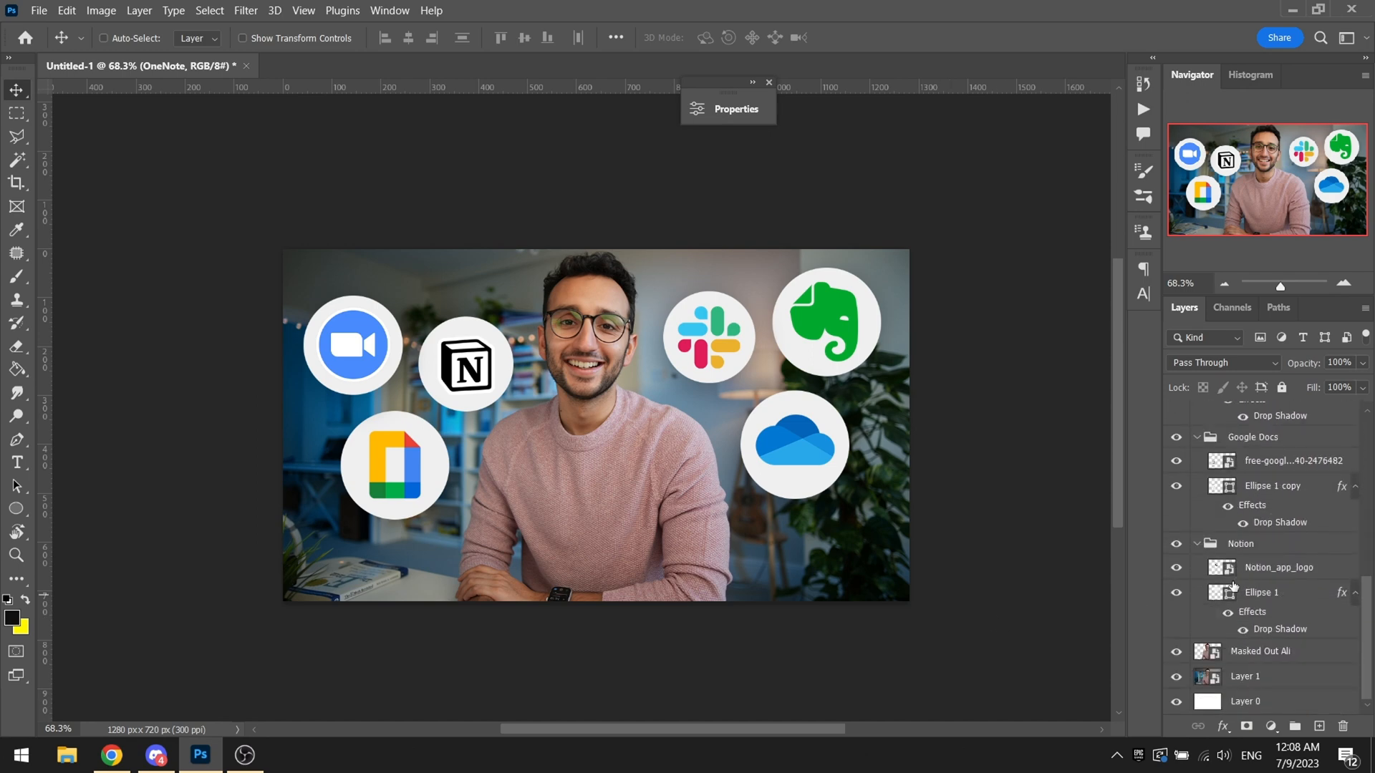
{"action": "right_click", "coordinate": [1260, 591]}
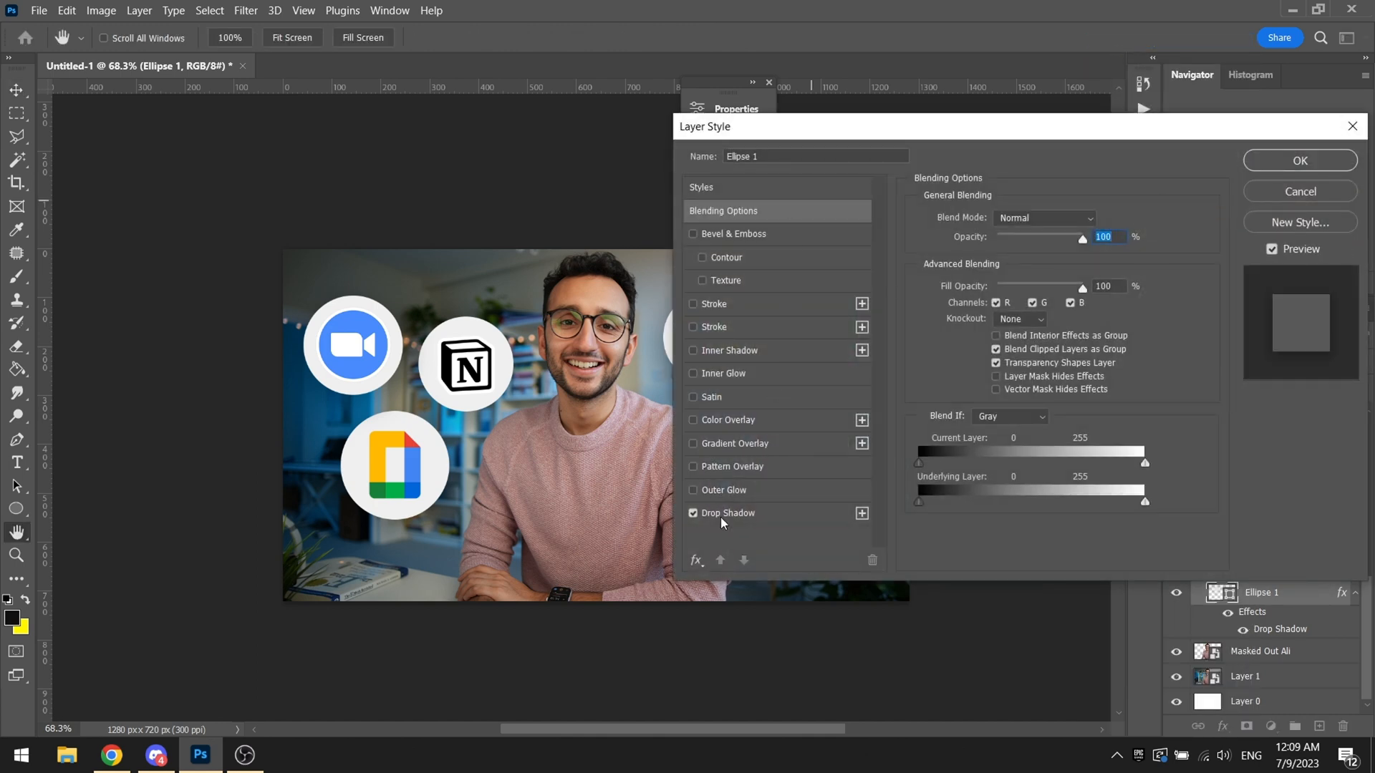
{"action": "left_click", "coordinate": [728, 513]}
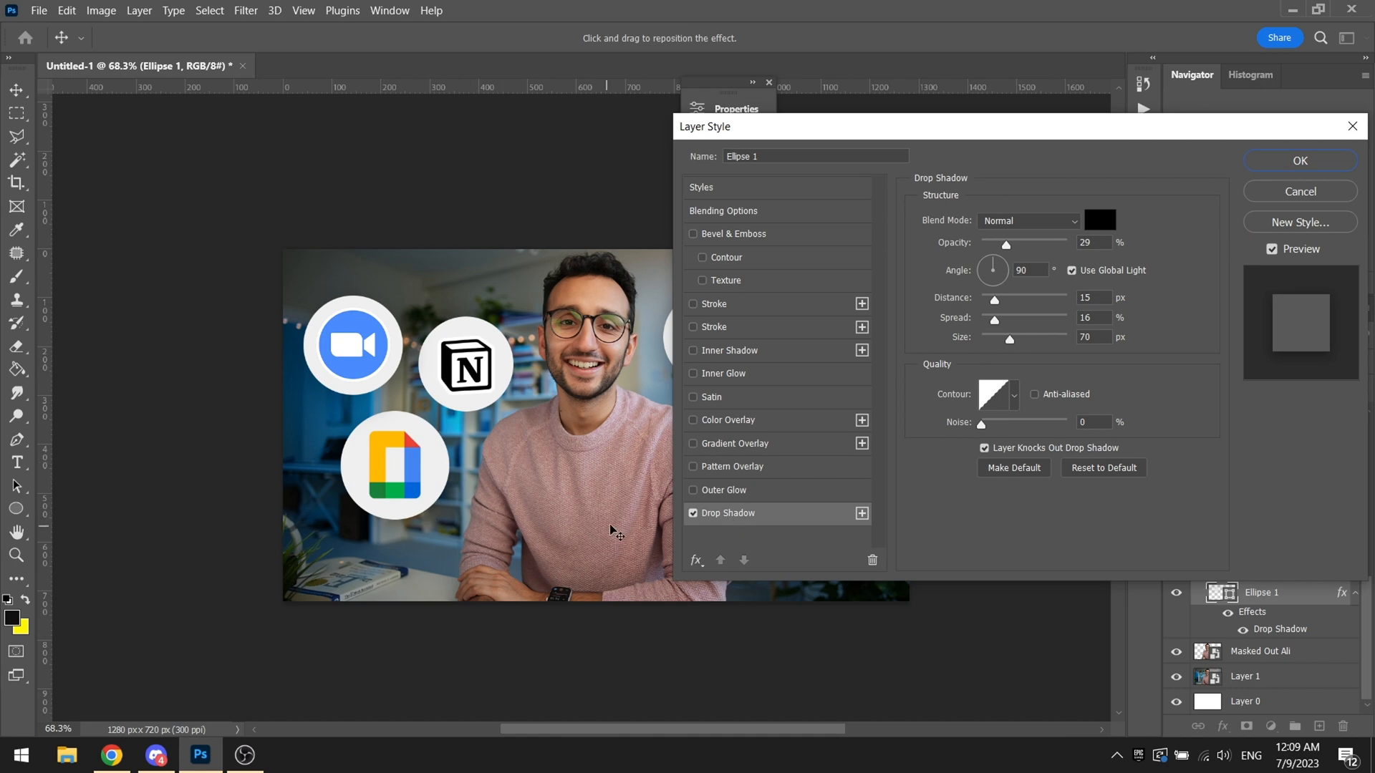
{"action": "mouse_move", "coordinate": [385, 265]}
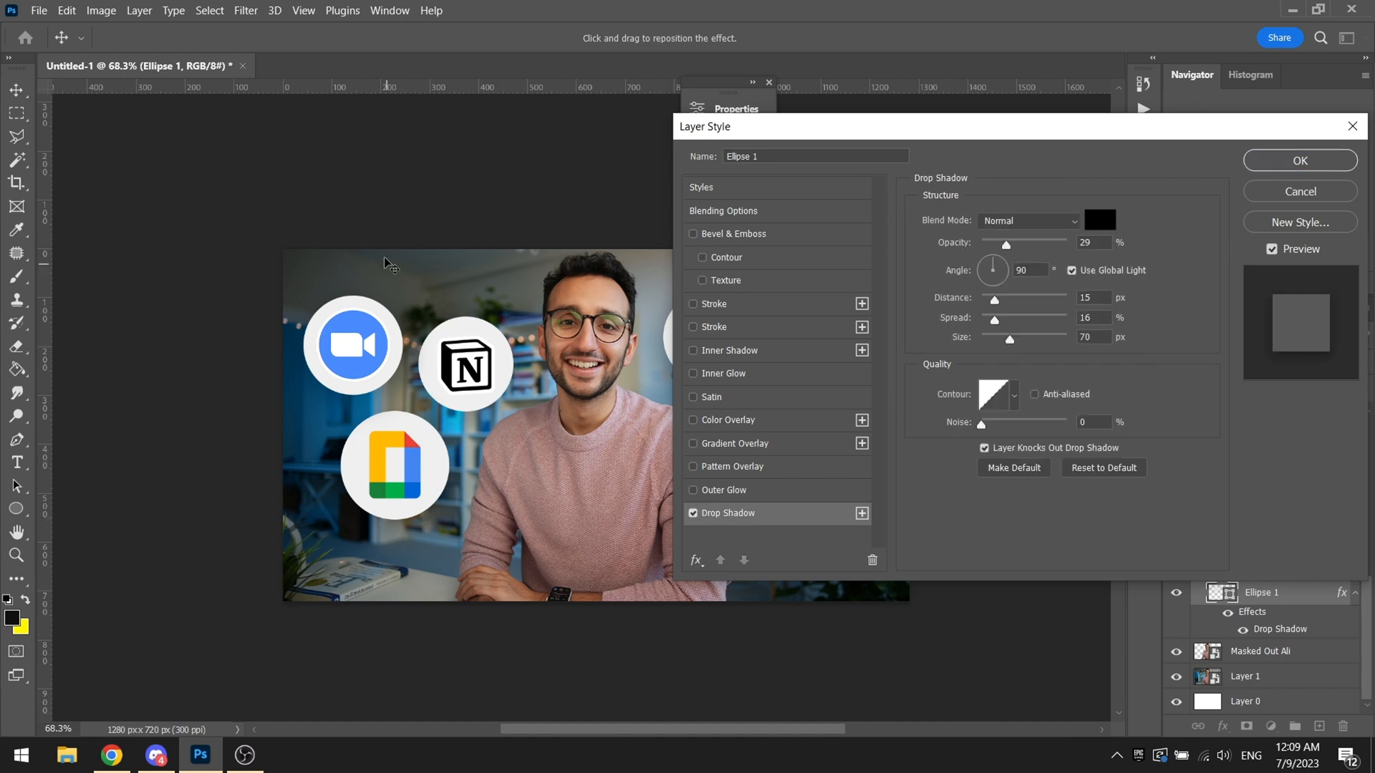
{"action": "left_click", "coordinate": [693, 515]}
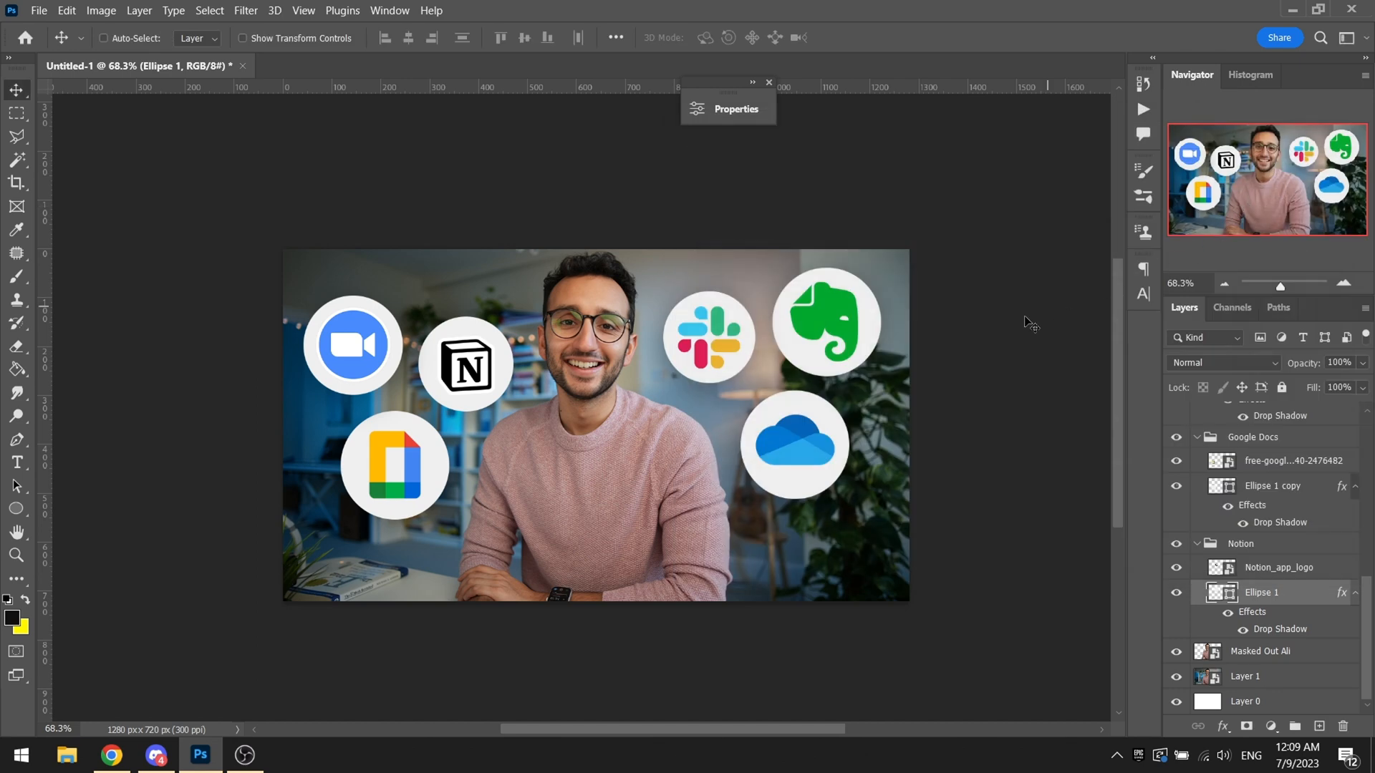
{"action": "mouse_move", "coordinate": [1247, 550]}
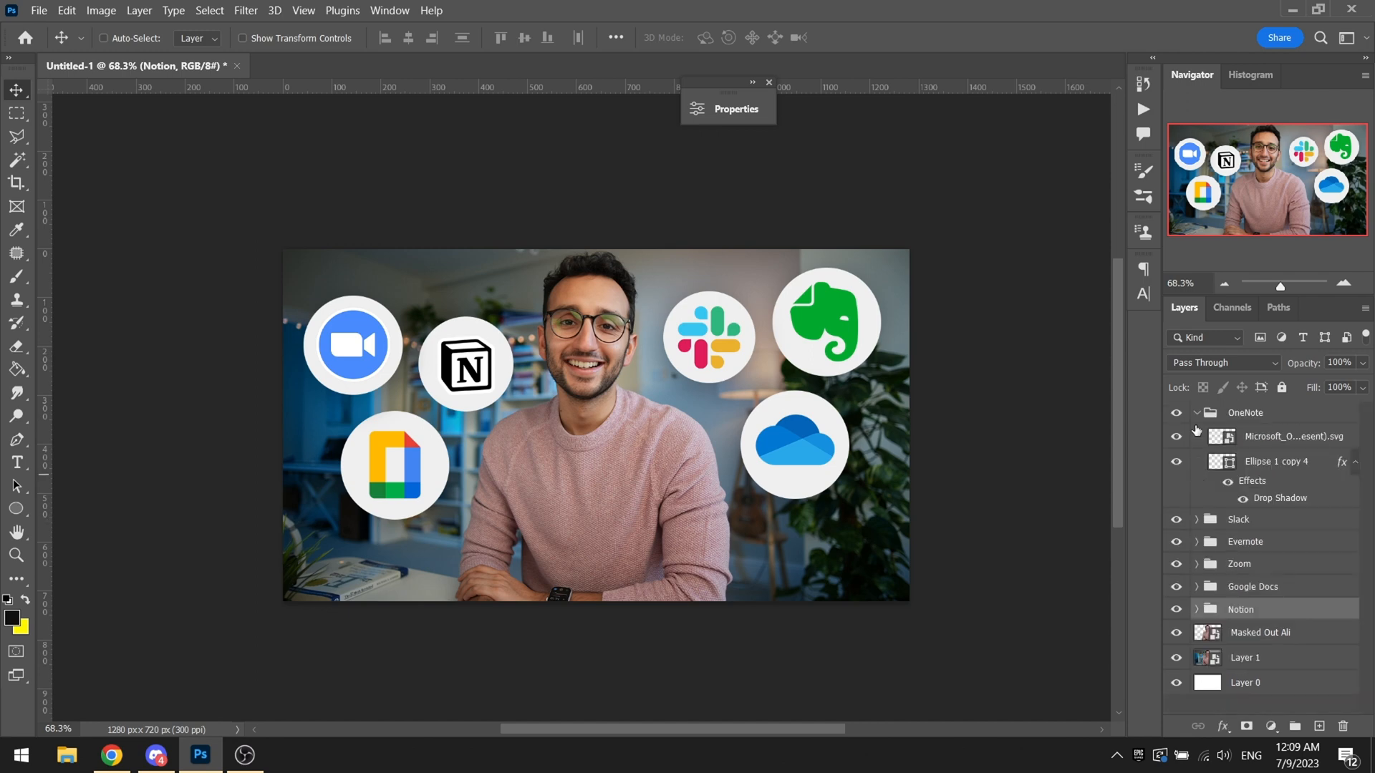
Step: Start a Camera Raw filter on the 'Masked Out Ali' cut-out layer
{"action": "left_click", "coordinate": [1195, 412]}
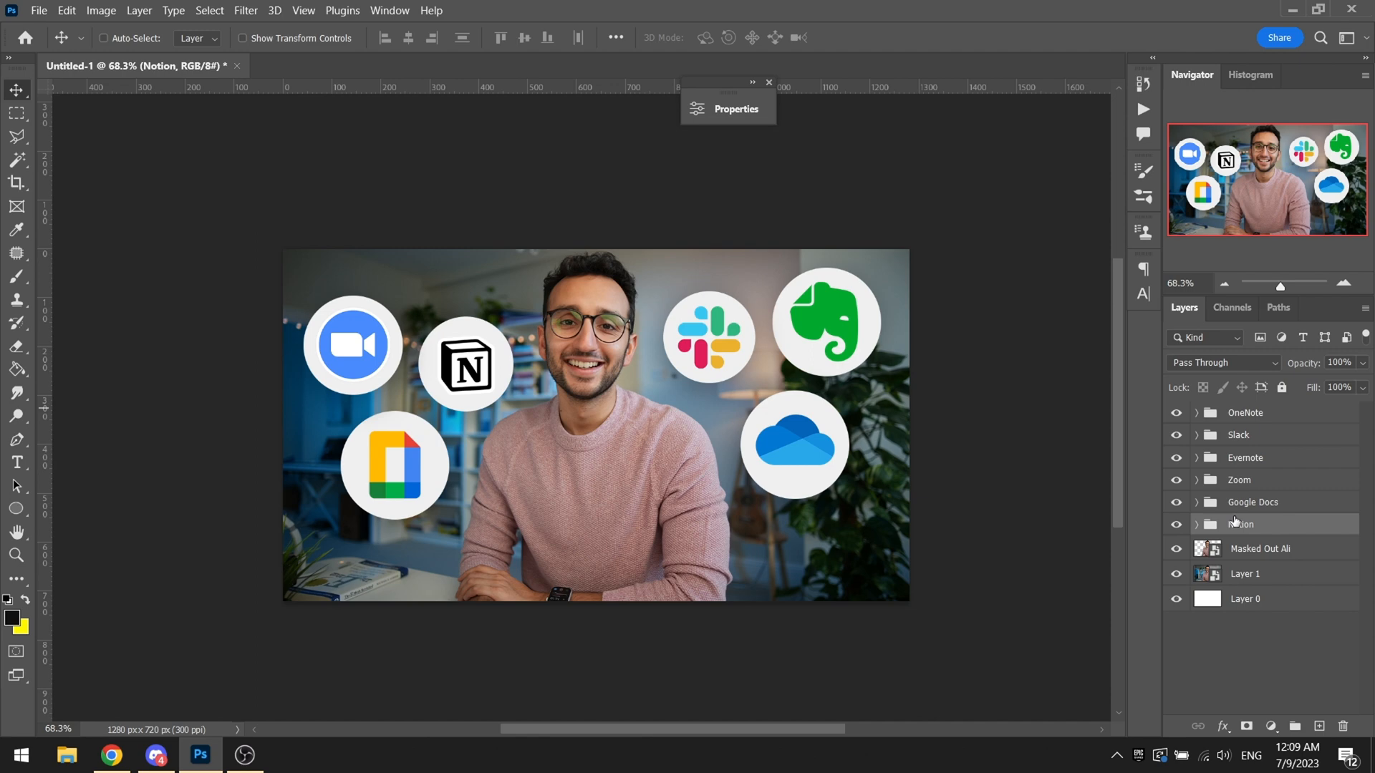
{"action": "mouse_move", "coordinate": [1256, 553]}
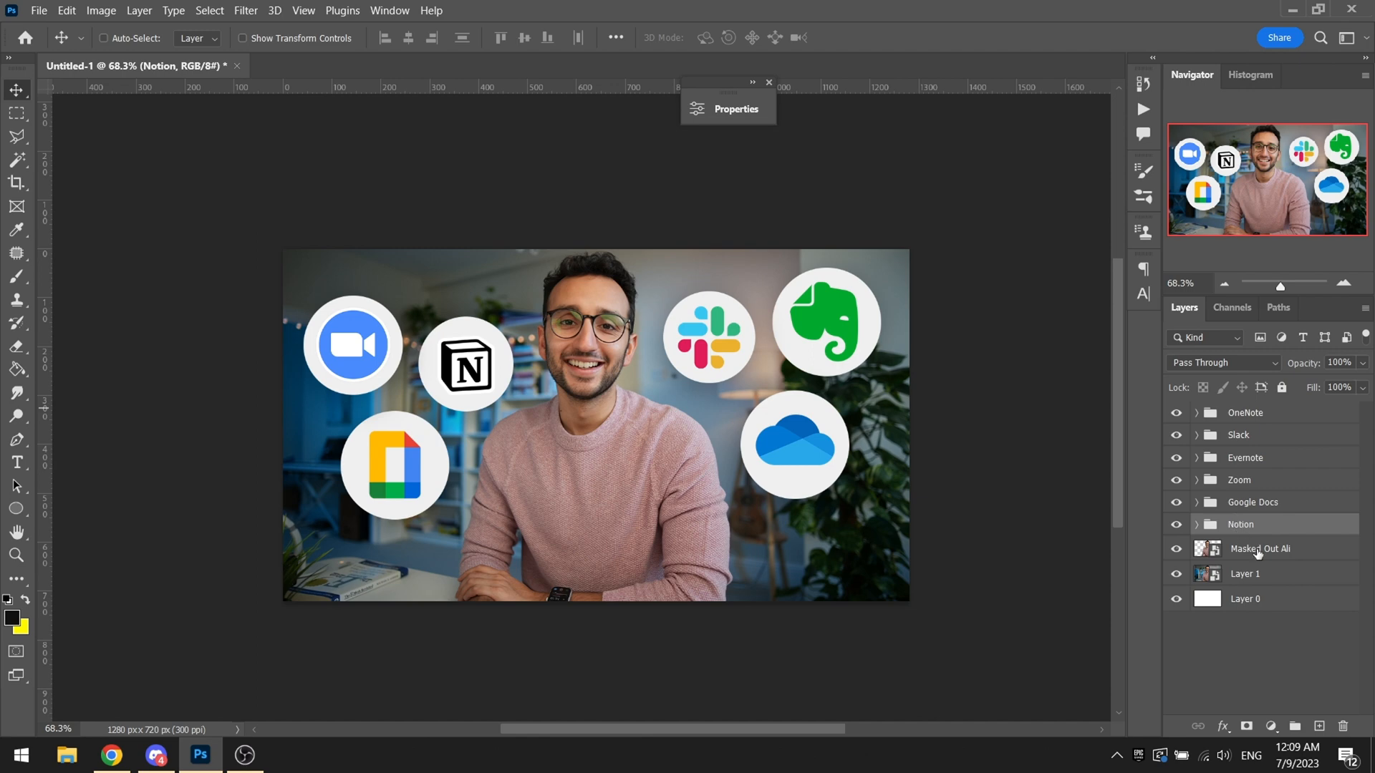
{"action": "left_click", "coordinate": [1260, 548]}
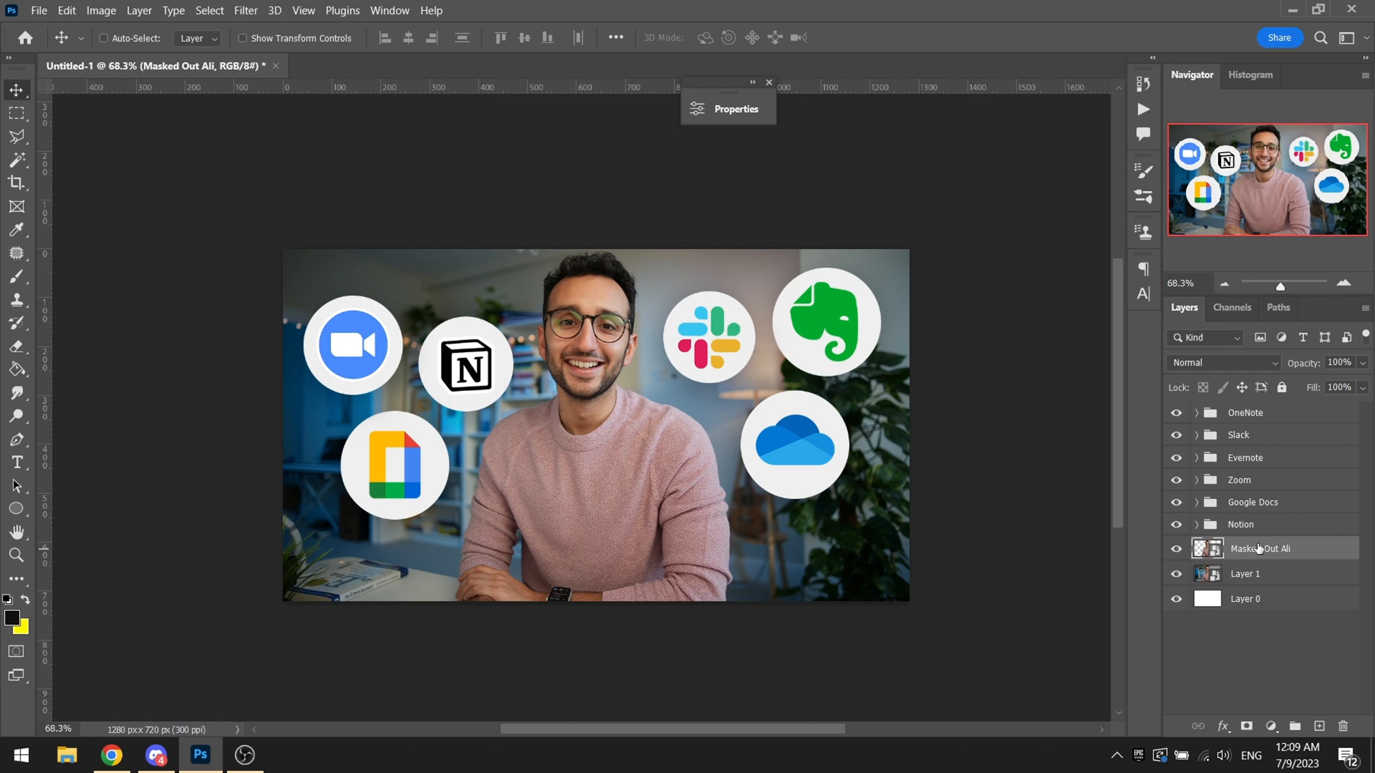
{"action": "left_click", "coordinate": [245, 10]}
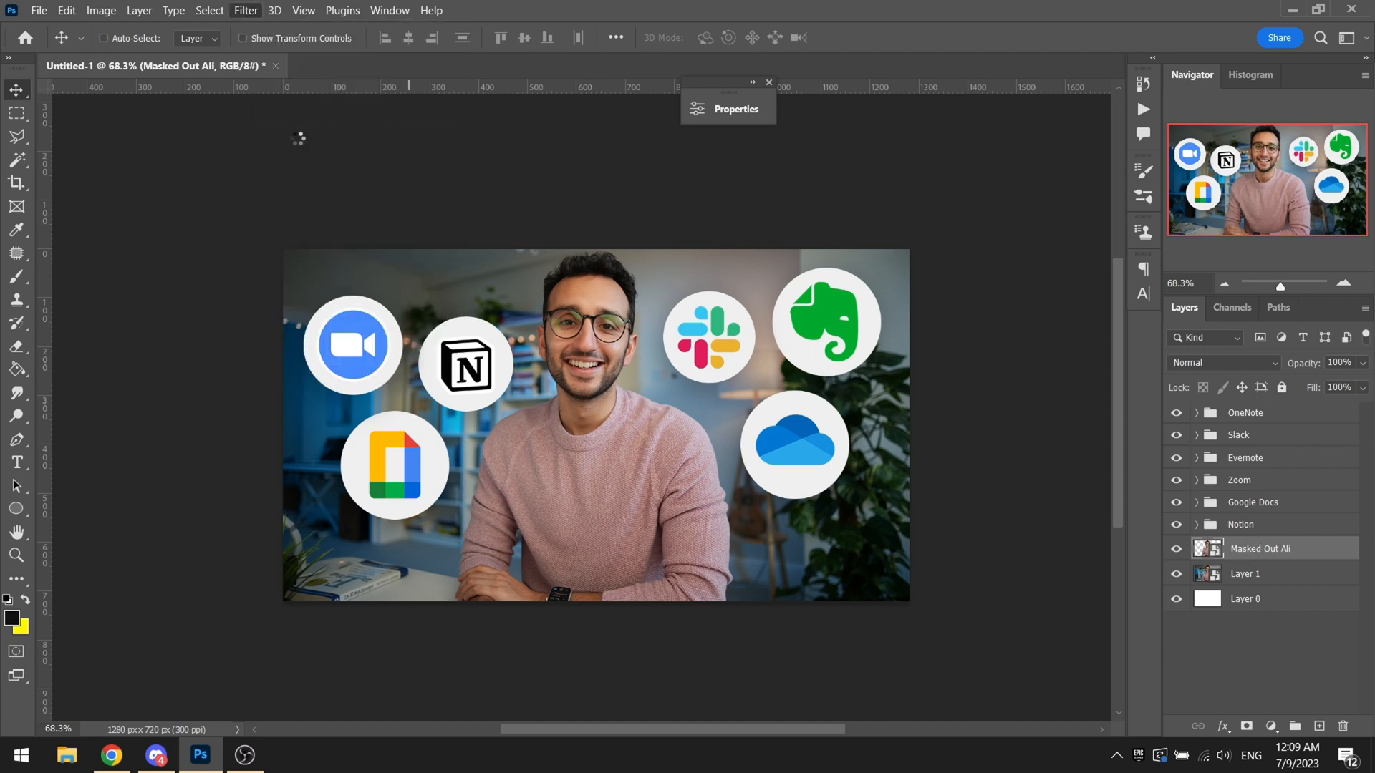
{"action": "left_click", "coordinate": [245, 10]}
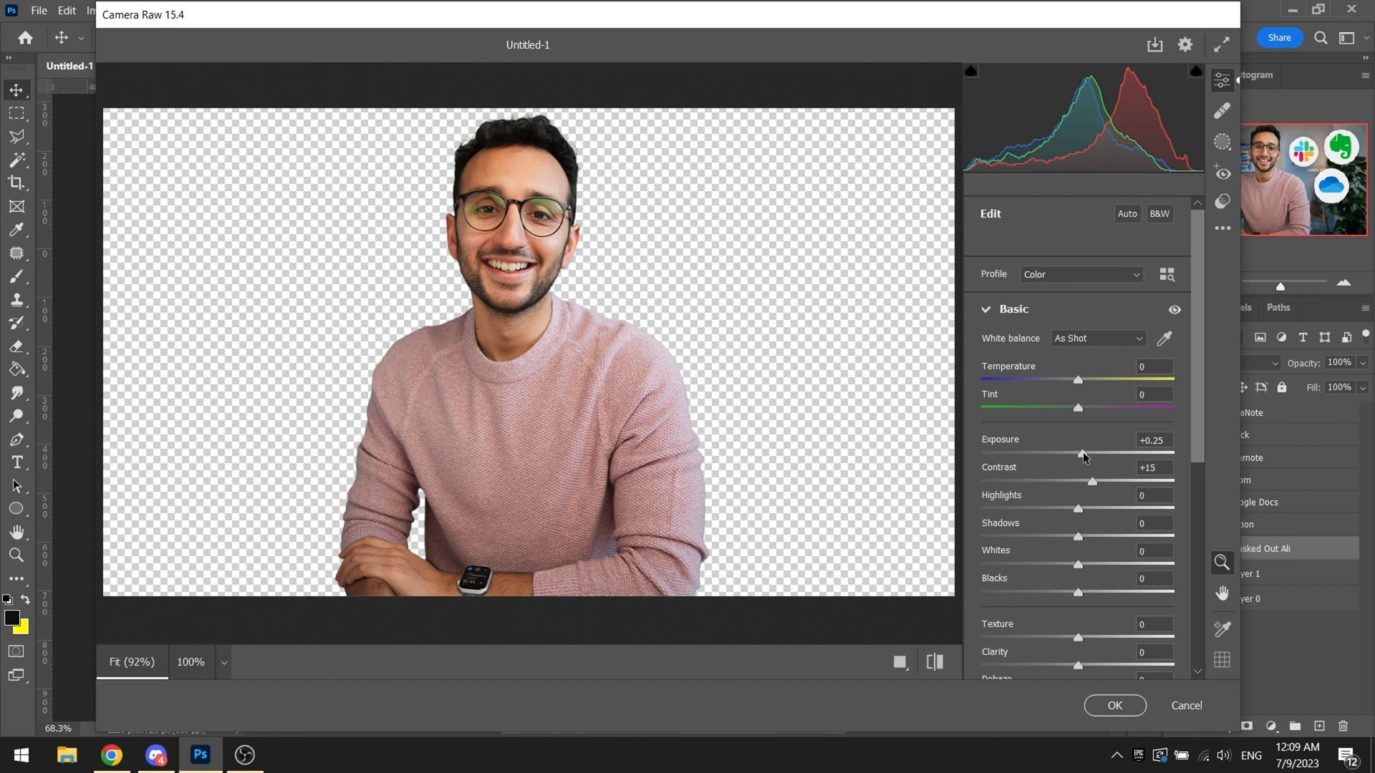
{"action": "mouse_move", "coordinate": [1080, 513]}
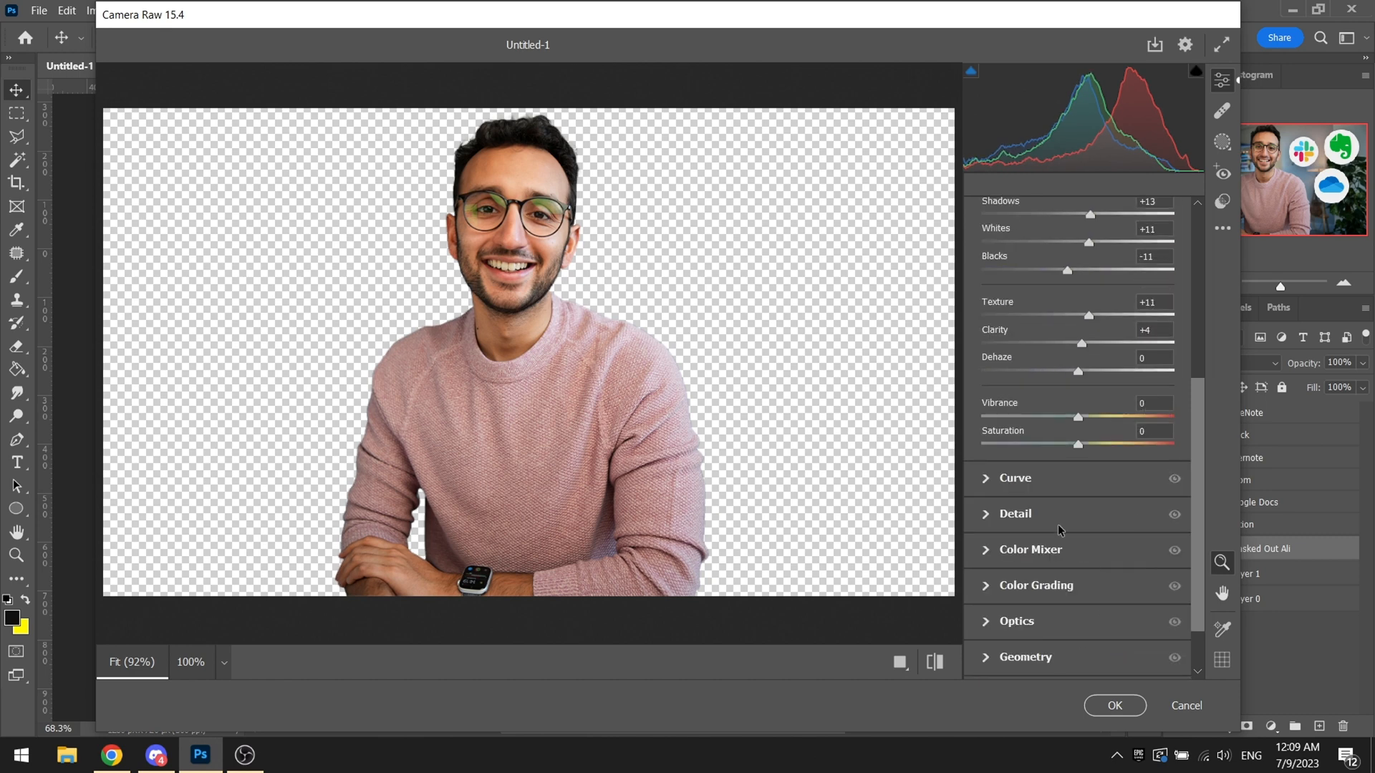
Step: Brighten him, boost contrast and shadows, add light sharpening and noise reduction, and apply
{"action": "left_click", "coordinate": [1014, 512]}
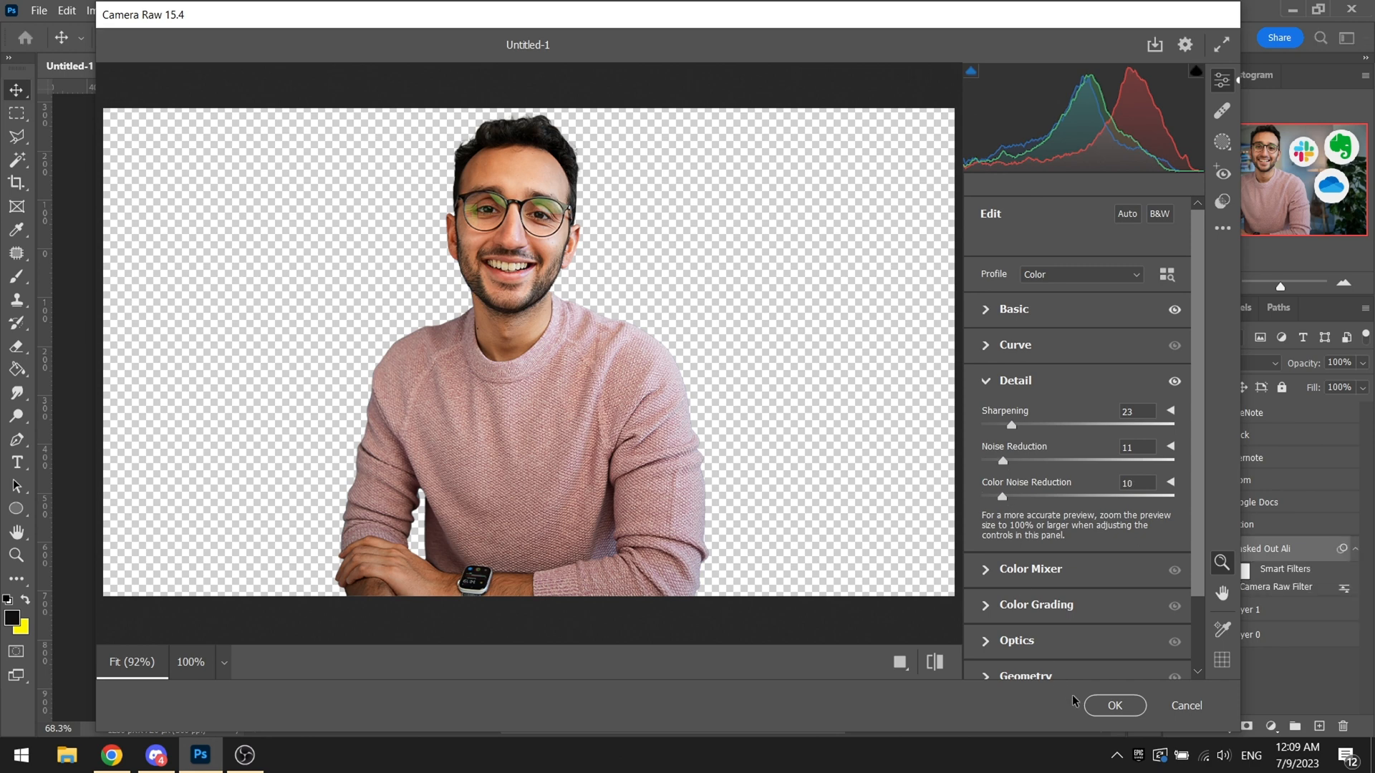
{"action": "left_click", "coordinate": [1114, 705]}
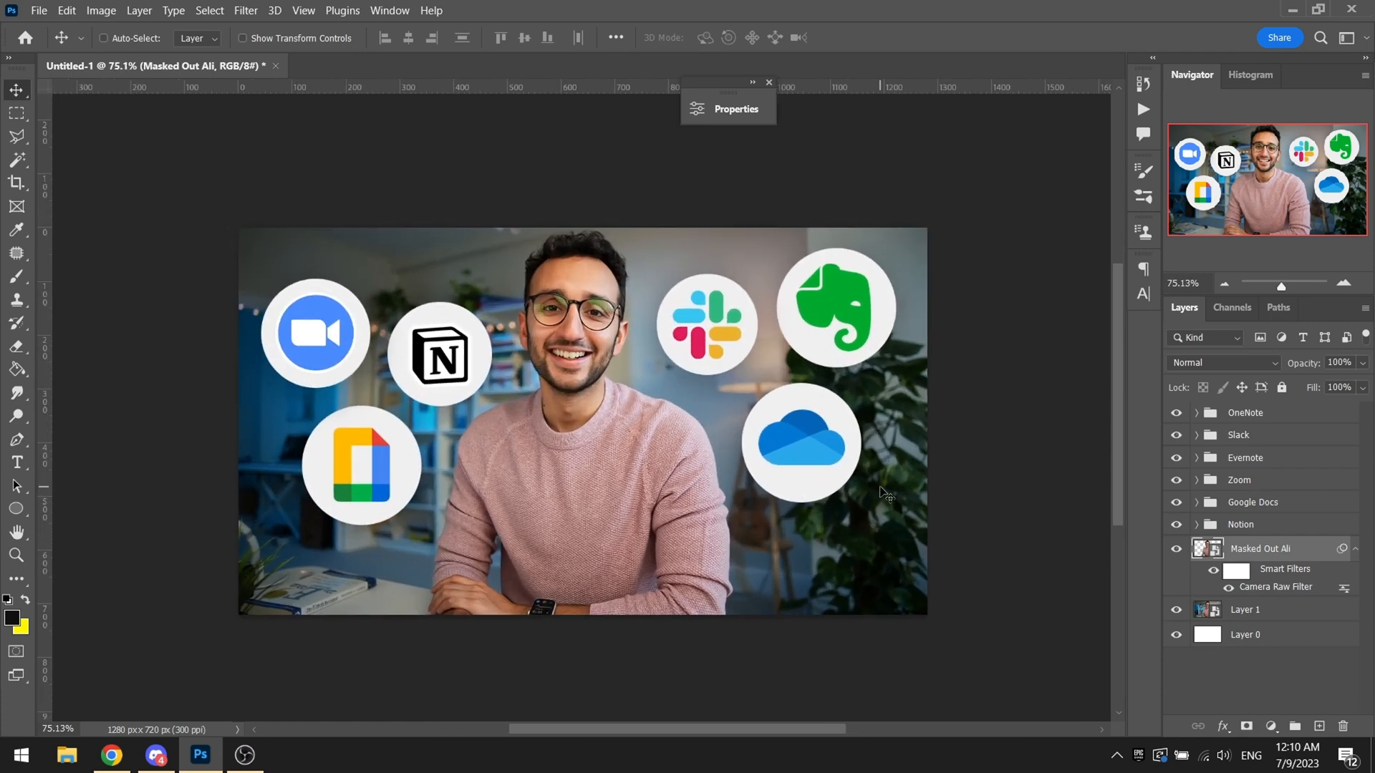
{"action": "mouse_move", "coordinate": [906, 494]}
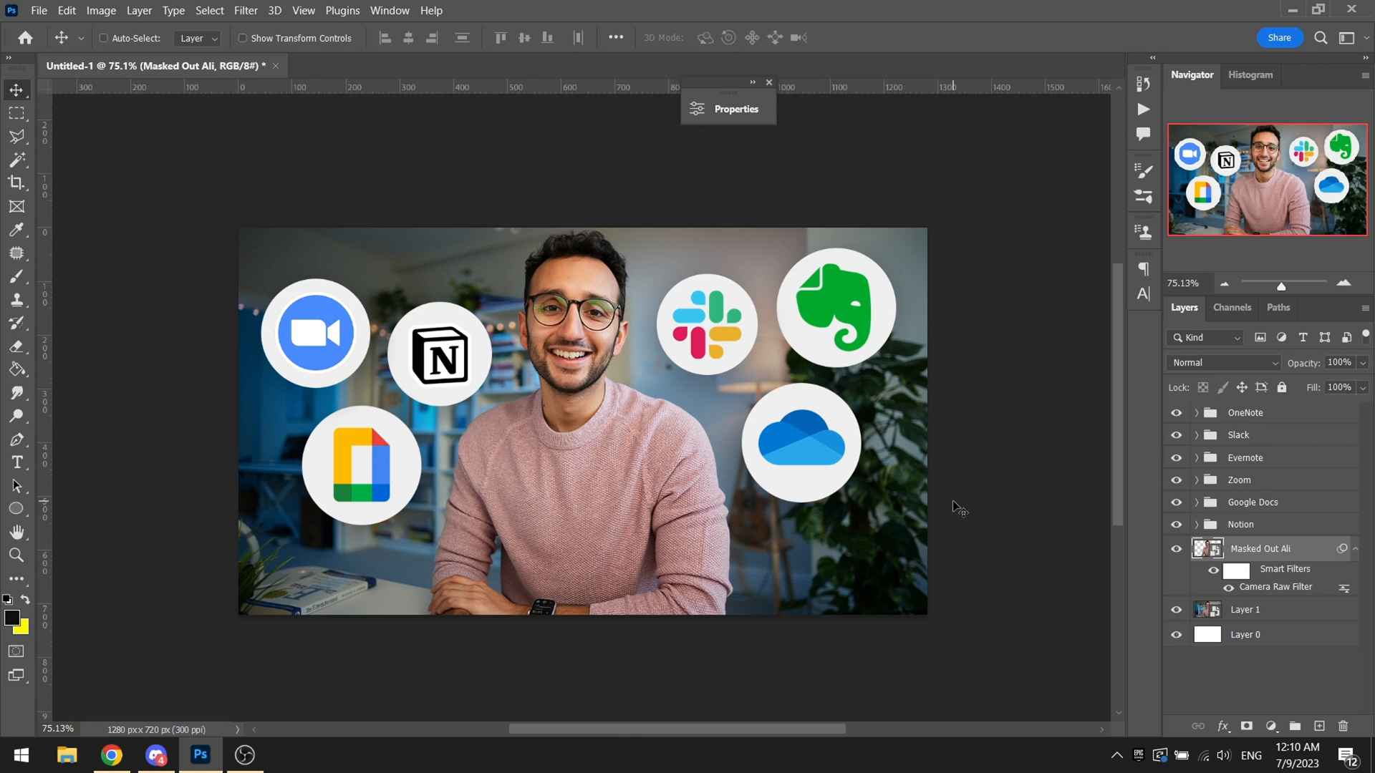
{"action": "mouse_move", "coordinate": [958, 507]}
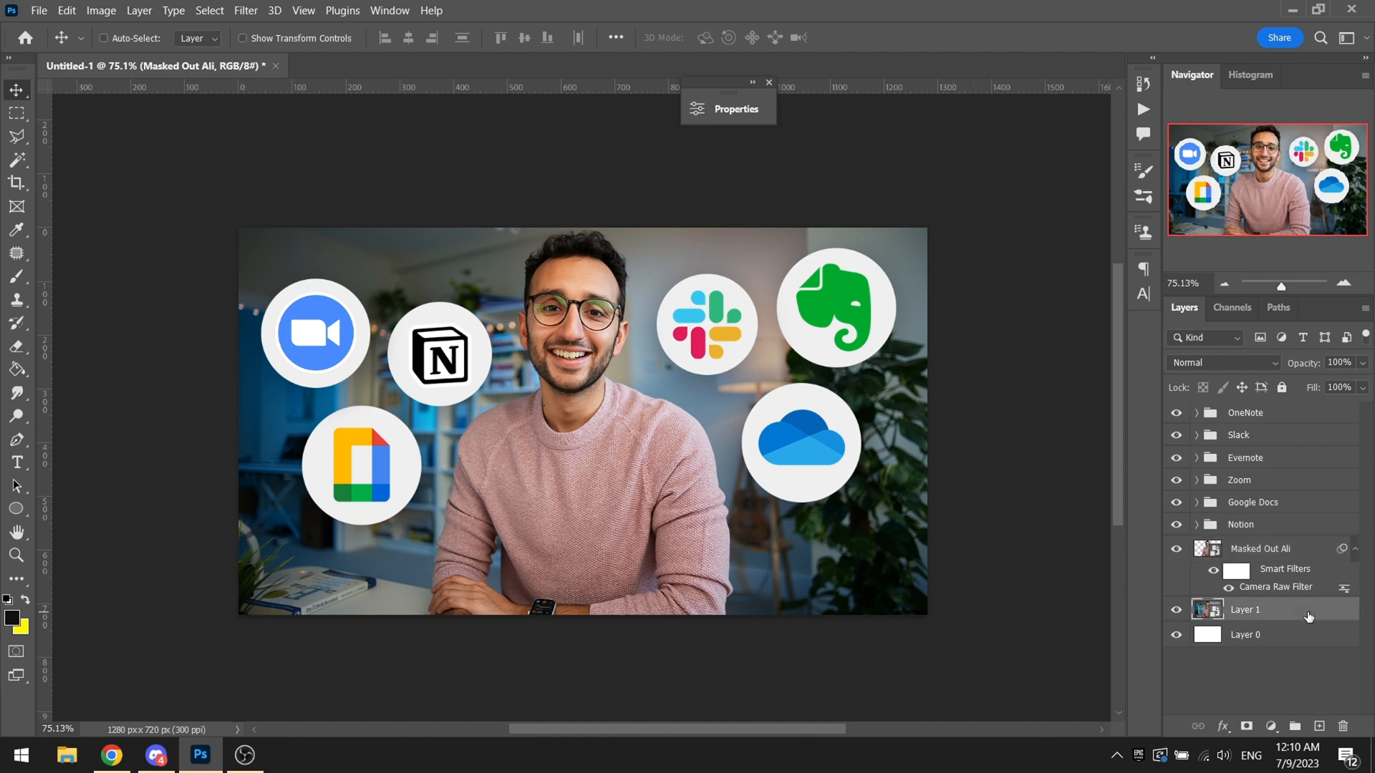
{"action": "left_click", "coordinate": [1244, 610]}
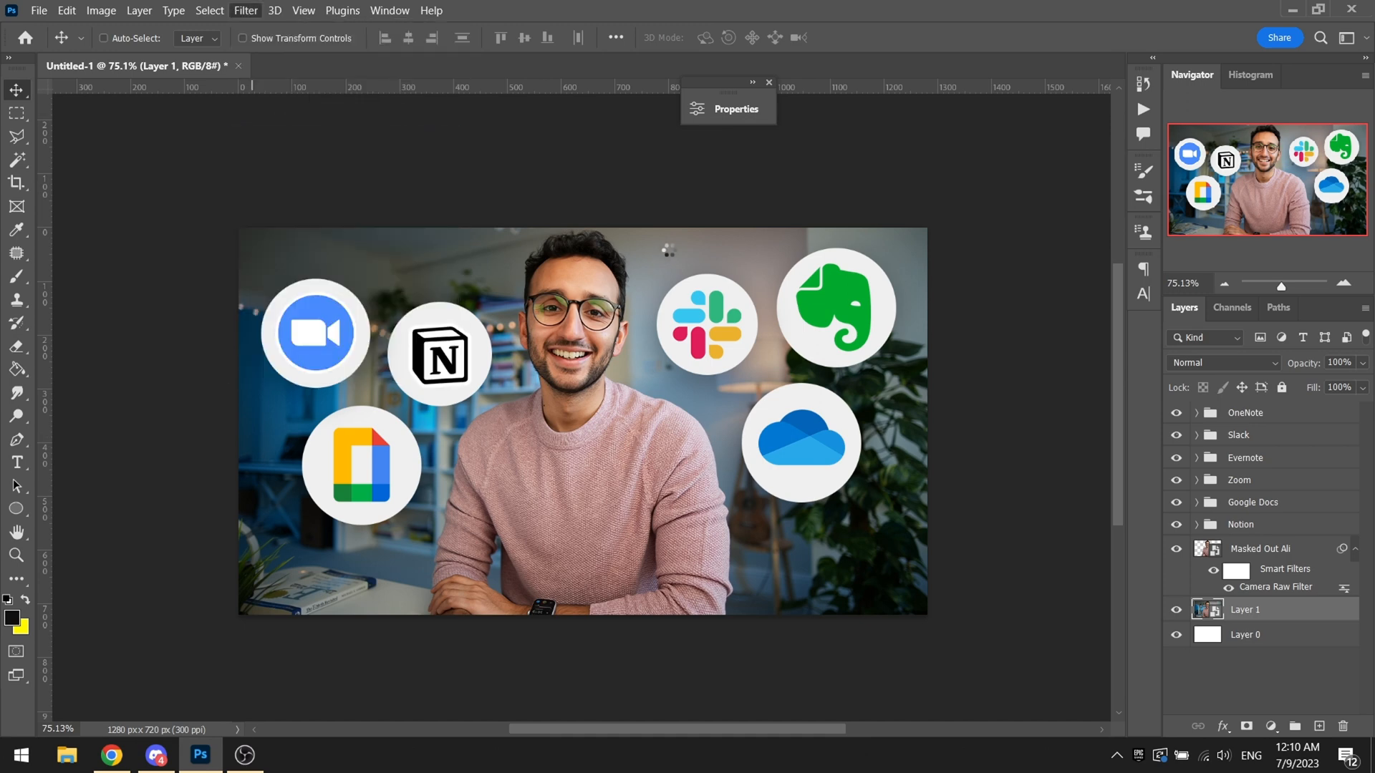
Step: Camera Raw the background 'Layer 1': cooler white balance, brighter exposure, more contrast and vibrance, plus sharpening
{"action": "double_click", "coordinate": [1276, 587]}
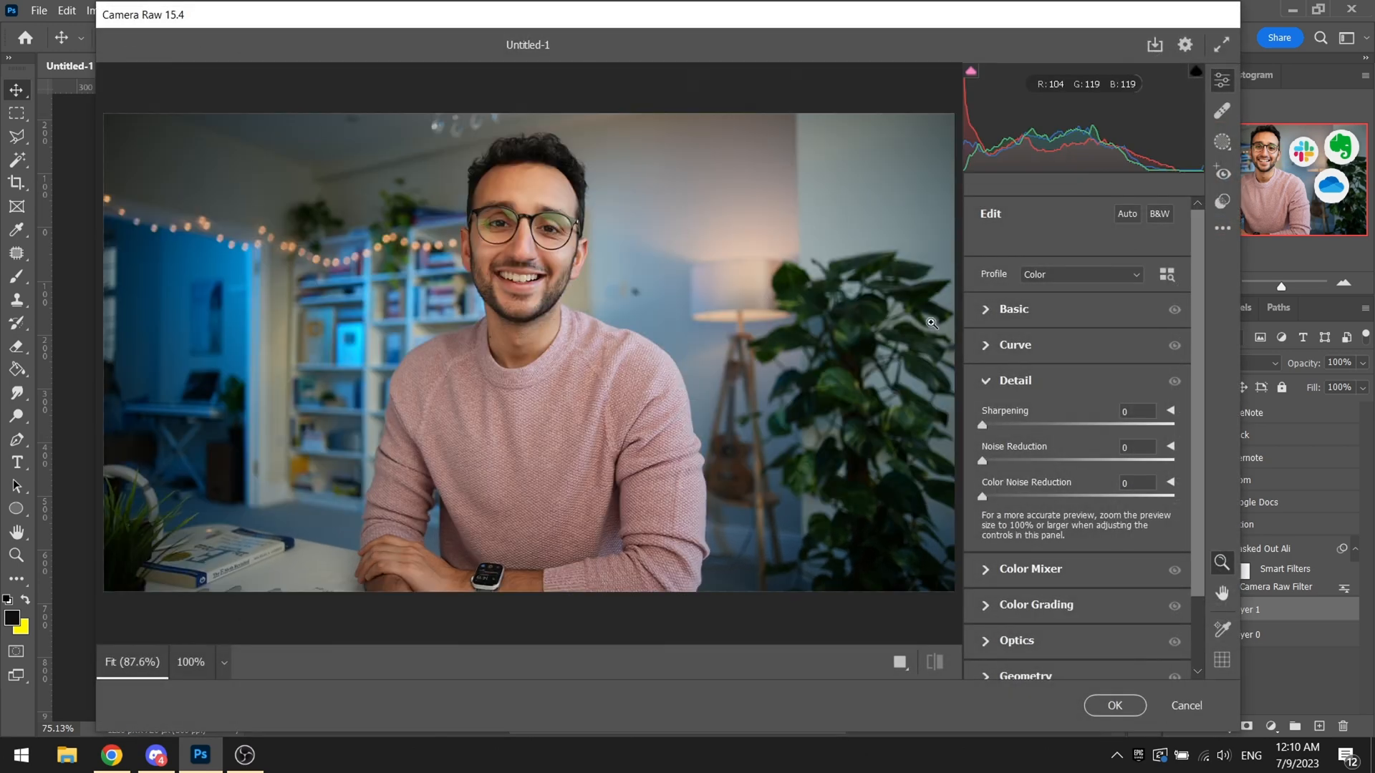
{"action": "left_click", "coordinate": [1013, 310]}
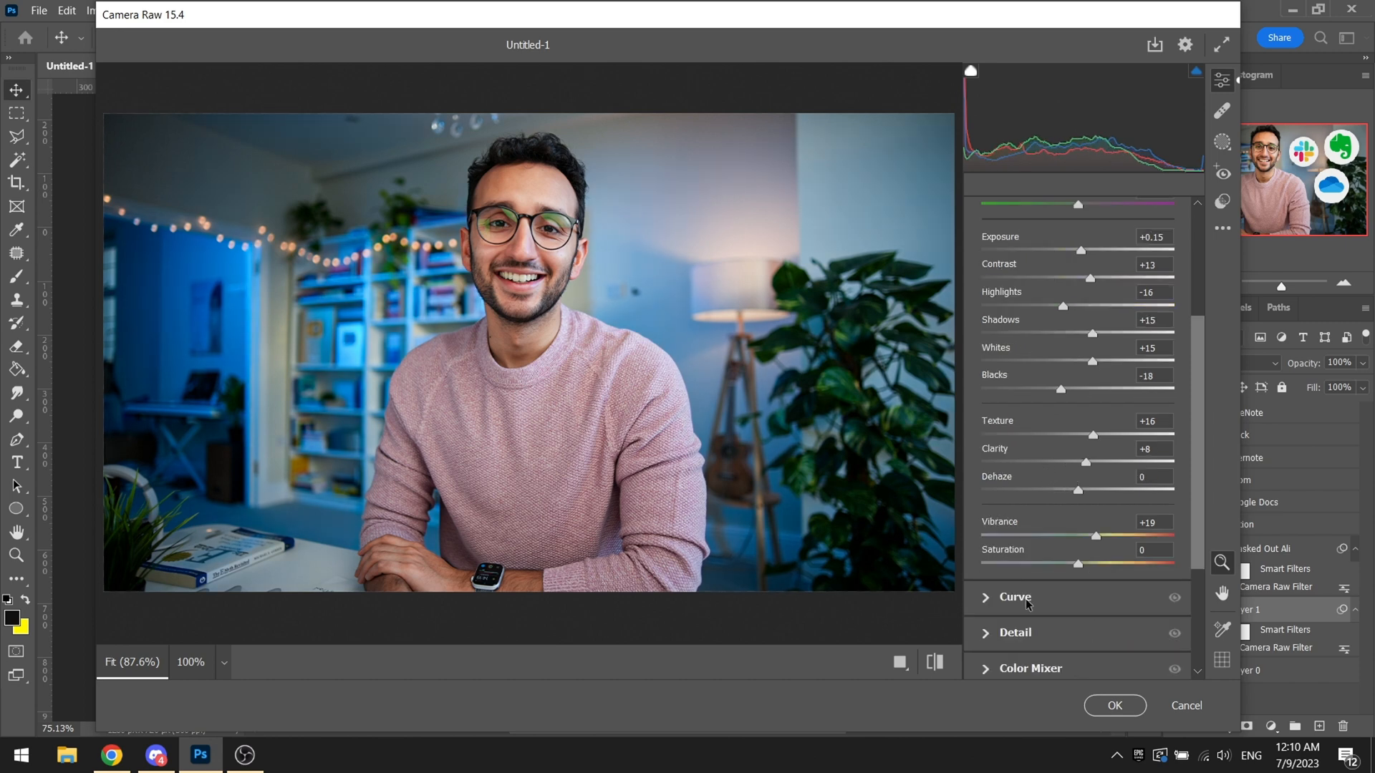
{"action": "left_click", "coordinate": [1014, 632]}
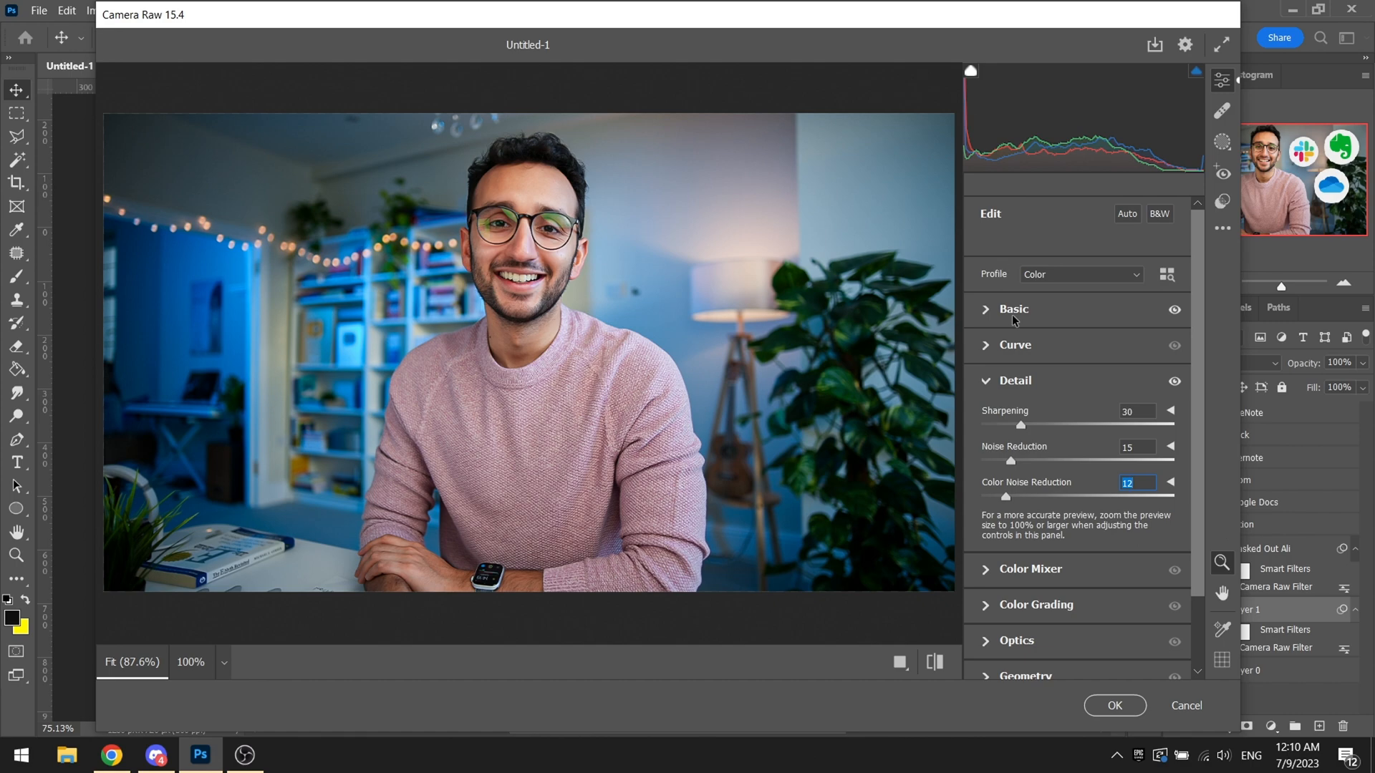
{"action": "left_click", "coordinate": [1013, 310]}
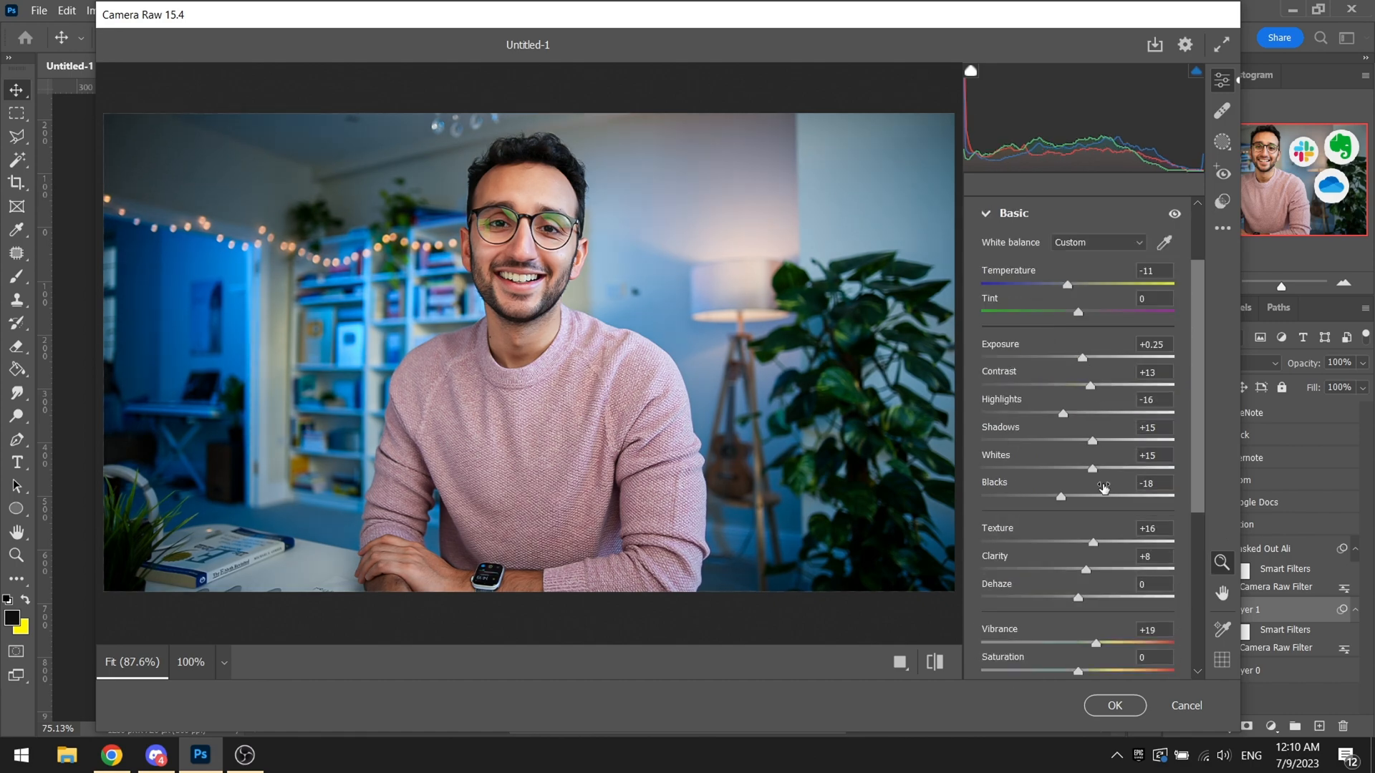
{"action": "left_click", "coordinate": [1115, 705]}
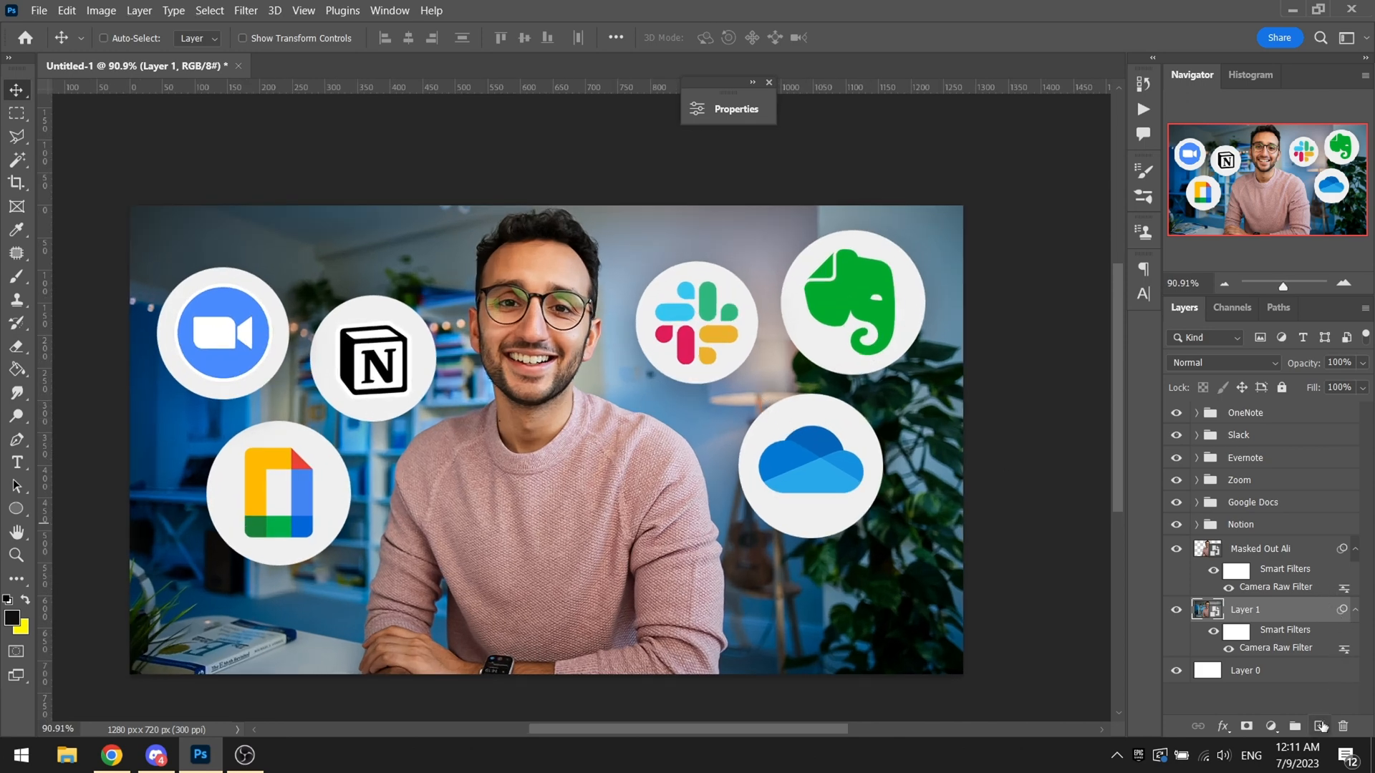
Step: Paint a soft black shadow around the man on a new layer beneath his cut-out
{"action": "left_click", "coordinate": [1319, 726]}
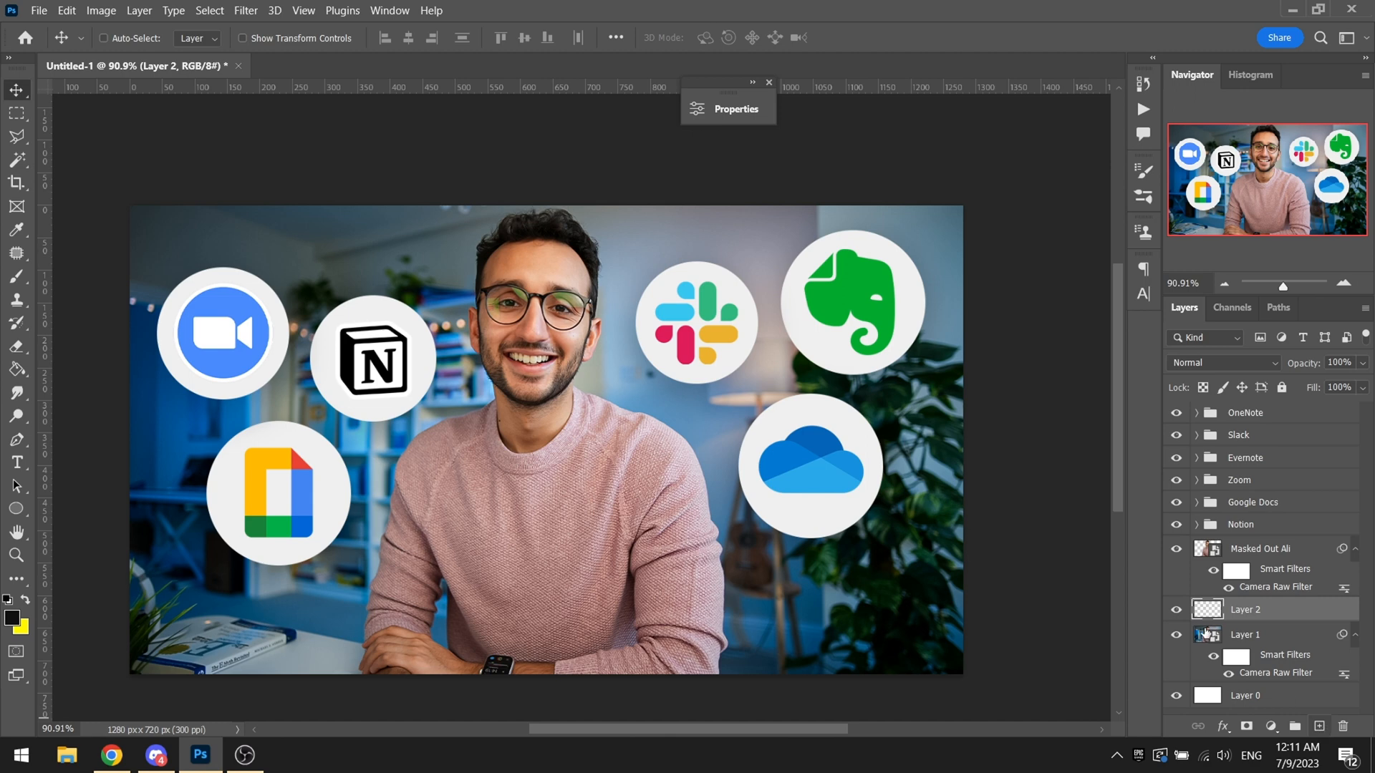
{"action": "left_click", "coordinate": [15, 276]}
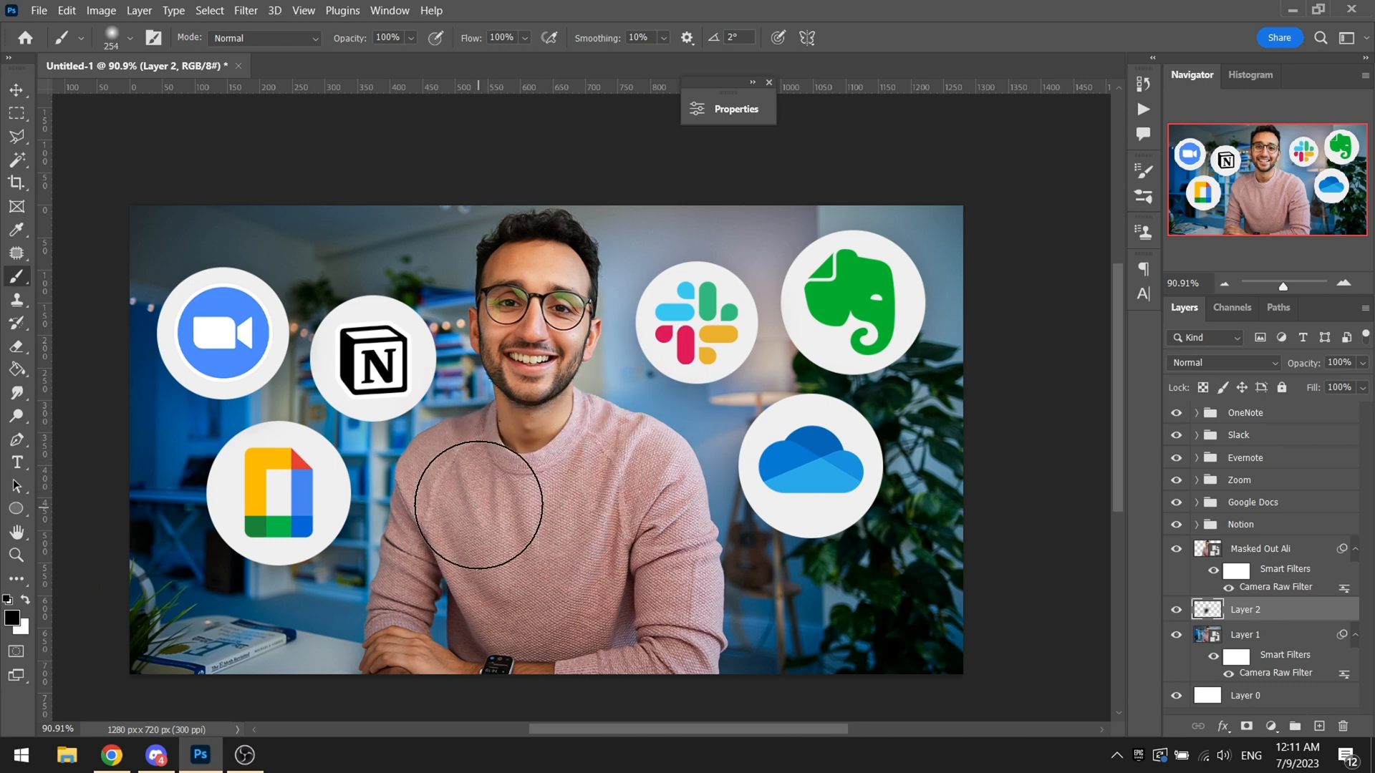
{"action": "mouse_move", "coordinate": [612, 604]}
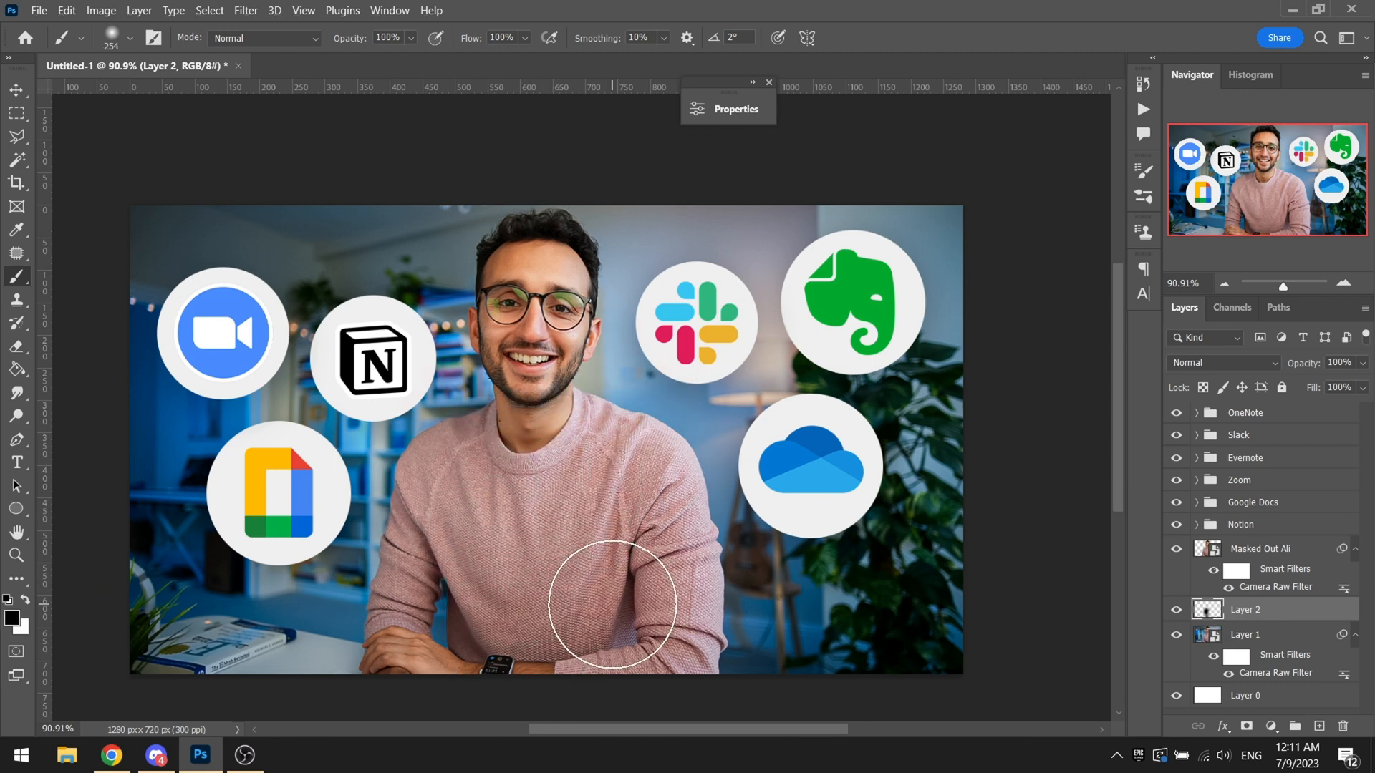
{"action": "mouse_move", "coordinate": [583, 506]}
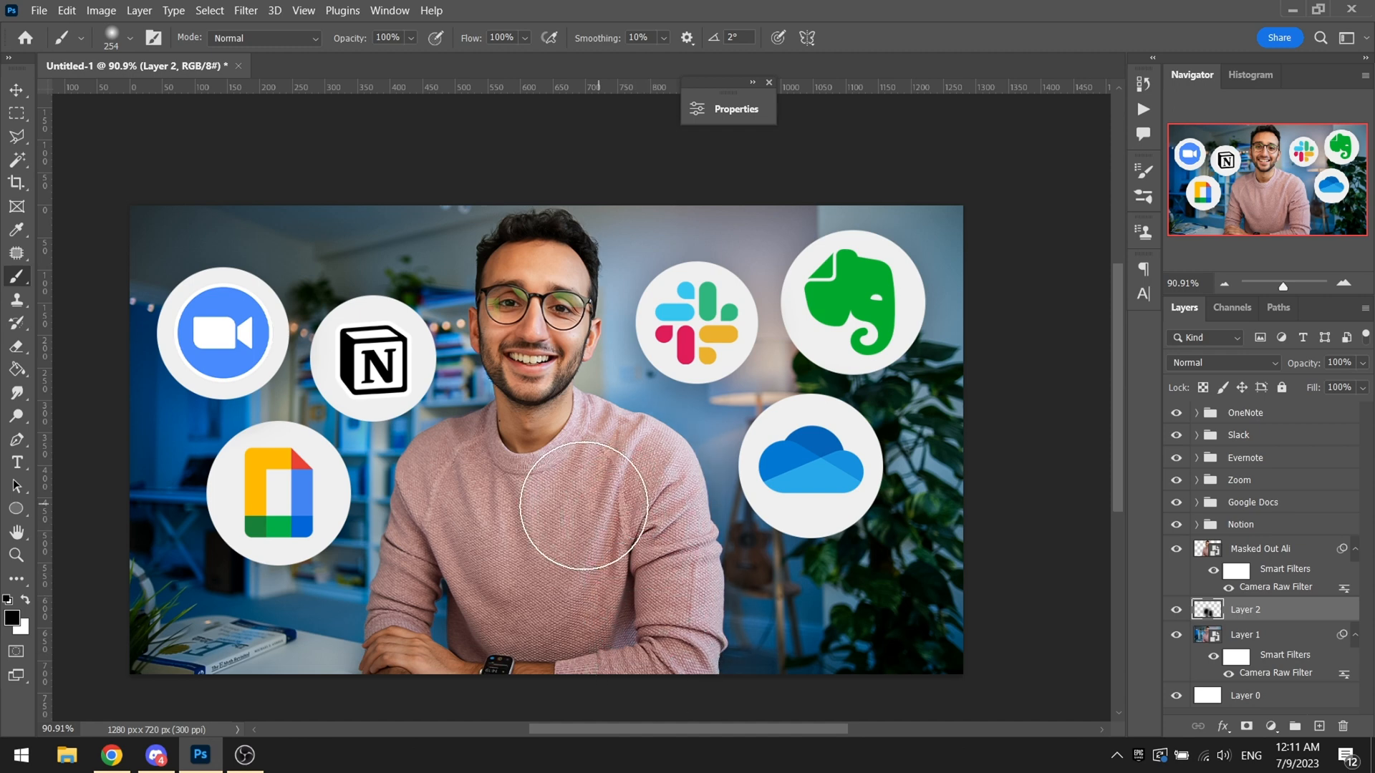
{"action": "mouse_move", "coordinate": [401, 612]}
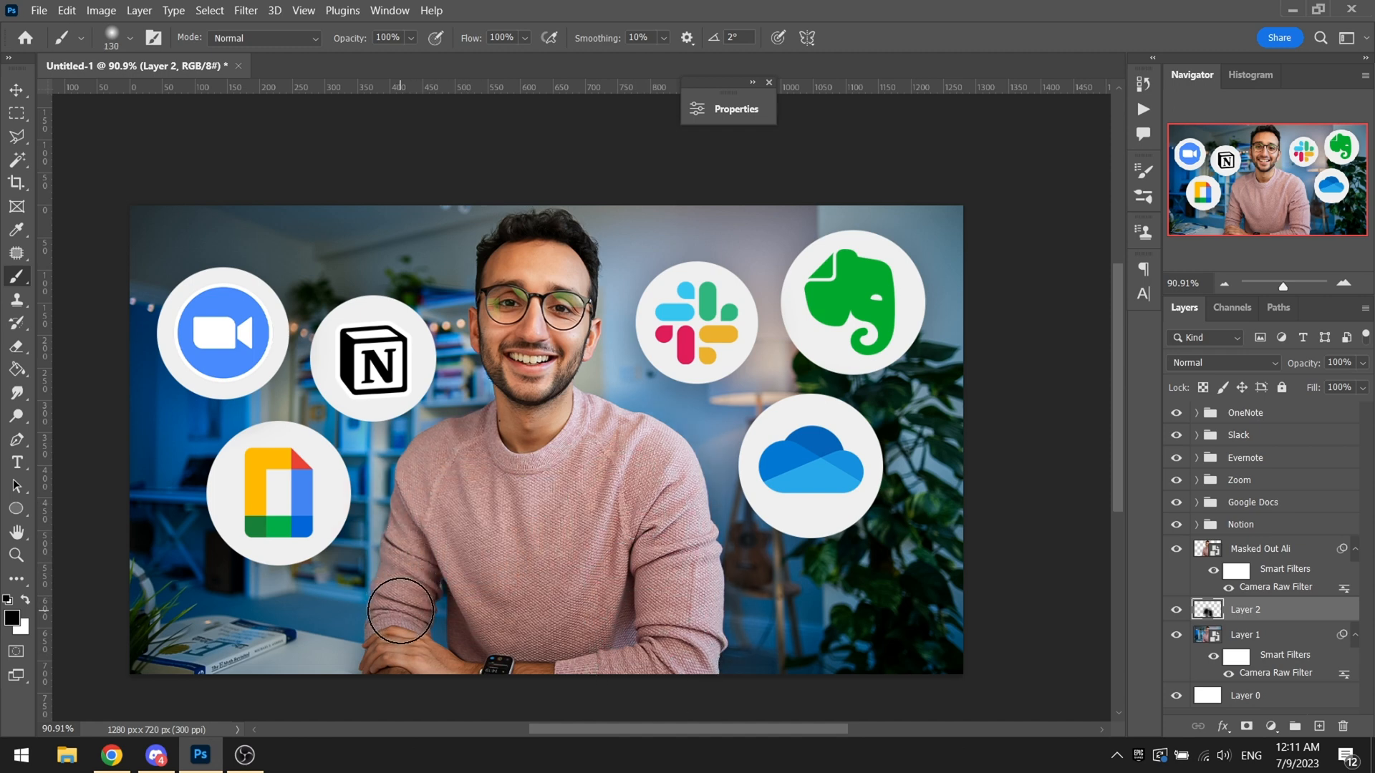
{"action": "mouse_move", "coordinate": [548, 623]}
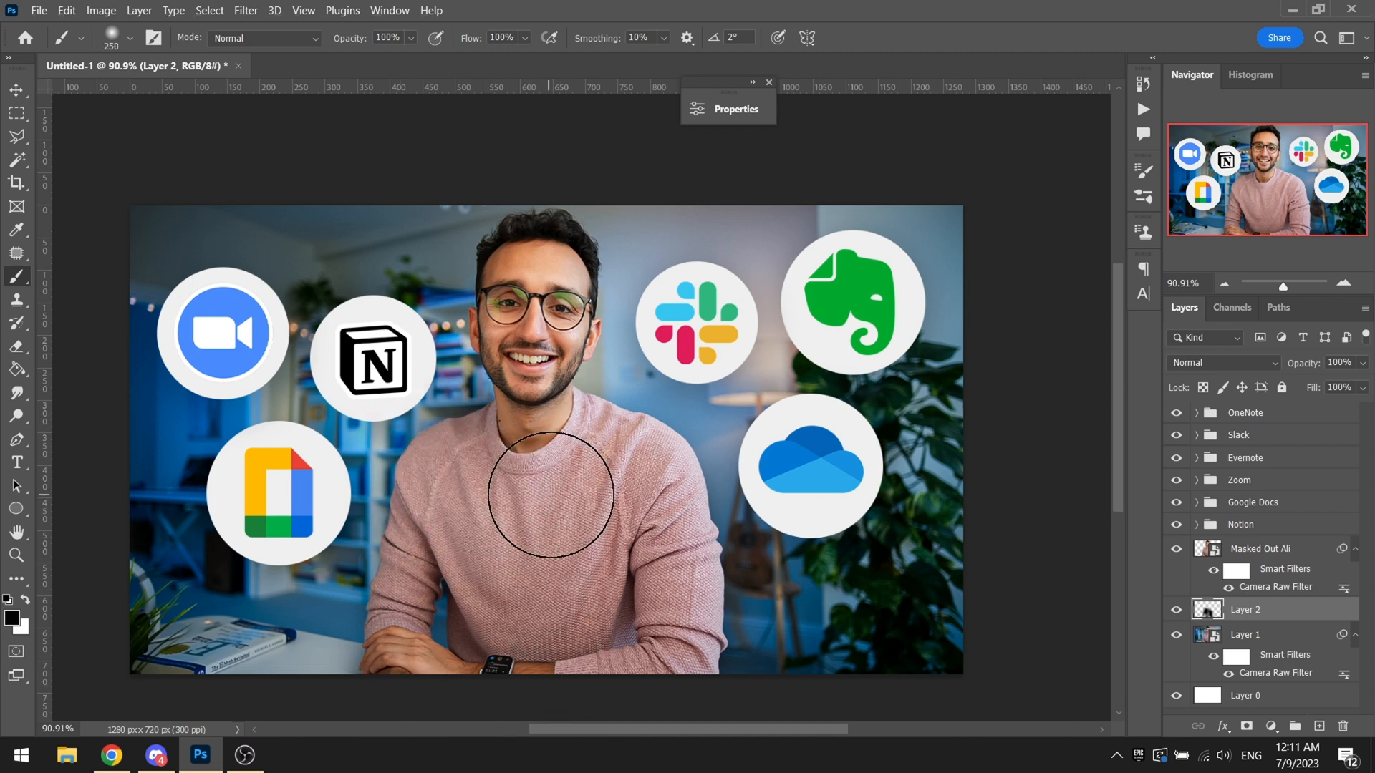
{"action": "mouse_move", "coordinate": [540, 351]}
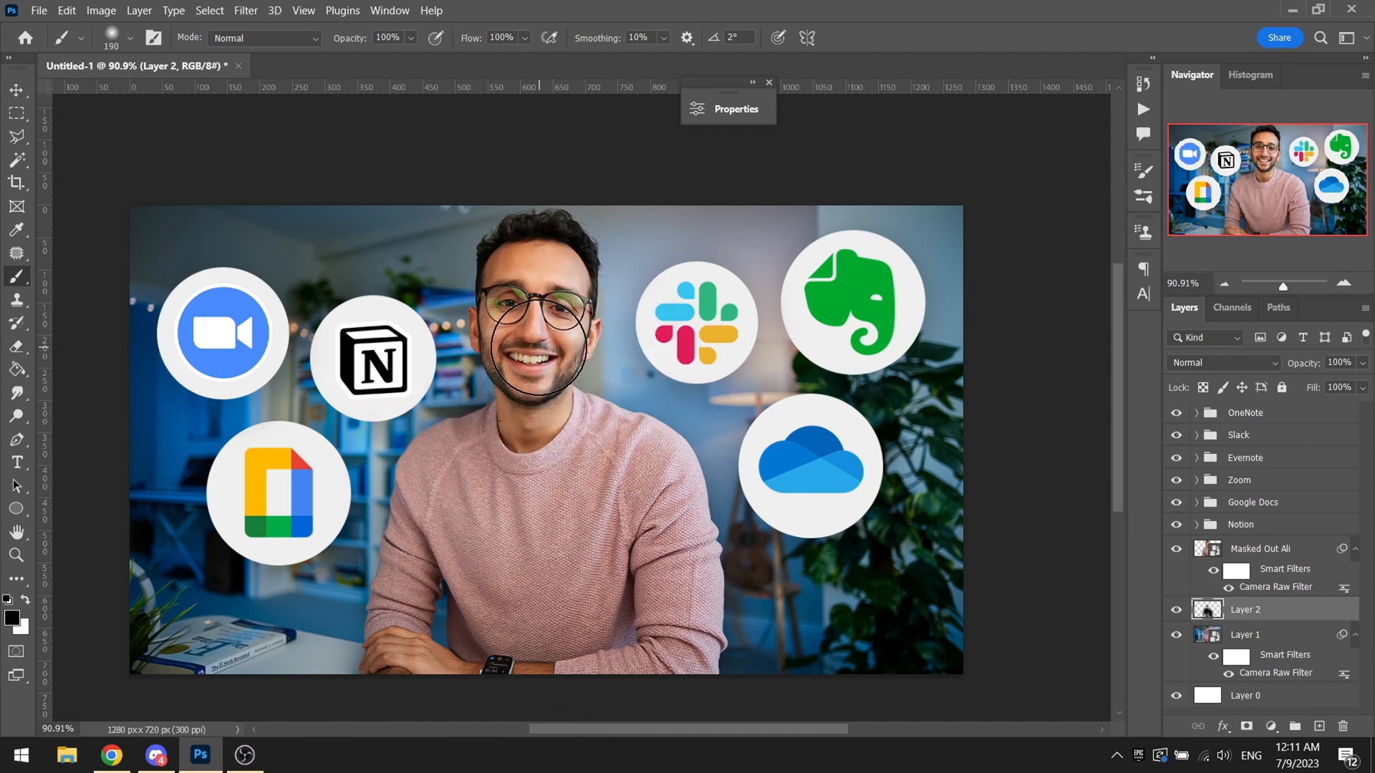
{"action": "scroll", "scroll_direction": "down", "scroll_amount": 3}
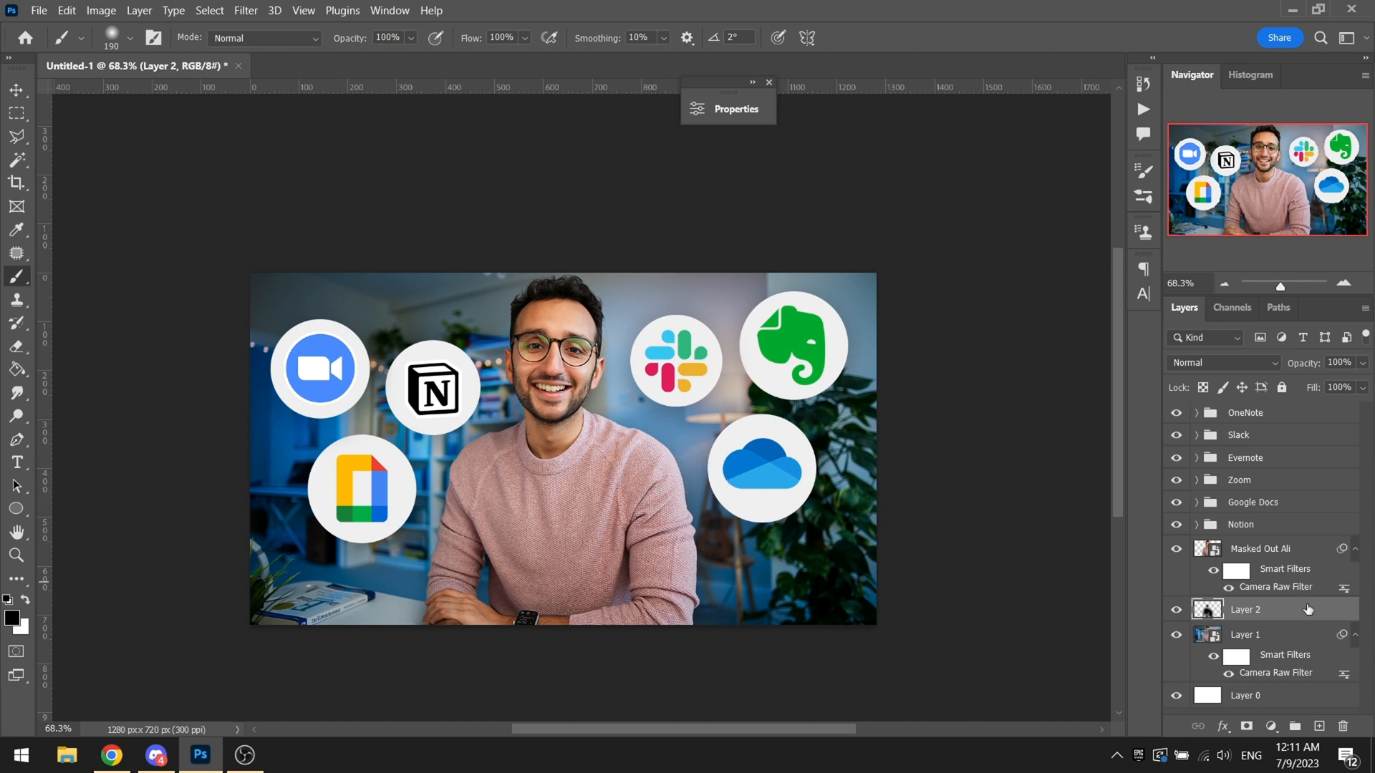
Step: Add a Selective Color adjustment for Whites above the man and begin whitening his teeth on a new layer
{"action": "left_click", "coordinate": [1261, 549]}
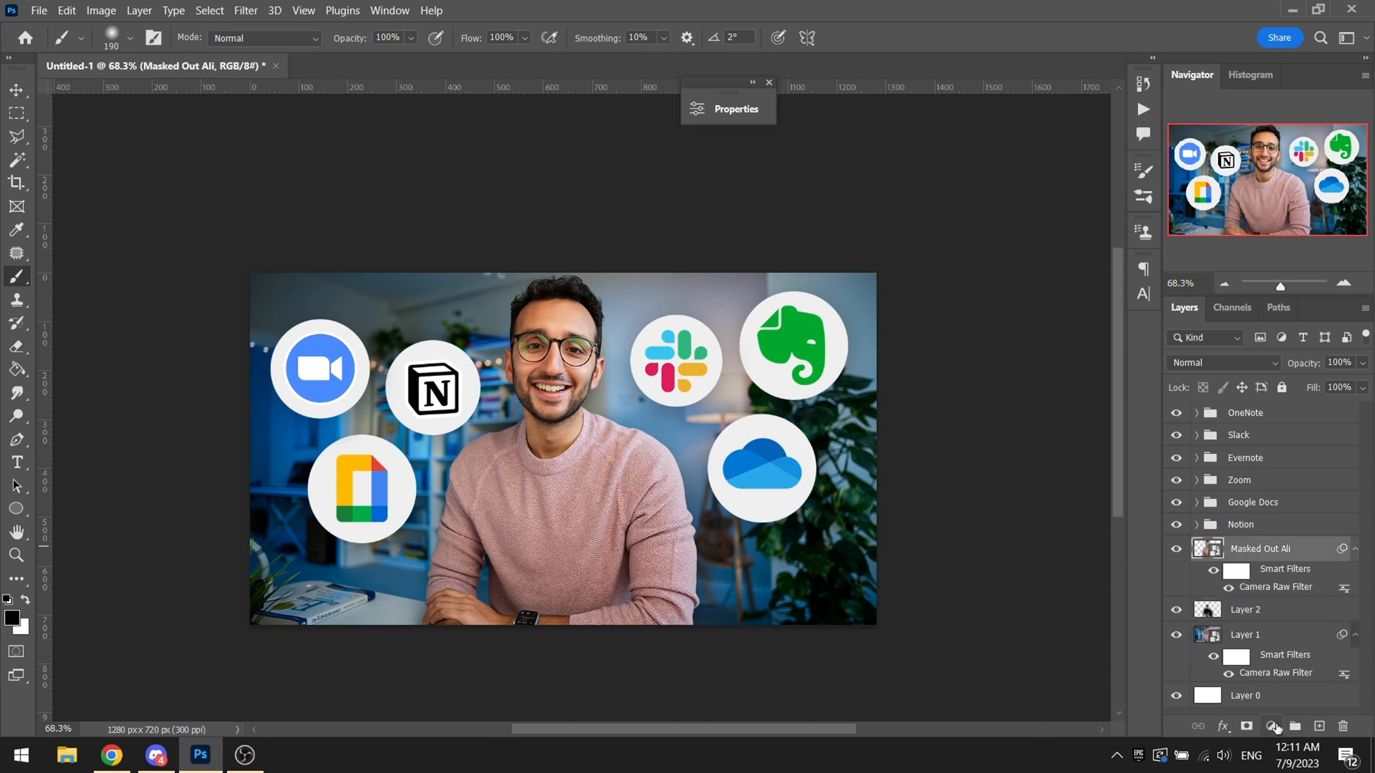
{"action": "left_click", "coordinate": [1273, 728]}
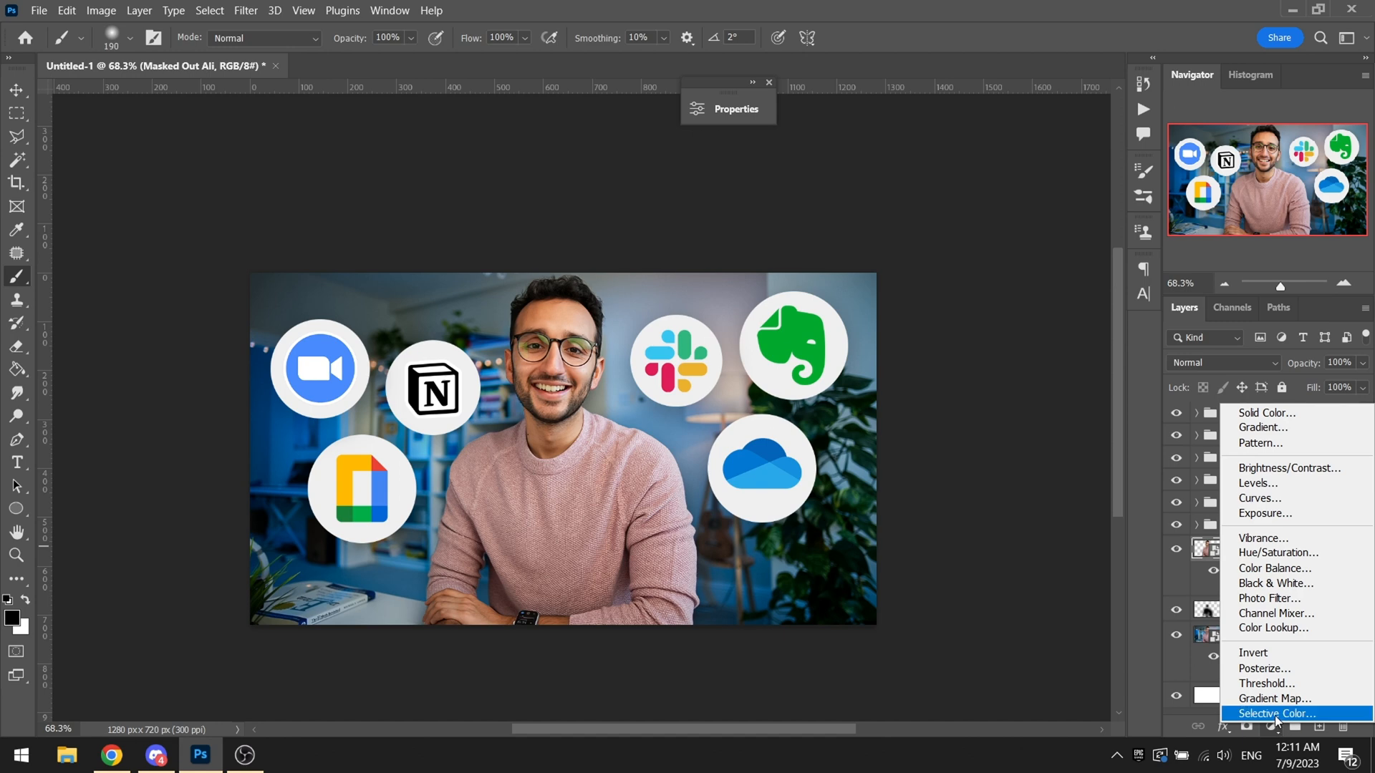
{"action": "left_click", "coordinate": [1275, 714]}
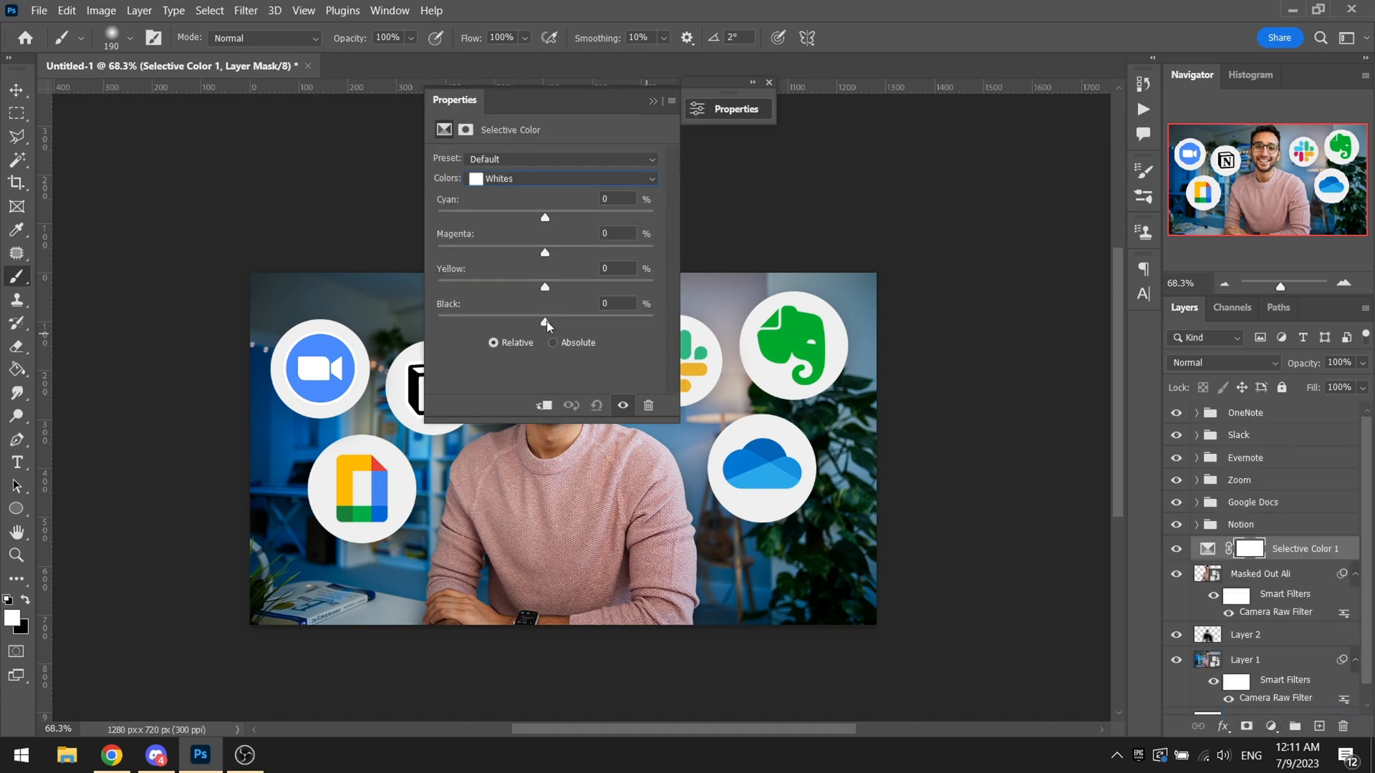
{"action": "left_click", "coordinate": [769, 83]}
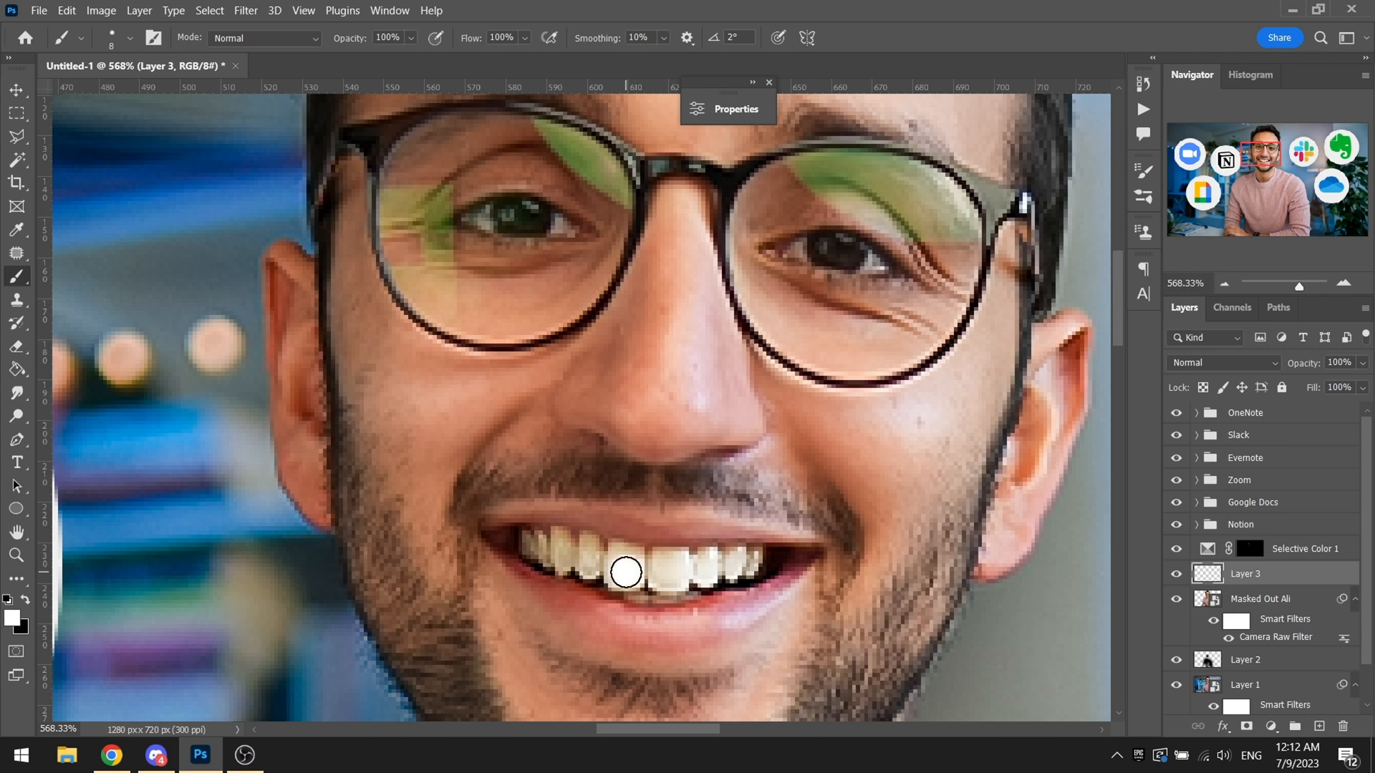
Step: Set the teeth-paint 'Layer 3' to Color blend mode at 78% opacity
{"action": "left_click", "coordinate": [1222, 362]}
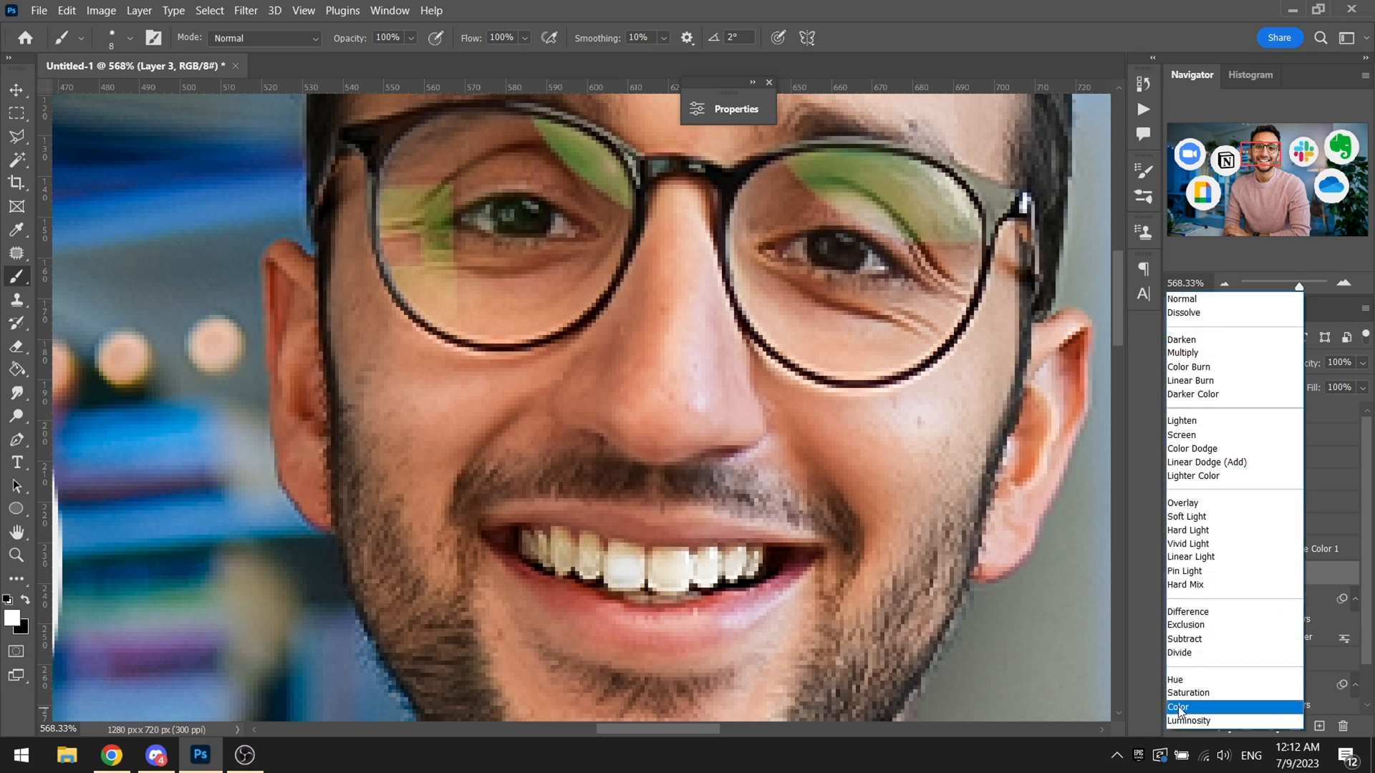
{"action": "left_click", "coordinate": [1177, 708]}
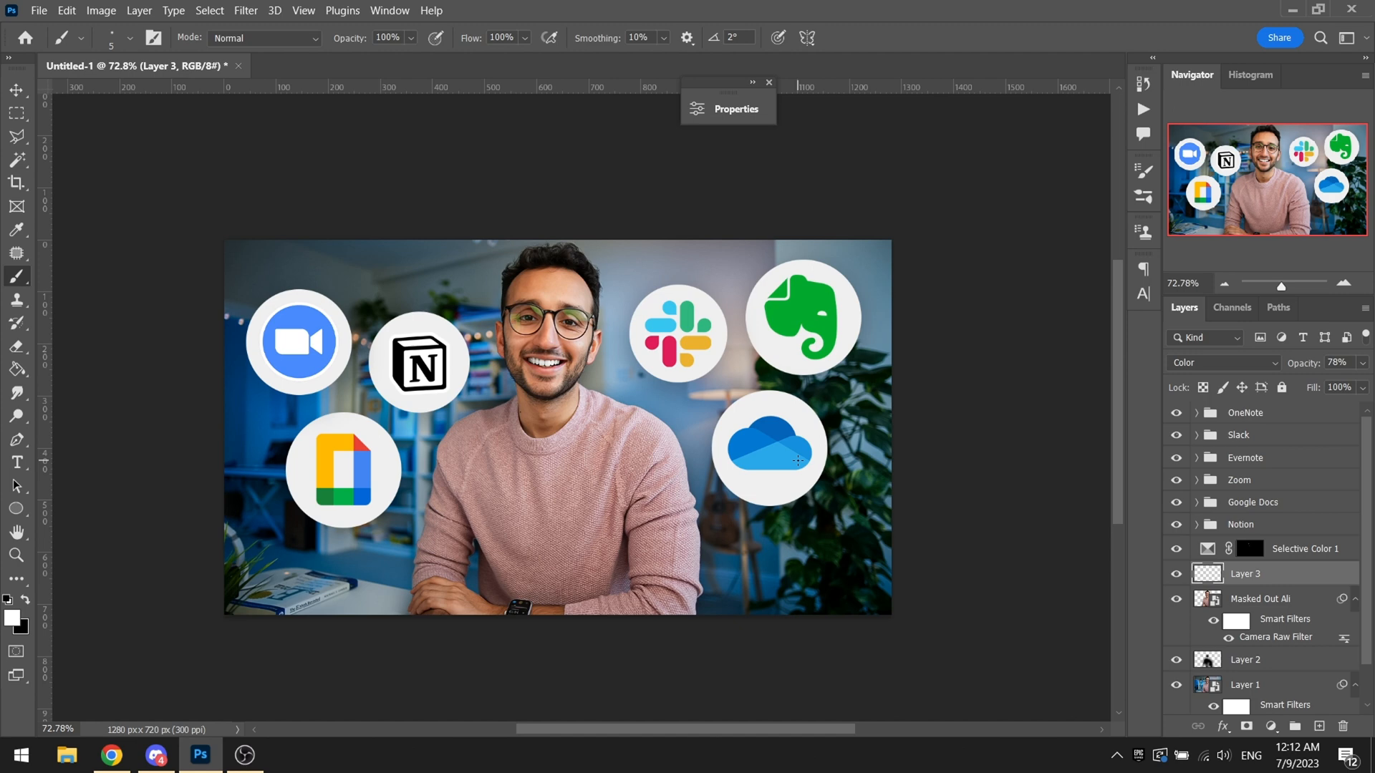
{"action": "mouse_move", "coordinate": [612, 435]}
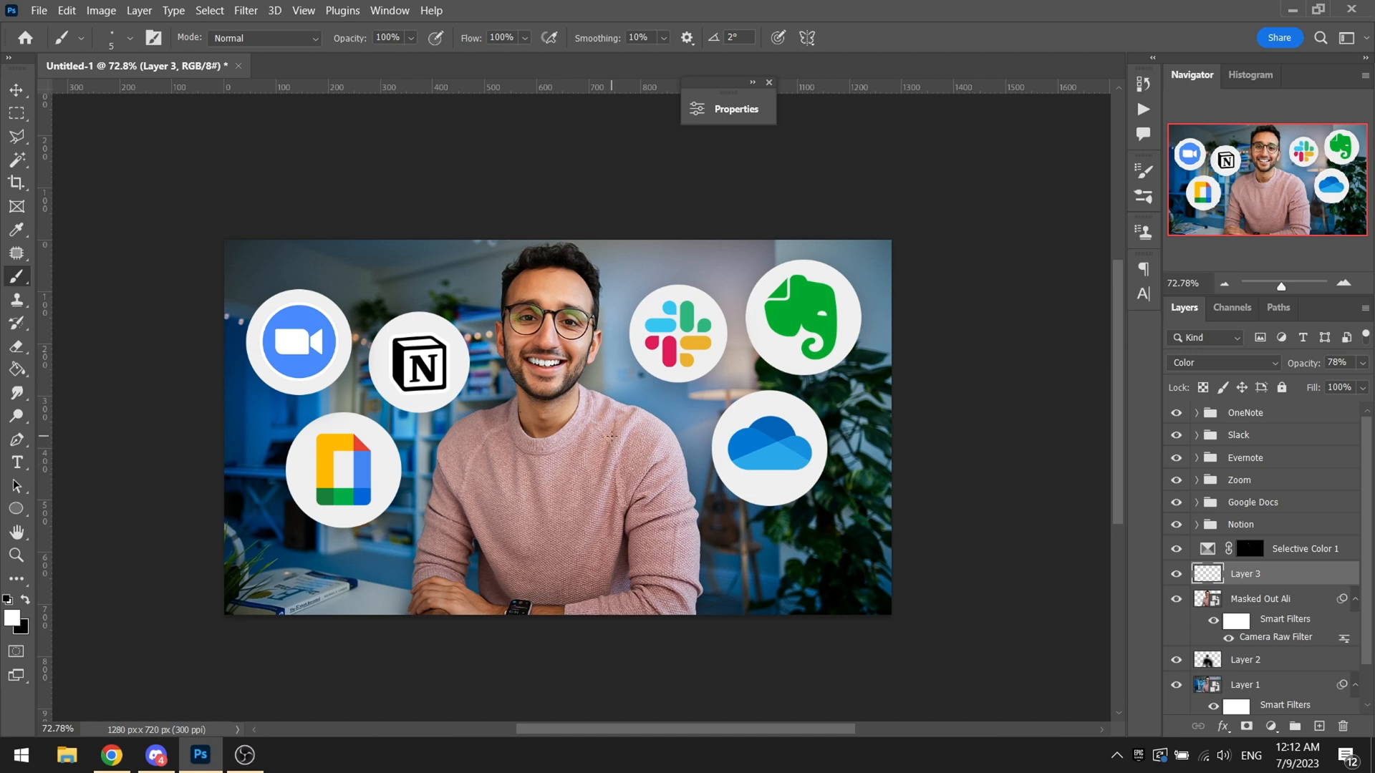
{"action": "mouse_move", "coordinate": [682, 393]}
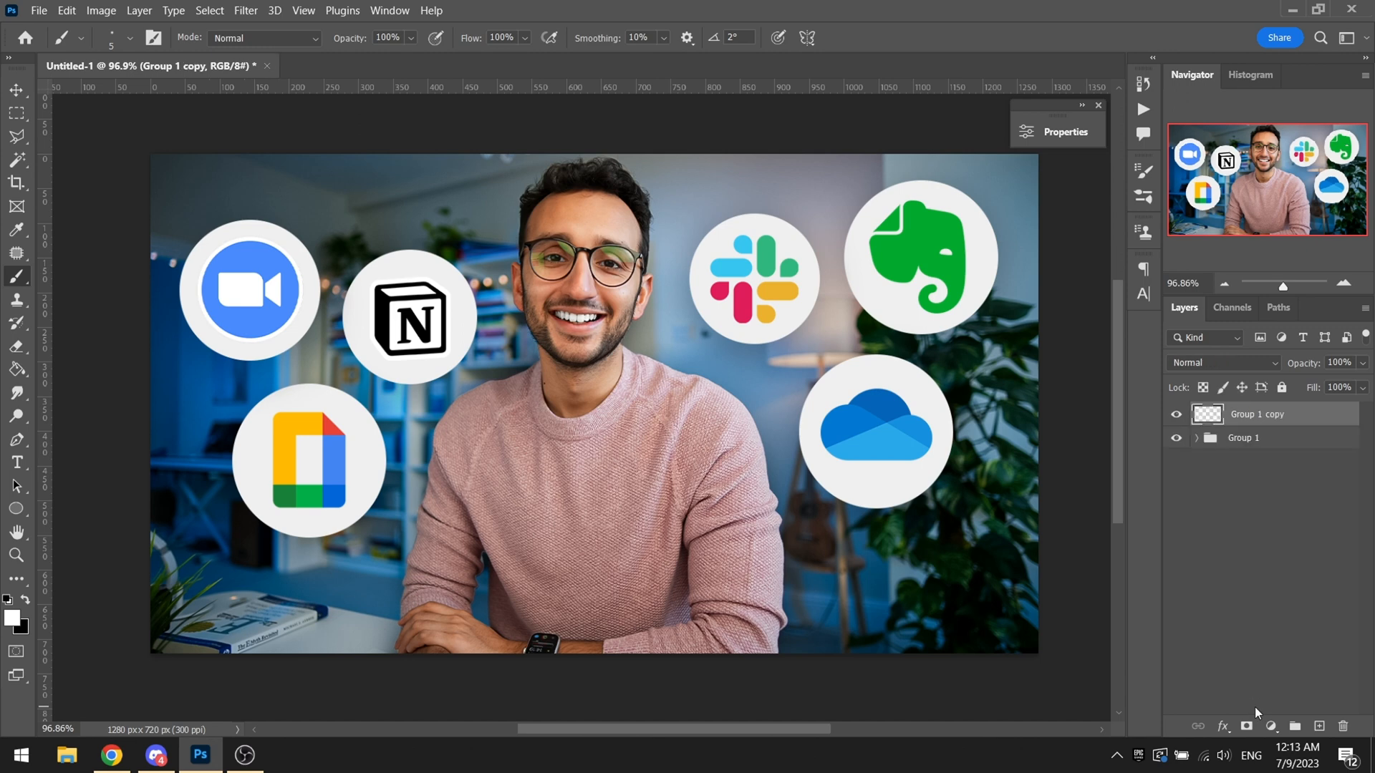
Step: Merge the whole composition into a single 'Layer 4' above the grouped originals
{"action": "left_click", "coordinate": [1293, 726]}
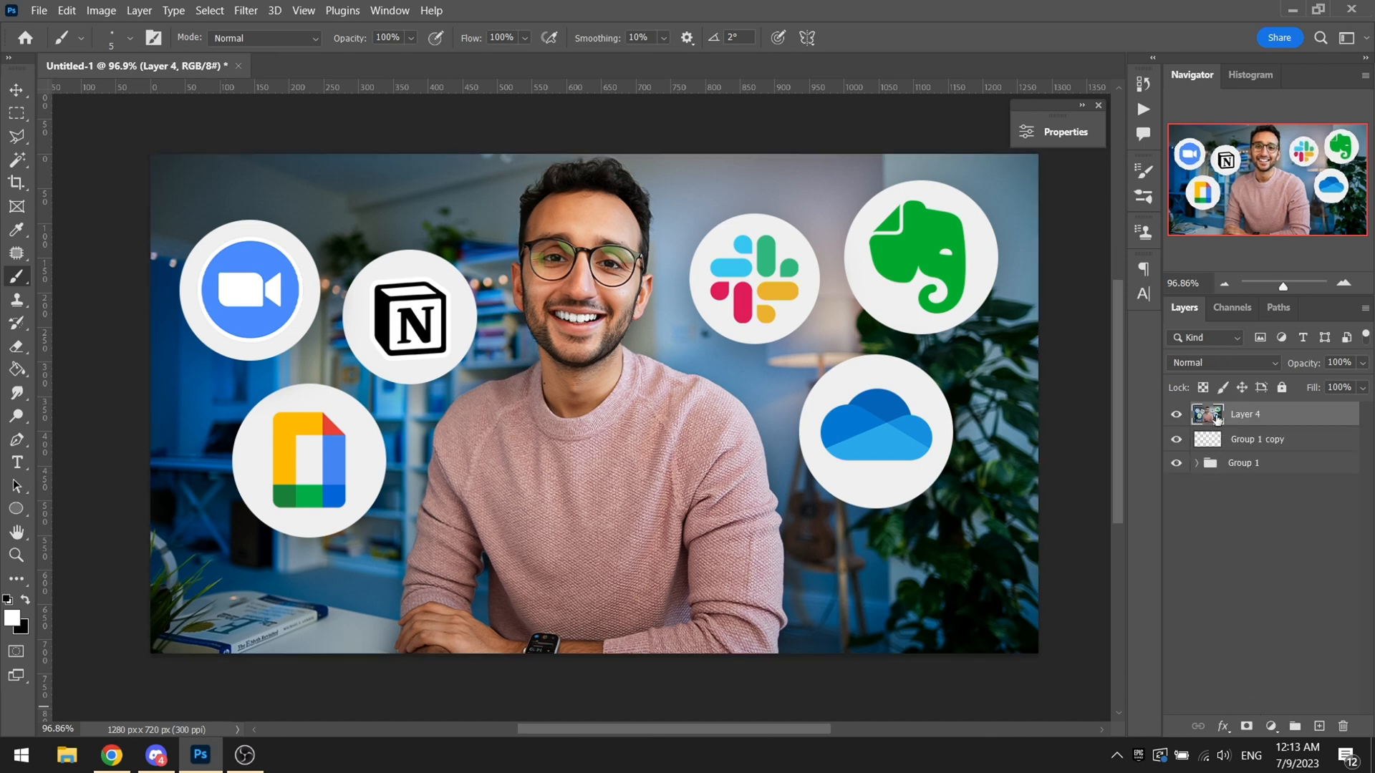
{"action": "right_click", "coordinate": [1243, 414]}
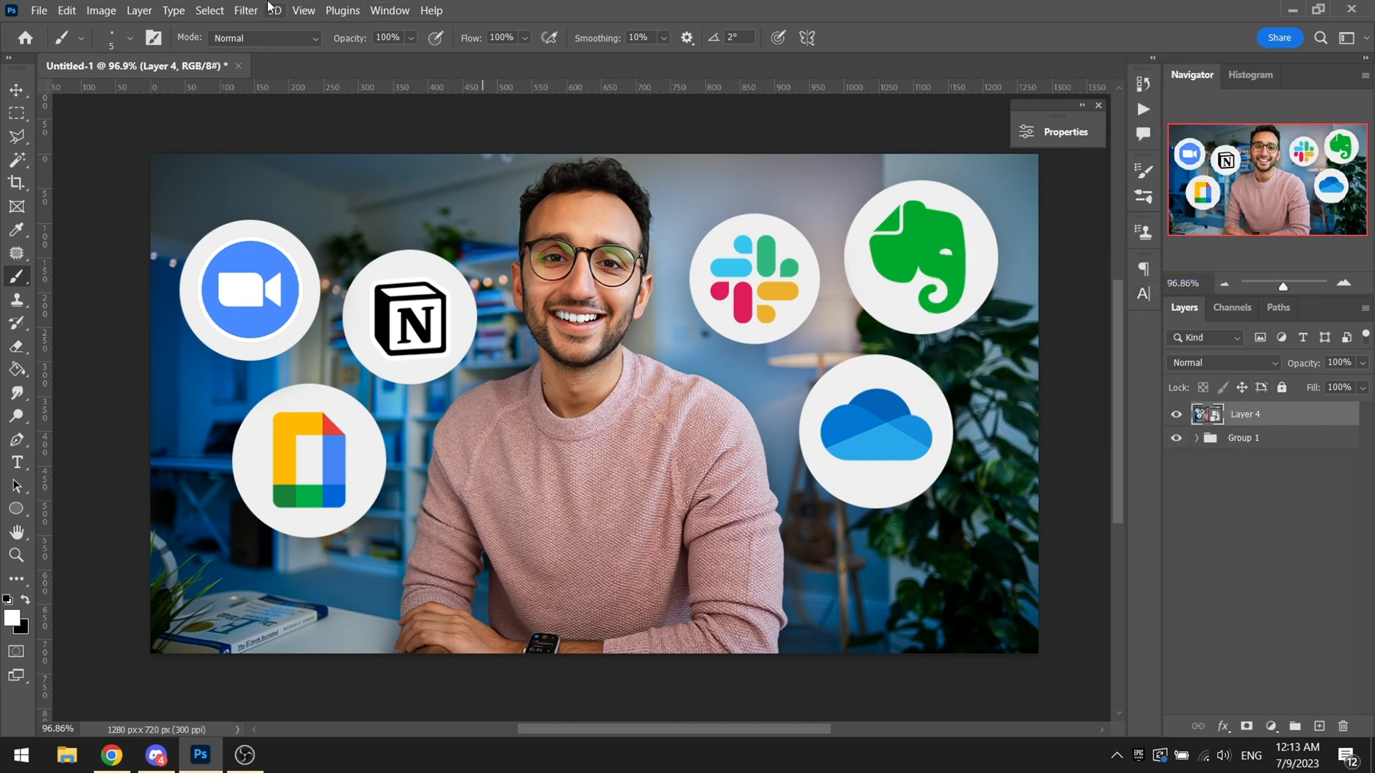
{"action": "mouse_move", "coordinate": [279, 141]}
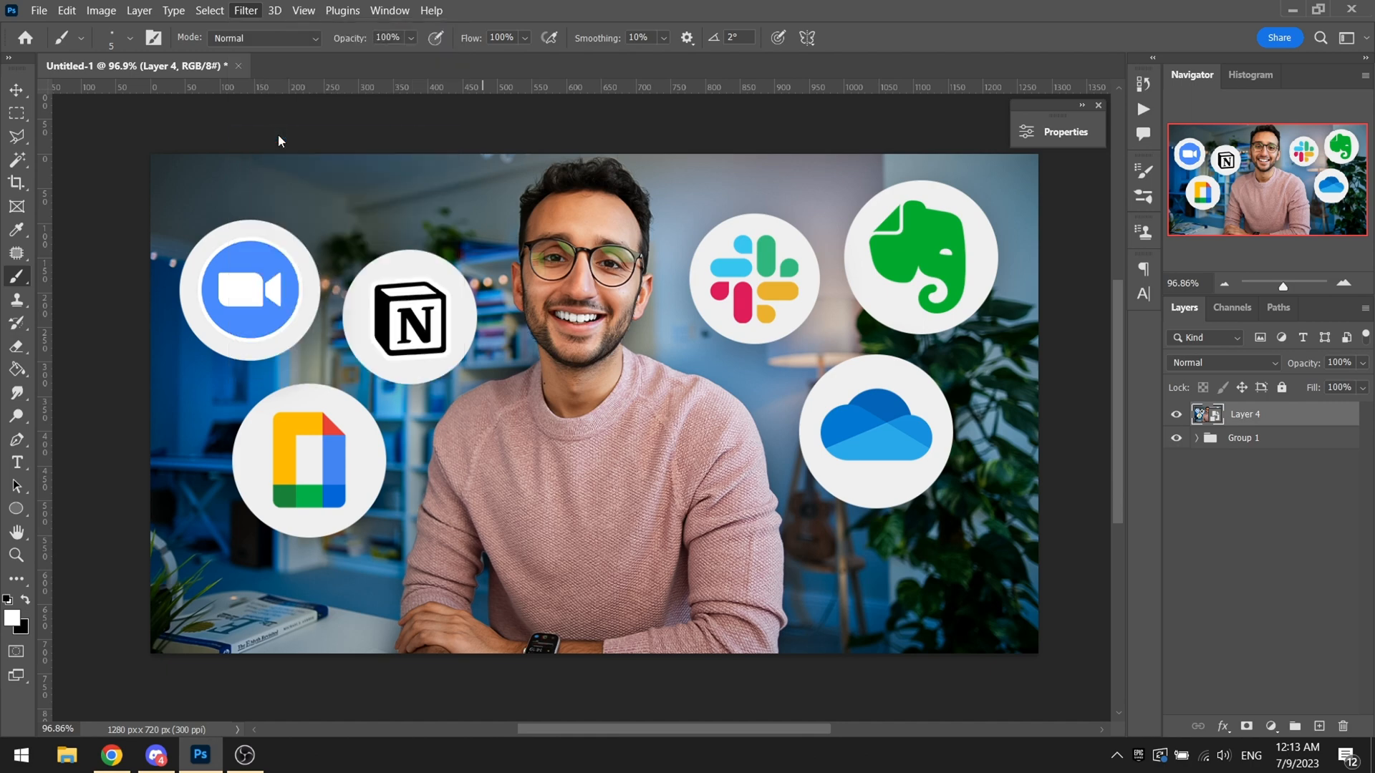
Step: Camera Raw the merged 'Layer 4' with Texture +14 and a -21 vignette
{"action": "left_click", "coordinate": [245, 10]}
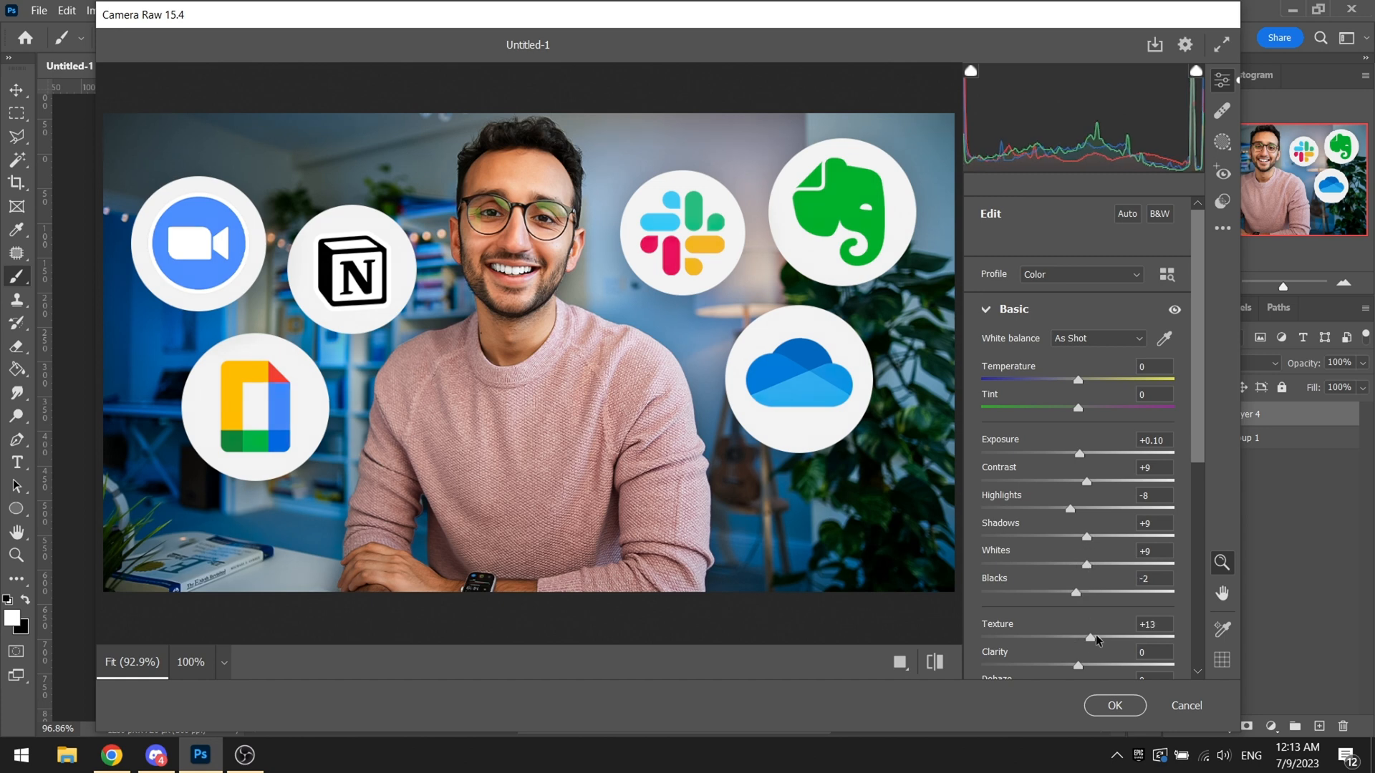
{"action": "scroll", "scroll_direction": "down", "scroll_amount": 3}
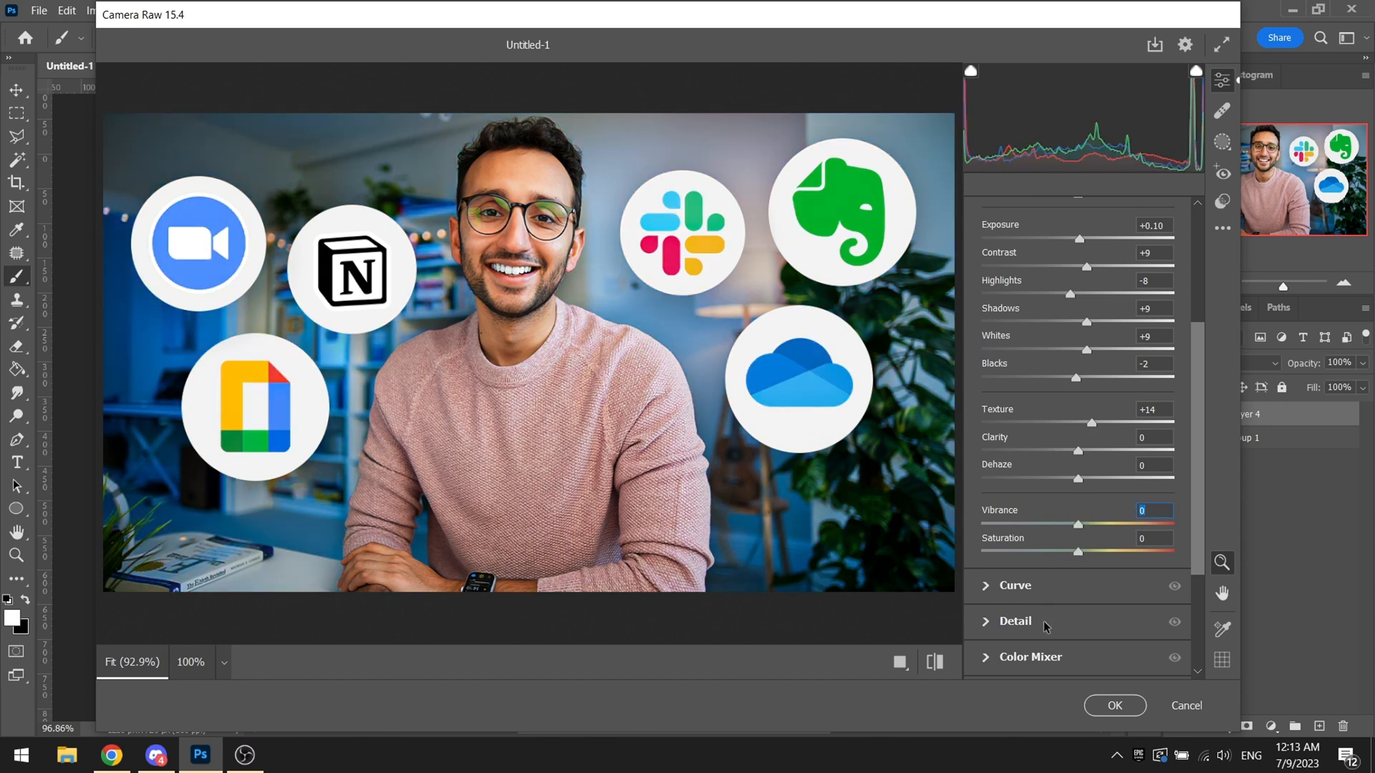
{"action": "left_click", "coordinate": [1014, 620]}
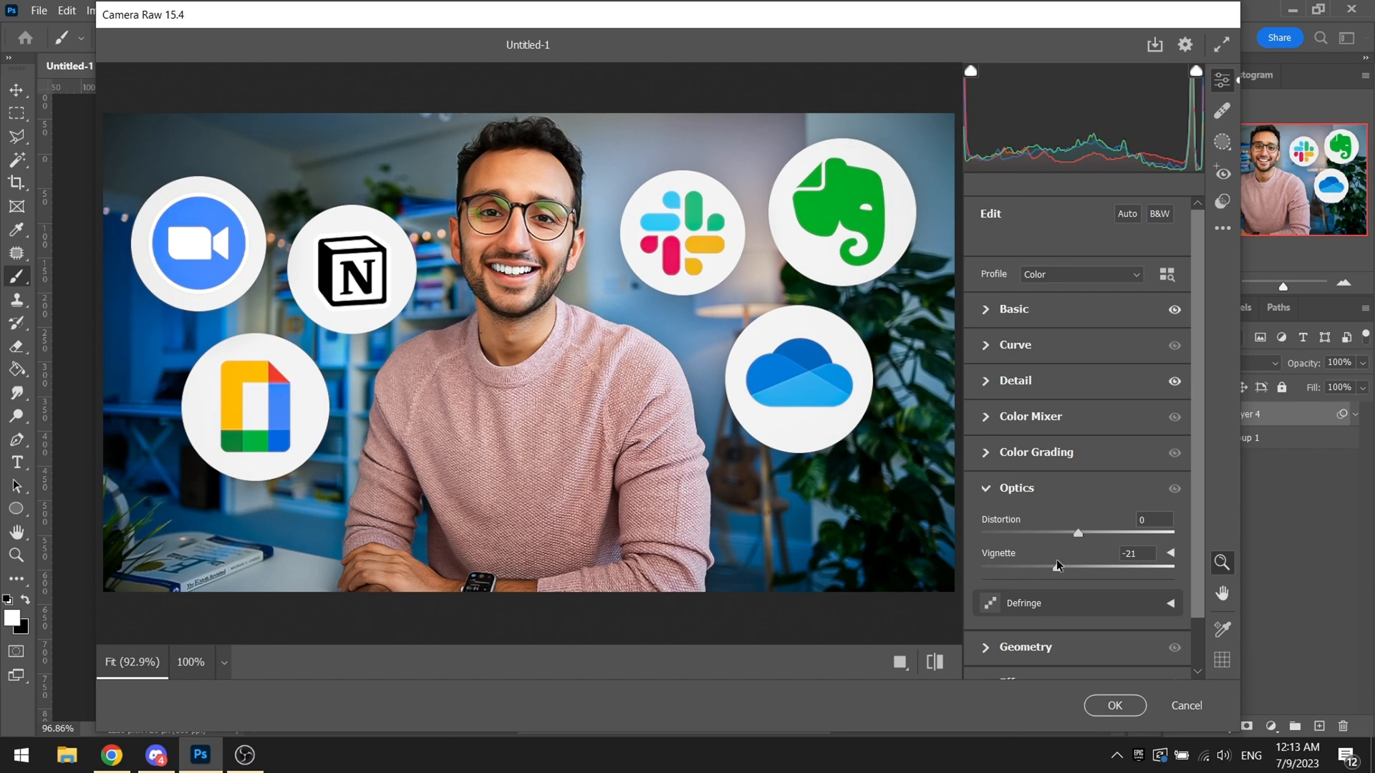
{"action": "left_click", "coordinate": [1115, 705]}
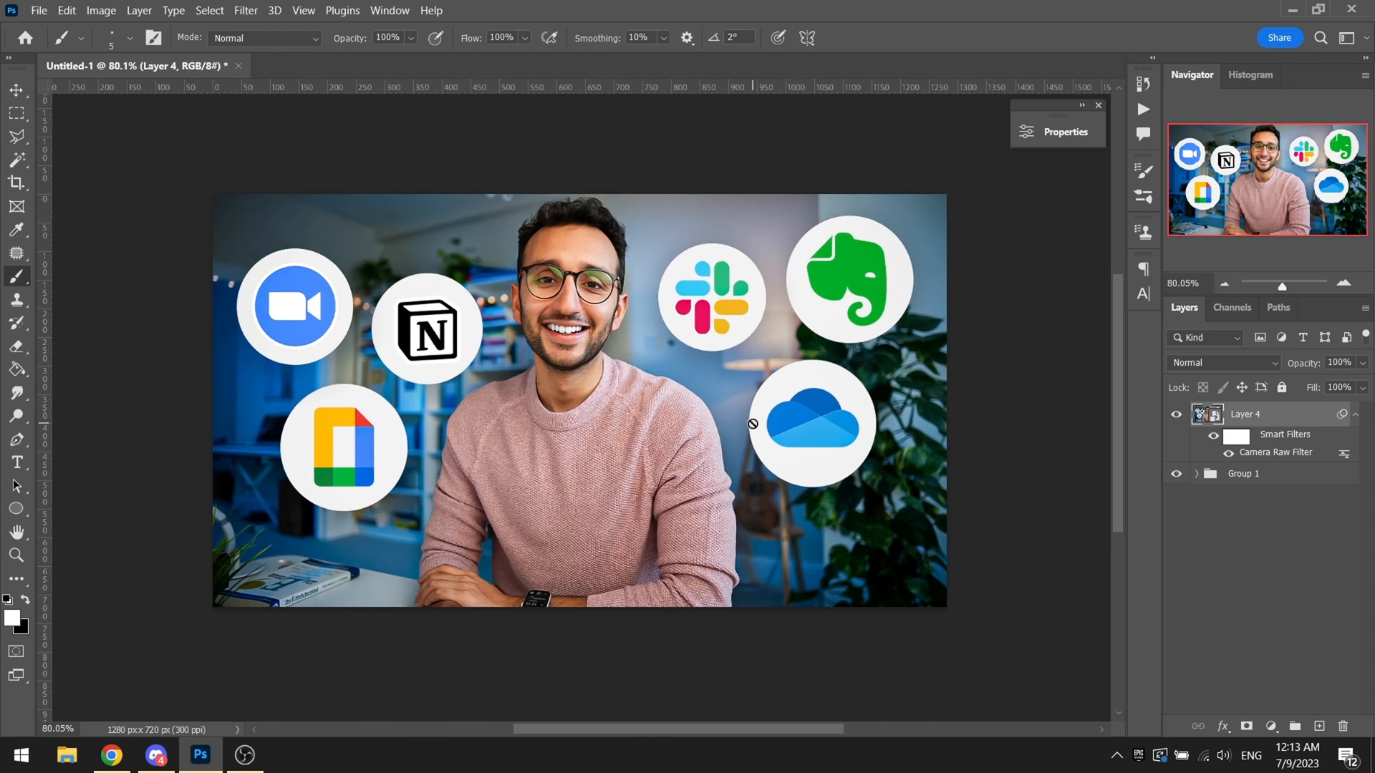
{"action": "scroll", "scroll_direction": "up", "scroll_amount": 3}
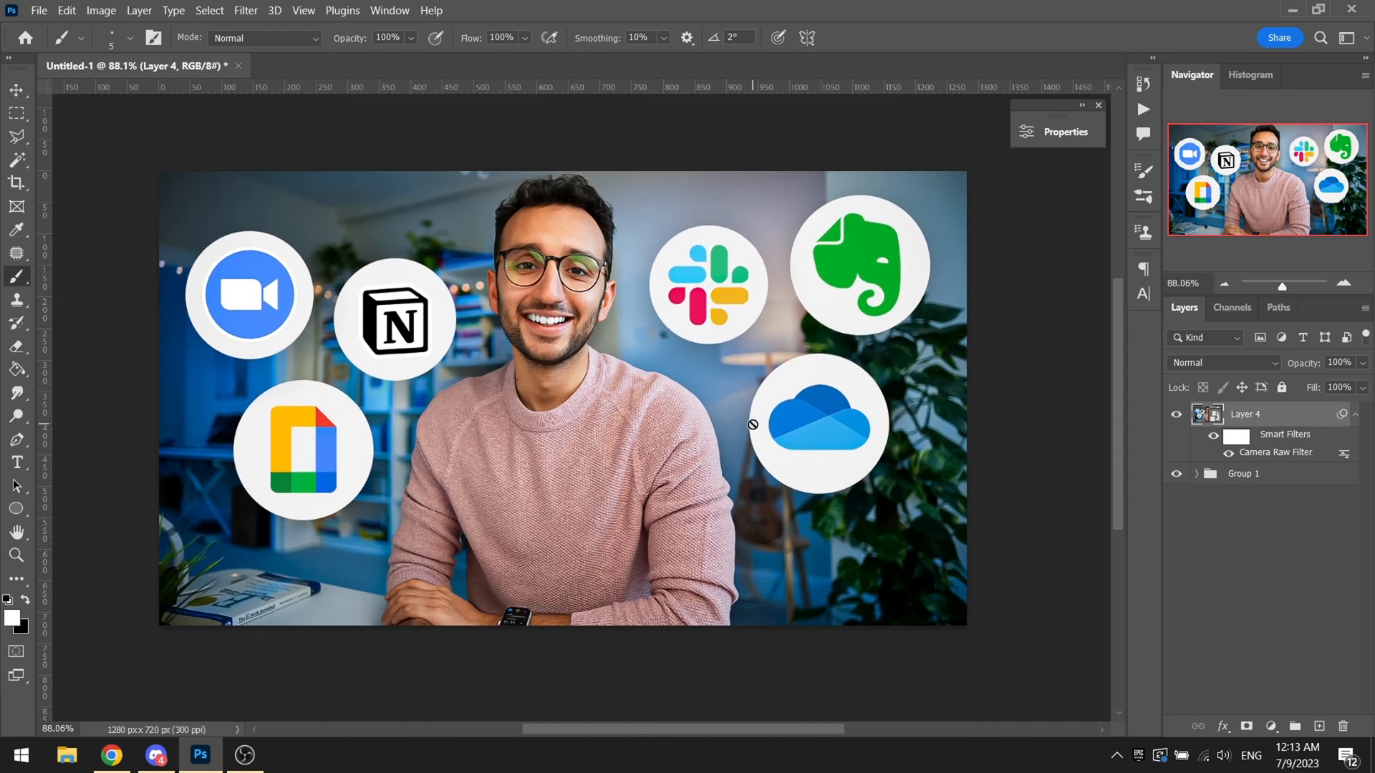